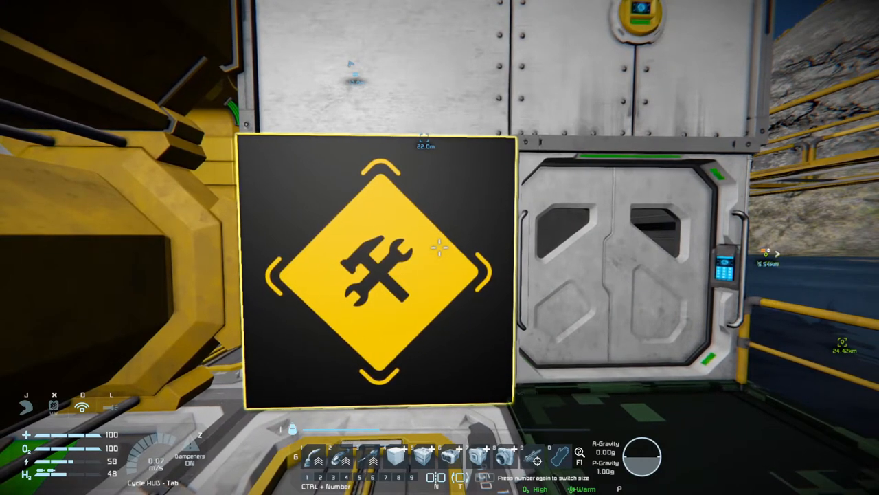
Leave Space Engineers for the desktop with the Faction Logo folder open
key(Escape)
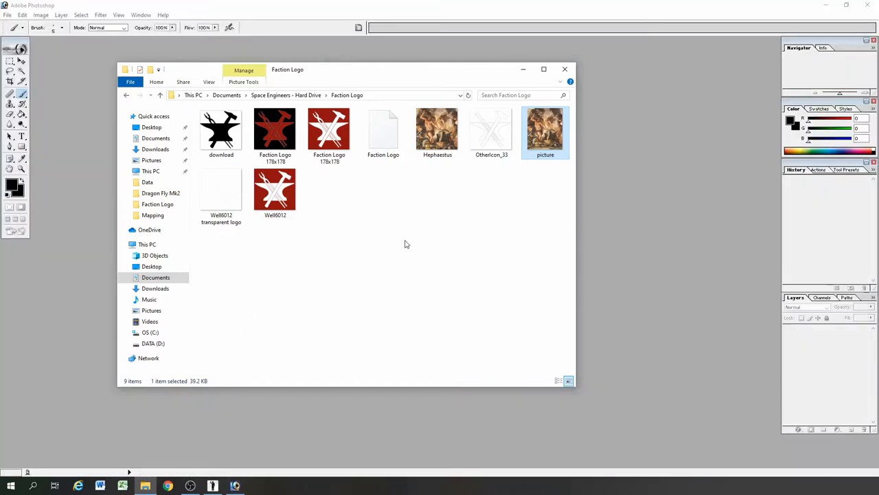
mouse_move(330, 131)
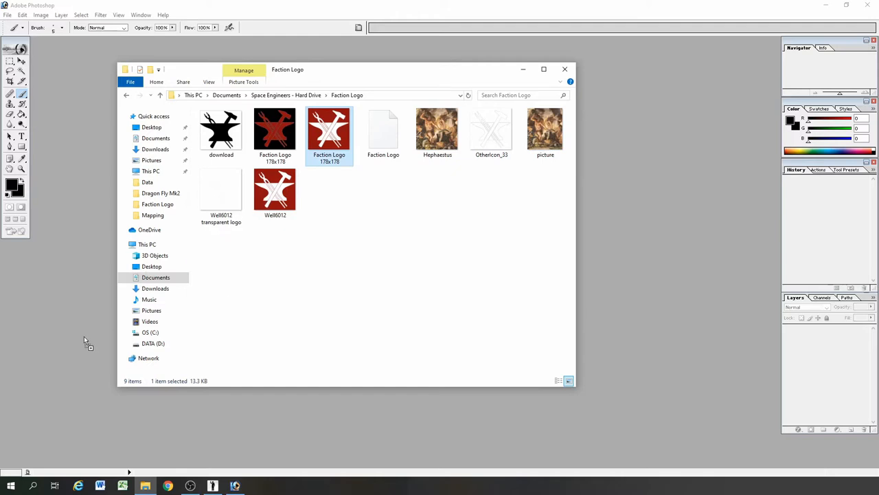
Open Faction Logo 178x178.png, verify its Image Size is 178 pixels square, then close it
double_click(330, 131)
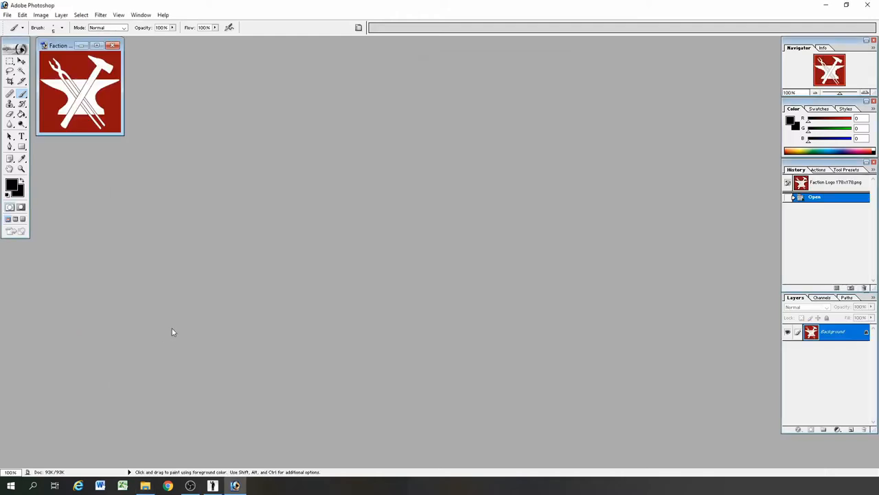
mouse_move(123, 140)
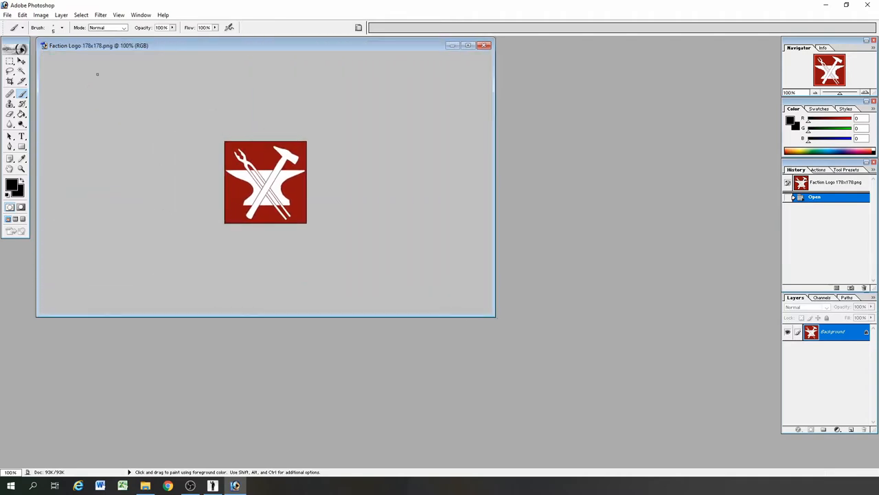
click(41, 14)
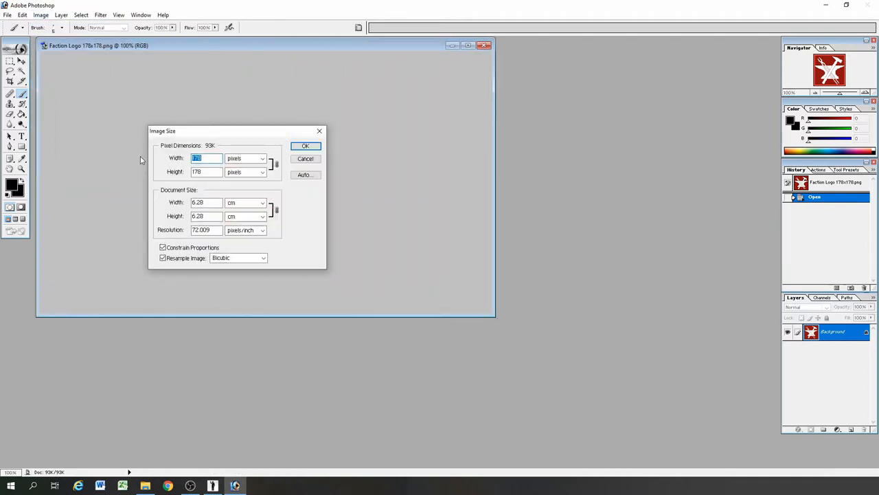
click(305, 146)
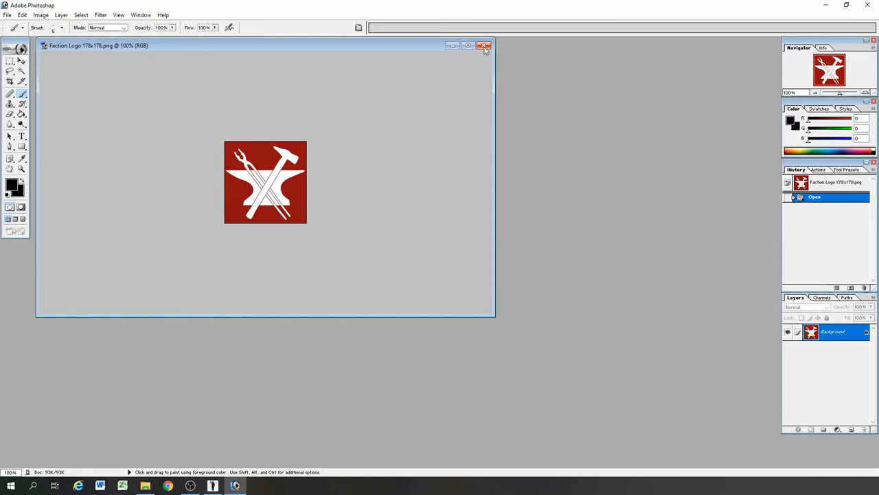
click(483, 45)
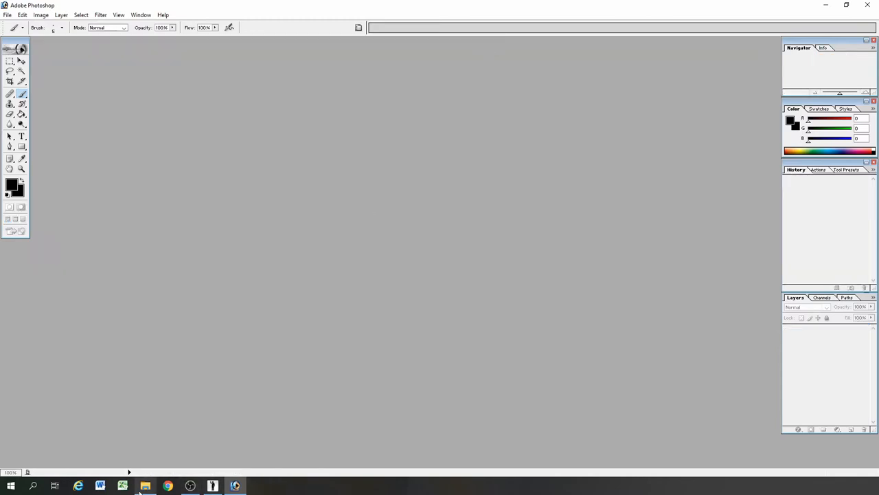
Launch SEImage2LCD from the LCD Screen imaging folder
click(145, 487)
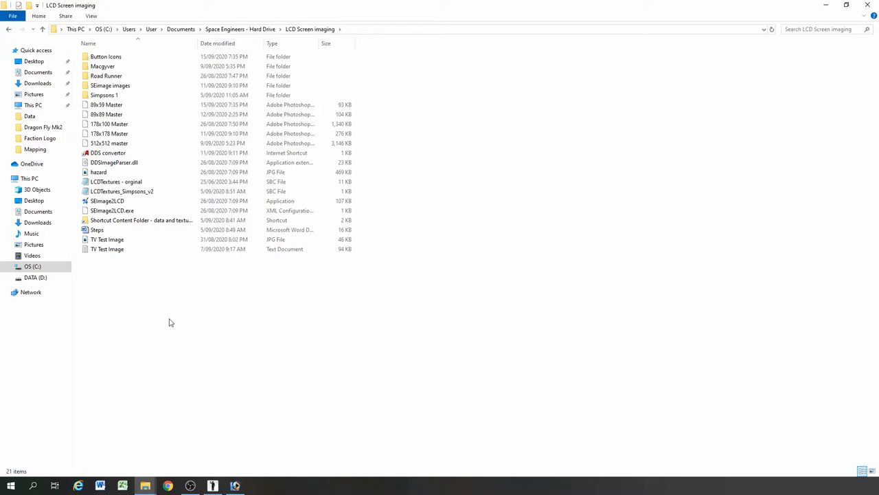
mouse_move(146, 264)
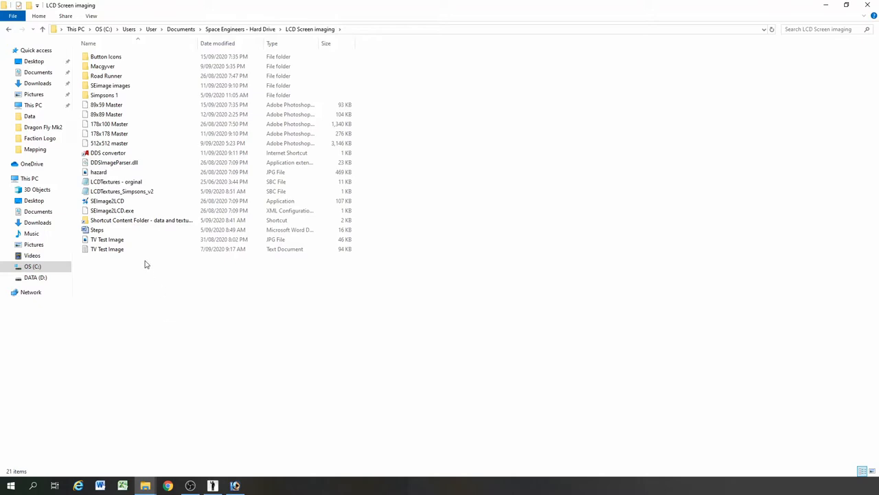
click(107, 200)
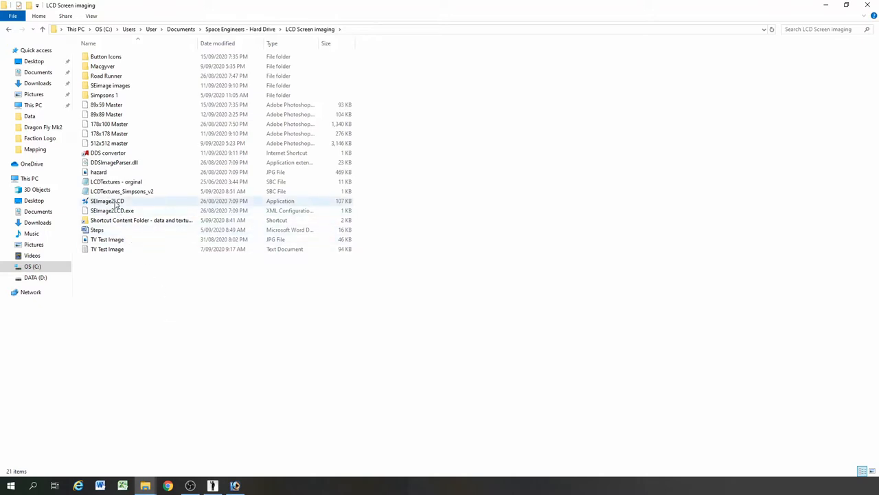
click(108, 201)
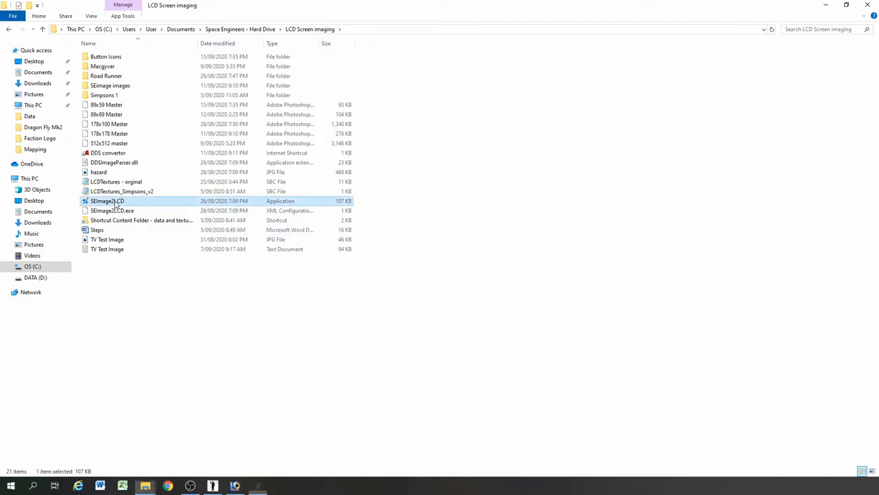
double_click(107, 201)
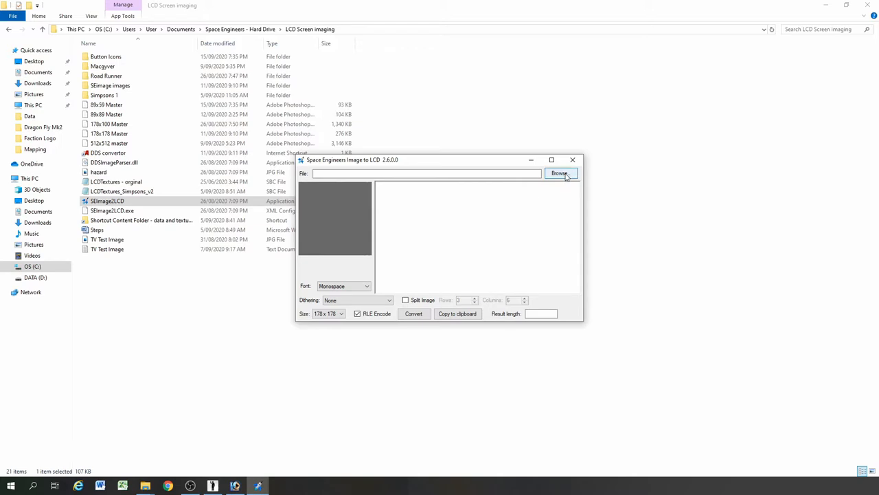
Browse for an image to convert and go into the Faction Logo folder
click(561, 173)
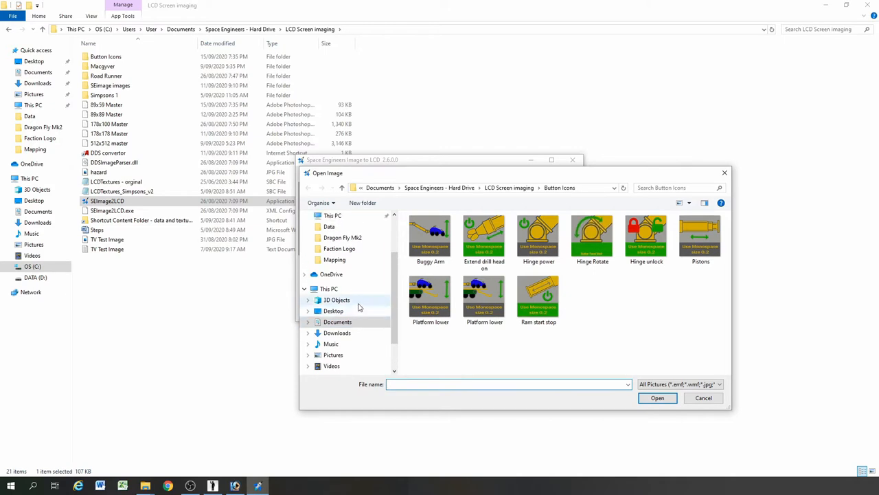
click(339, 247)
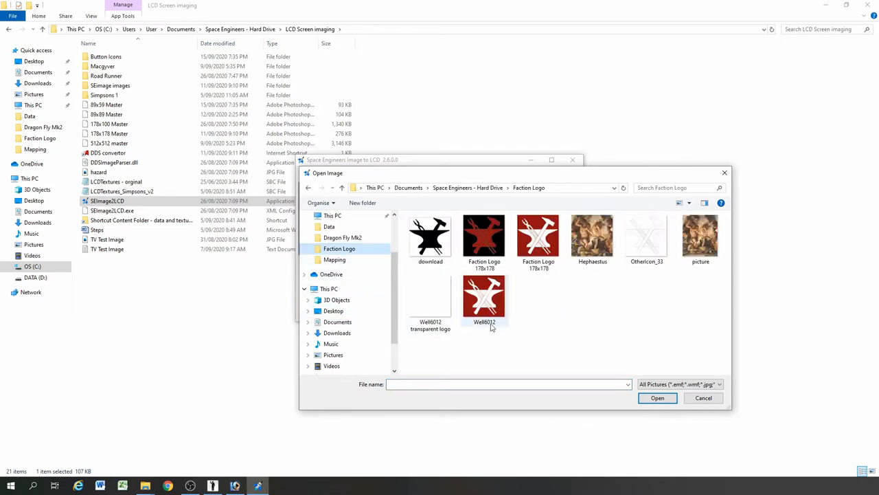
mouse_move(538, 237)
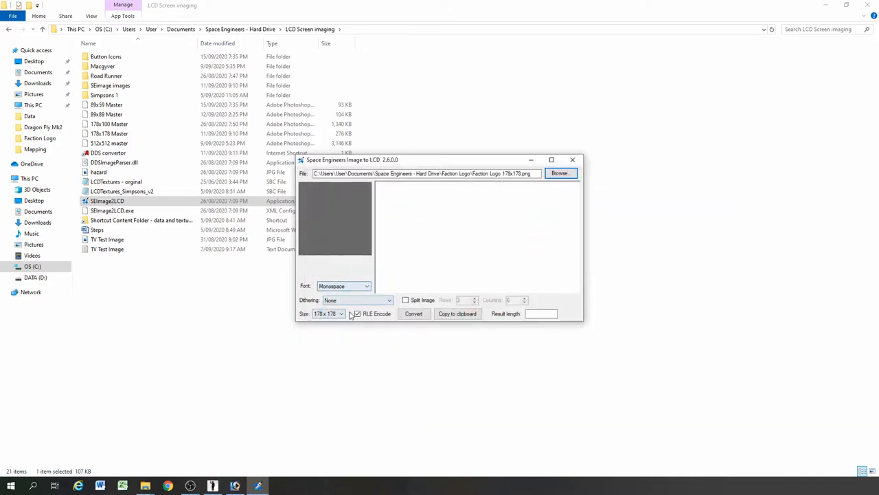
Keep the Monospace font and turn off RLE Encode
click(367, 286)
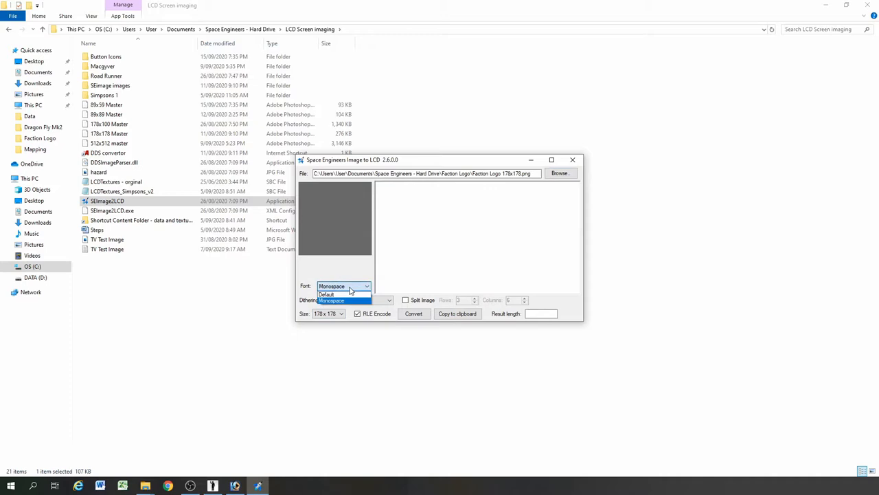
click(332, 300)
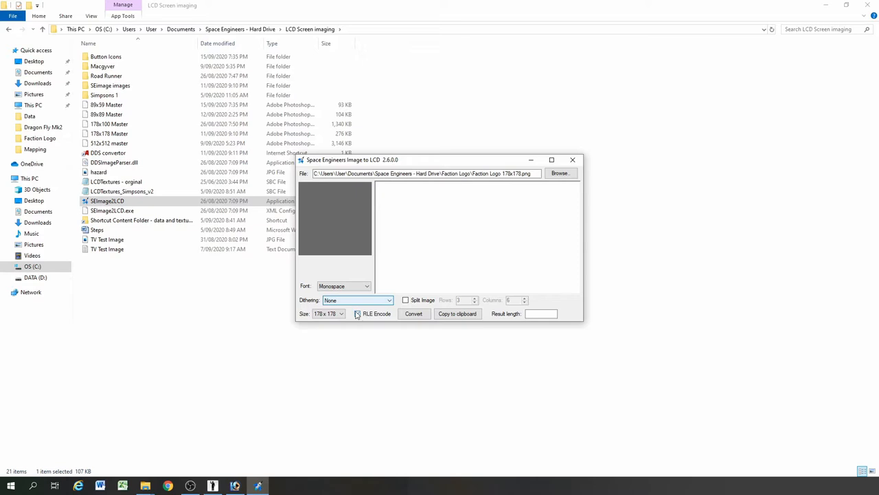
click(357, 313)
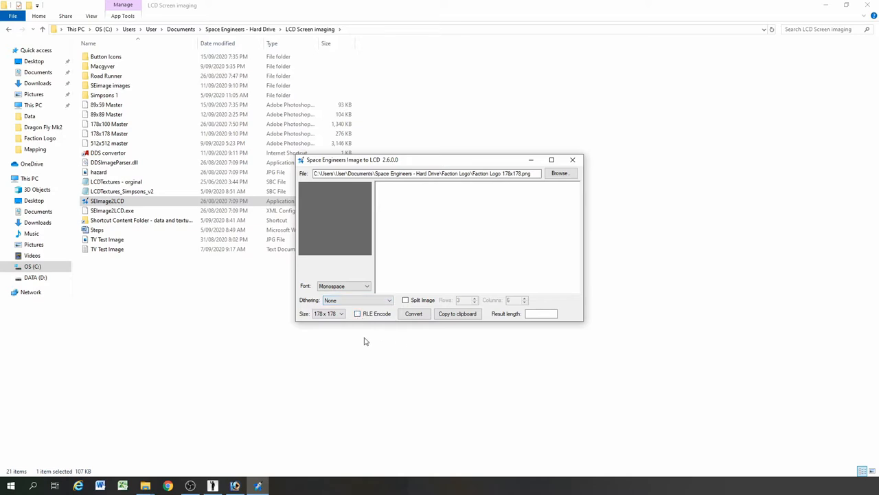
click(340, 313)
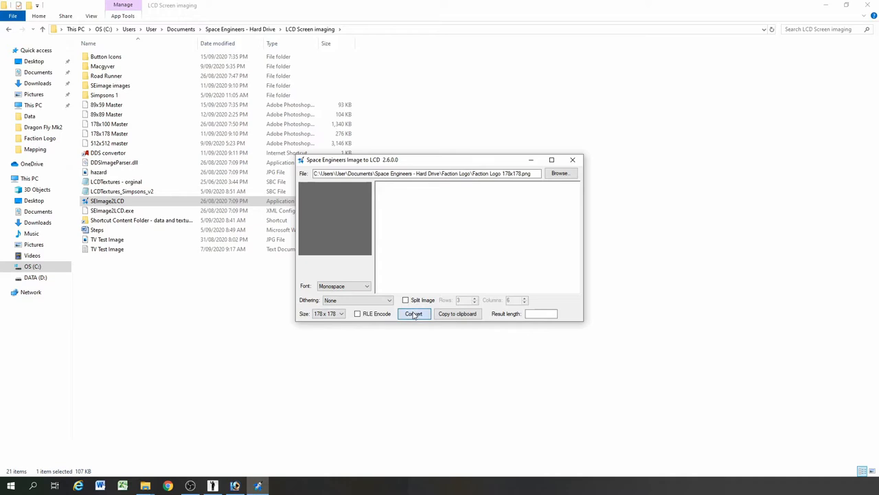
Convert the faction logo to LCD text and copy it to the clipboard
click(414, 313)
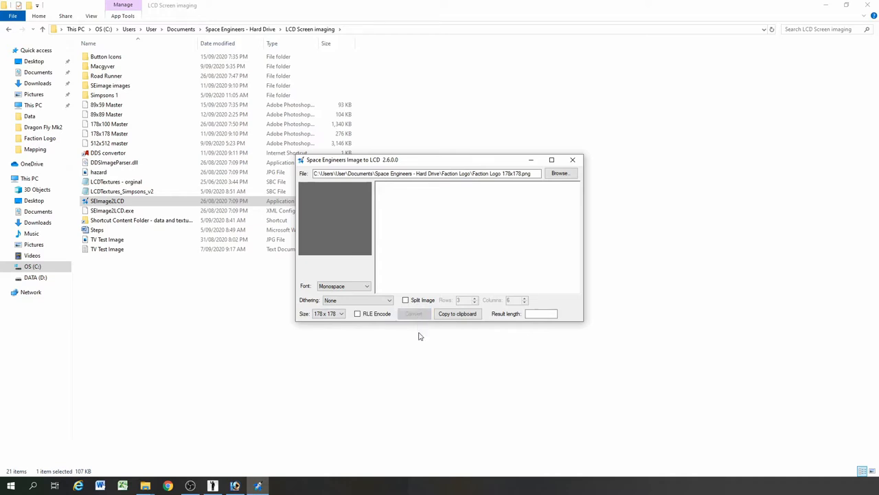
click(412, 313)
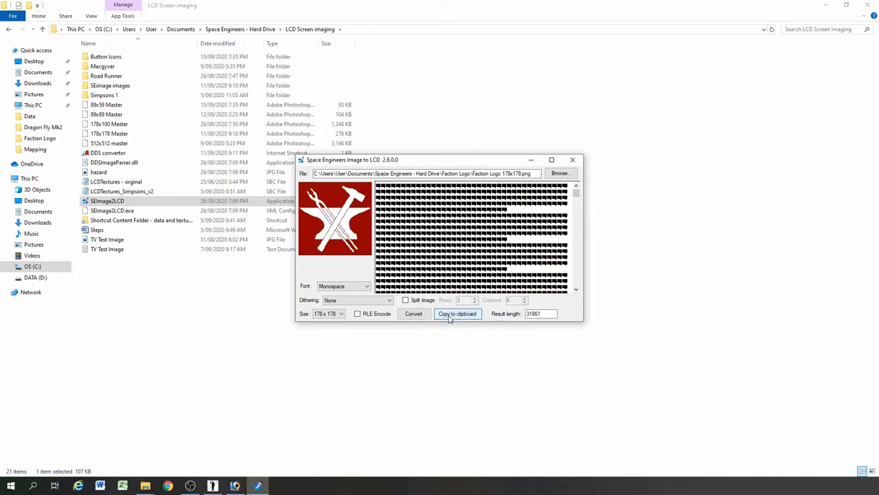
click(457, 314)
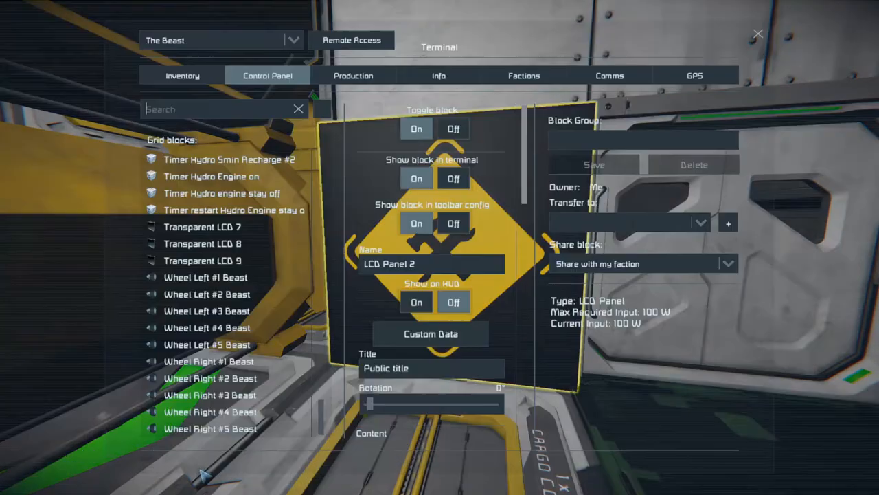
Paste the converted logo text into LCD Panel 2's text editor and confirm it
scroll(down, 3)
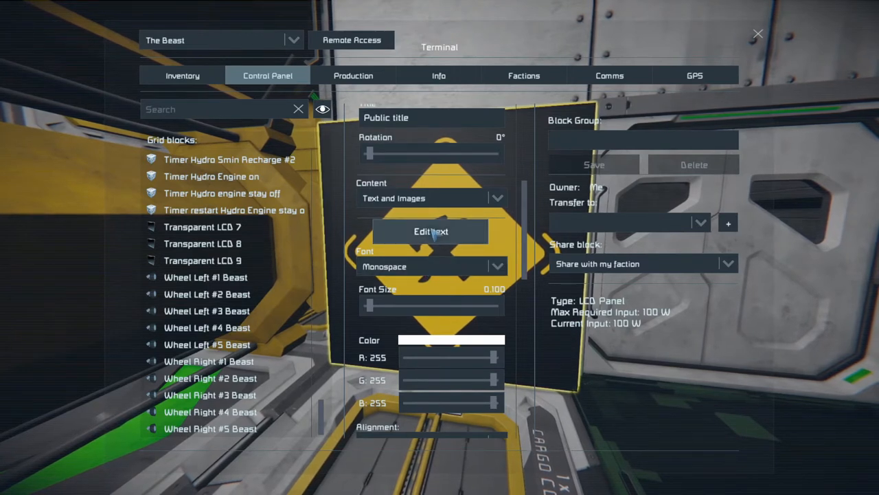
click(431, 231)
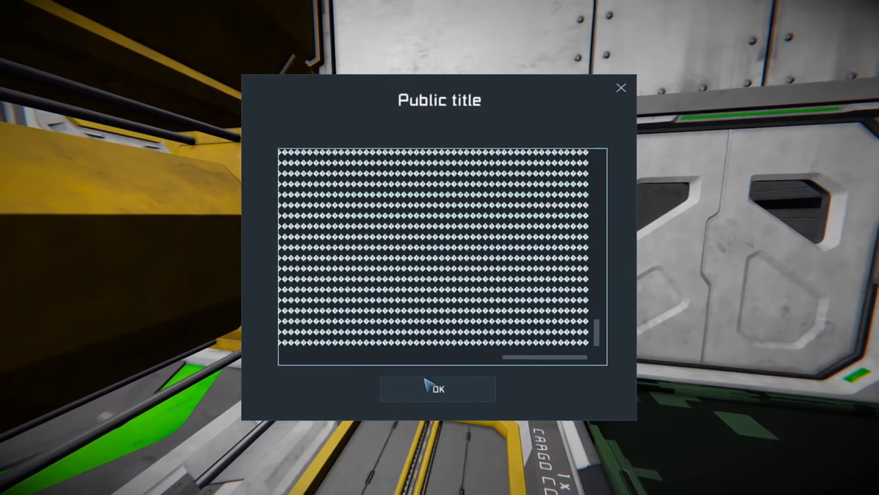
click(438, 388)
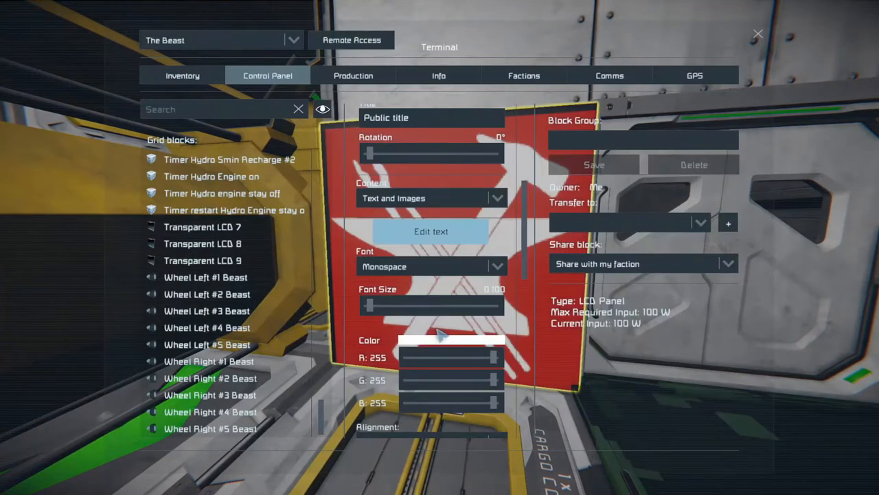
Lower the panel's font size until the red logo fits the display
drag(369, 305, 382, 305)
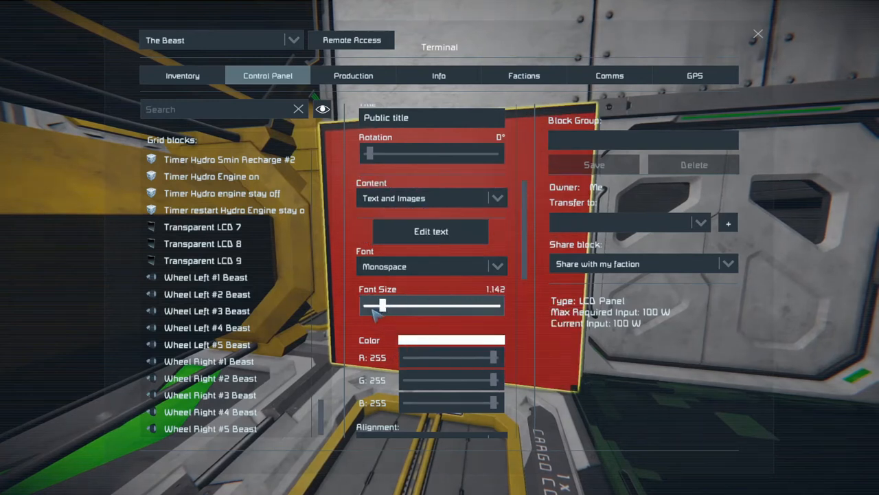
drag(382, 306, 363, 307)
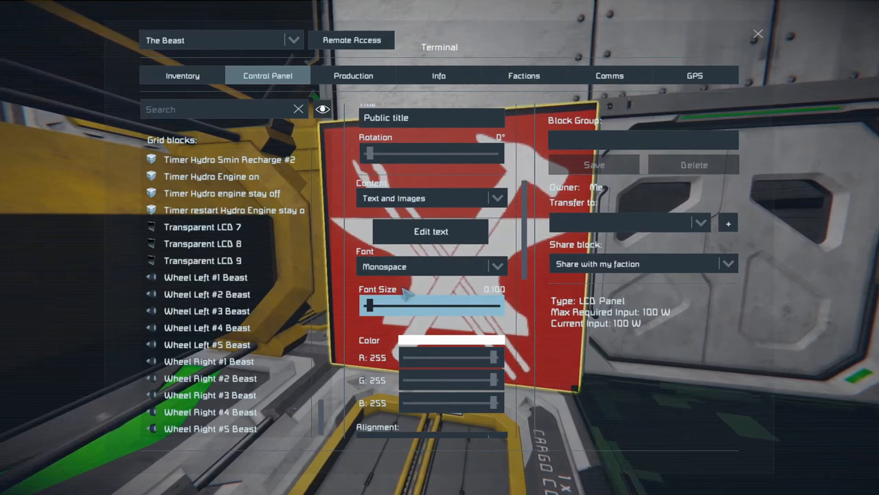
scroll(down, 3)
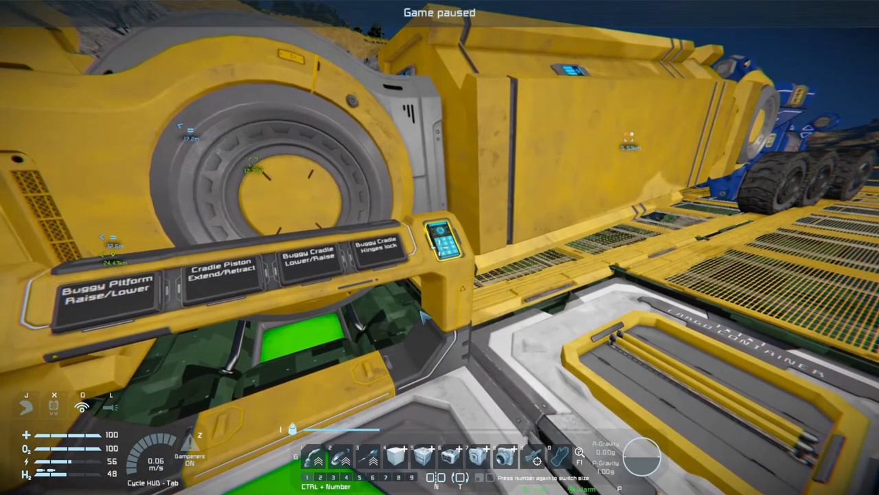
Switch from the game to the desktop showing the Button Icons folder
key(alt+tab)
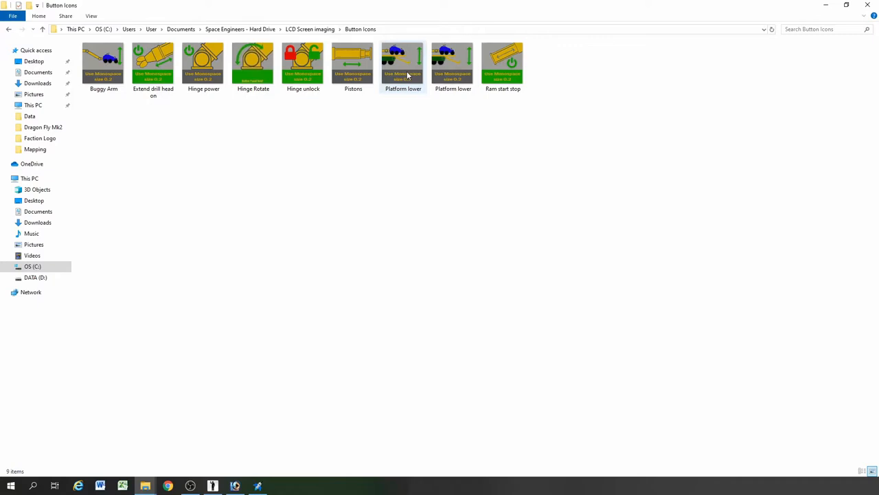
mouse_move(403, 66)
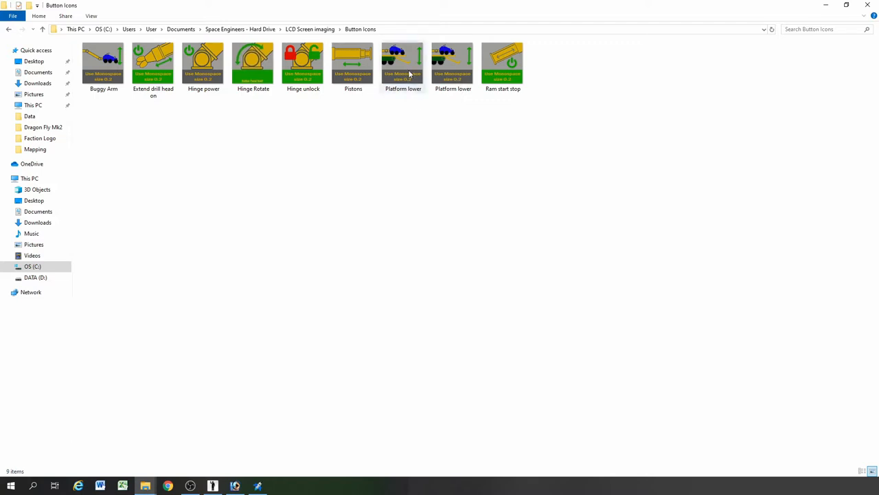
mouse_move(403, 66)
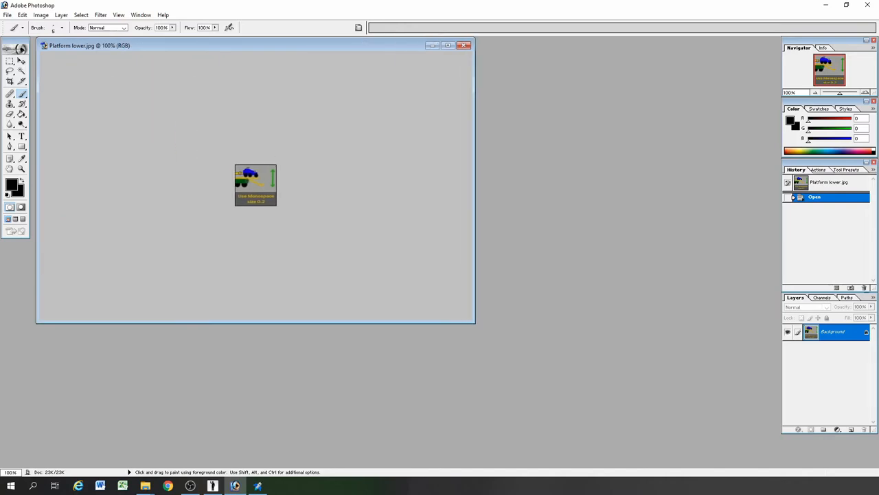
Check the Platform lower icon's Image Size unchanged and zoom in to 400%
click(42, 13)
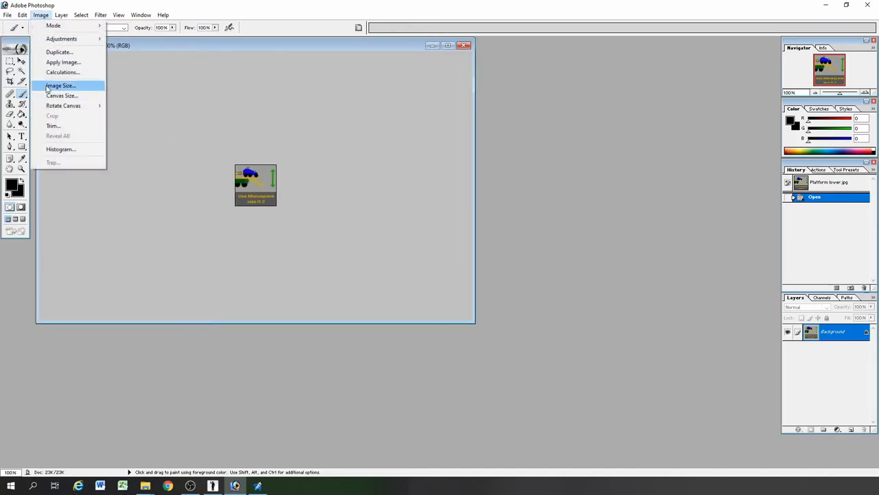
click(60, 85)
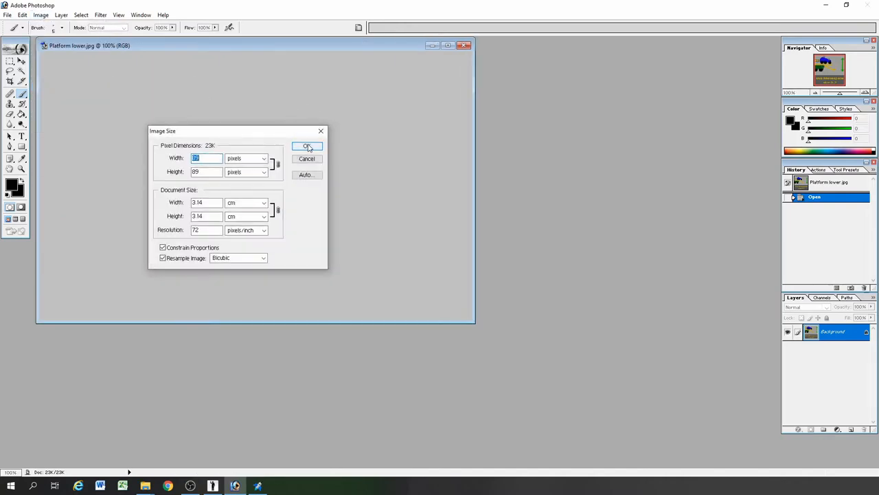
click(307, 146)
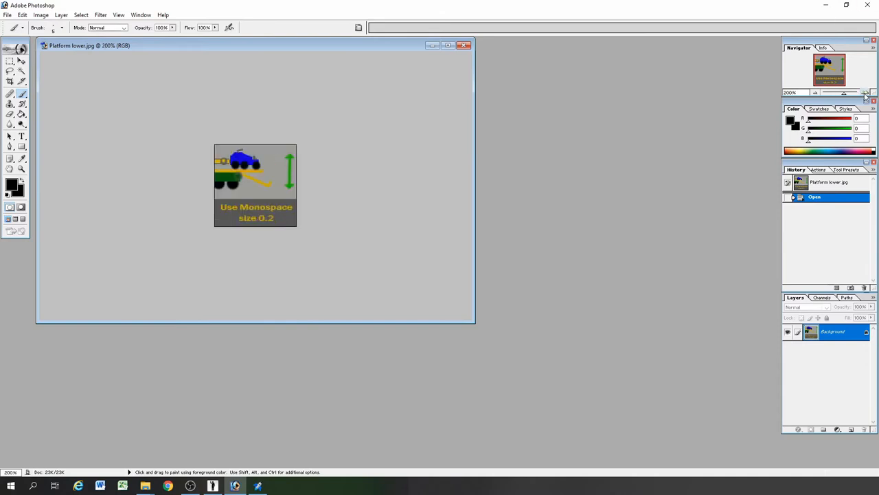
click(866, 93)
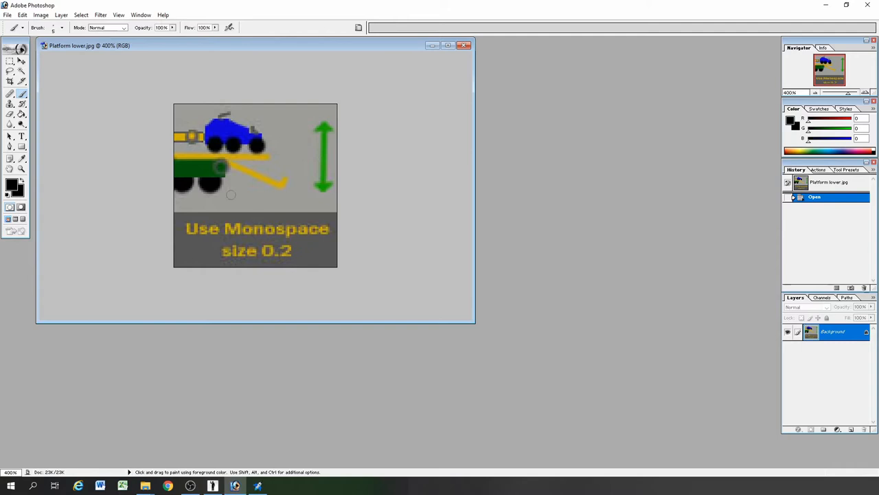
mouse_move(352, 236)
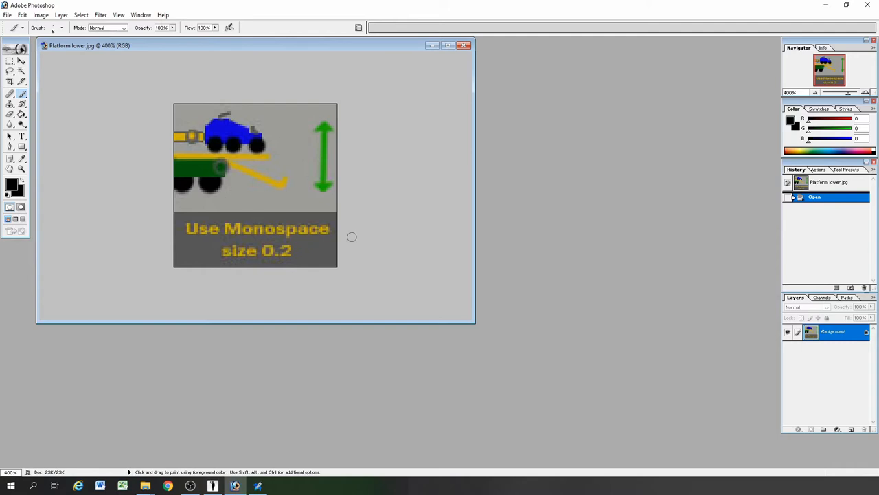
mouse_move(335, 96)
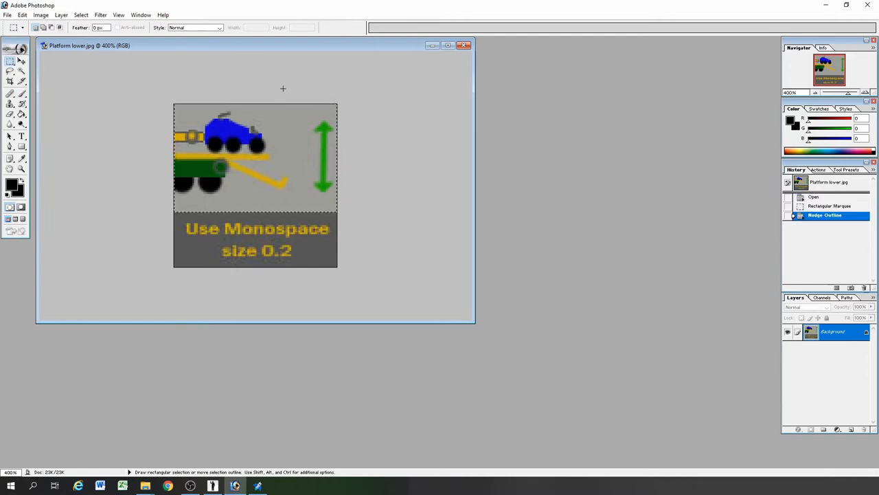
Crop the icon to the selected picture area, removing the caption strip
click(41, 14)
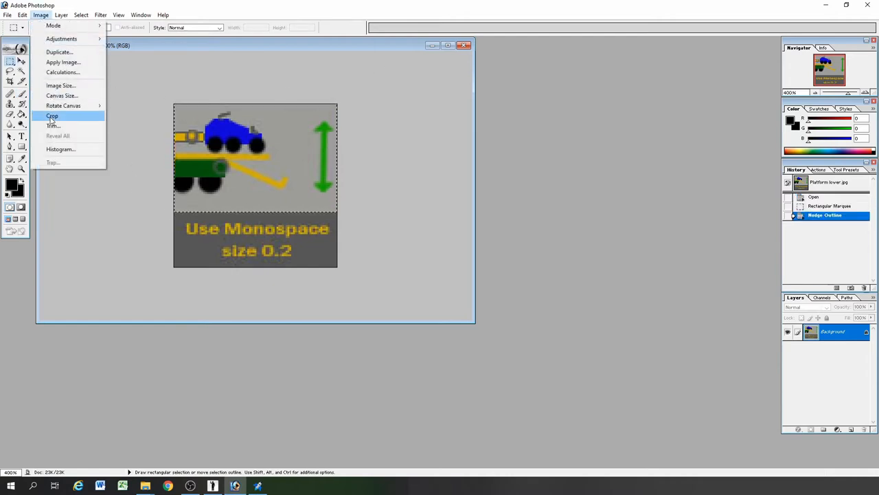
click(52, 115)
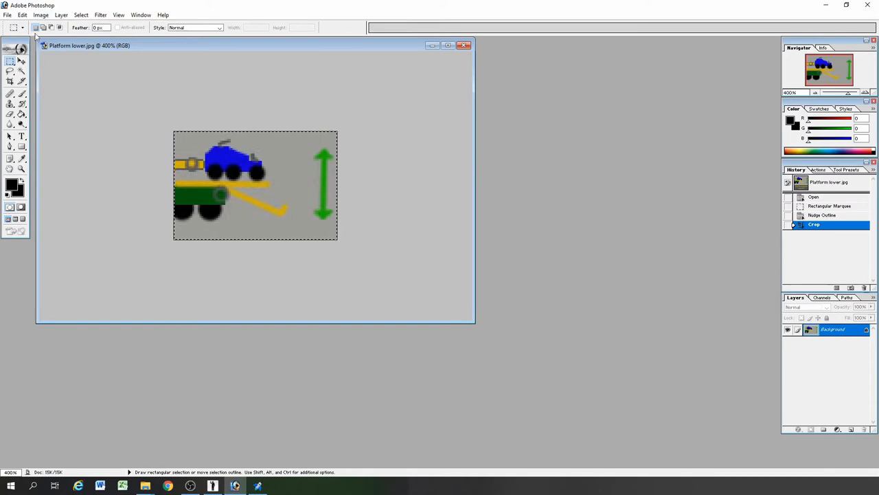
Save the icon as a new copy with 'cropped' added to its name
click(7, 14)
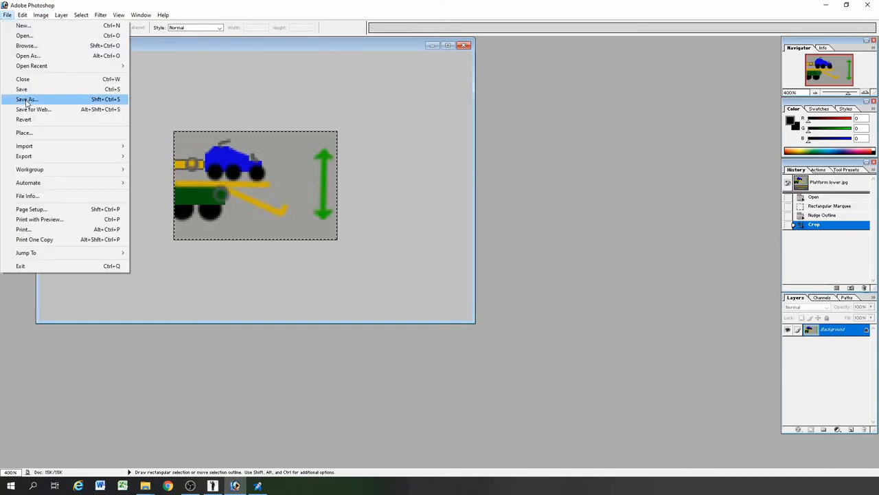
click(26, 99)
text(Platform lower v2)
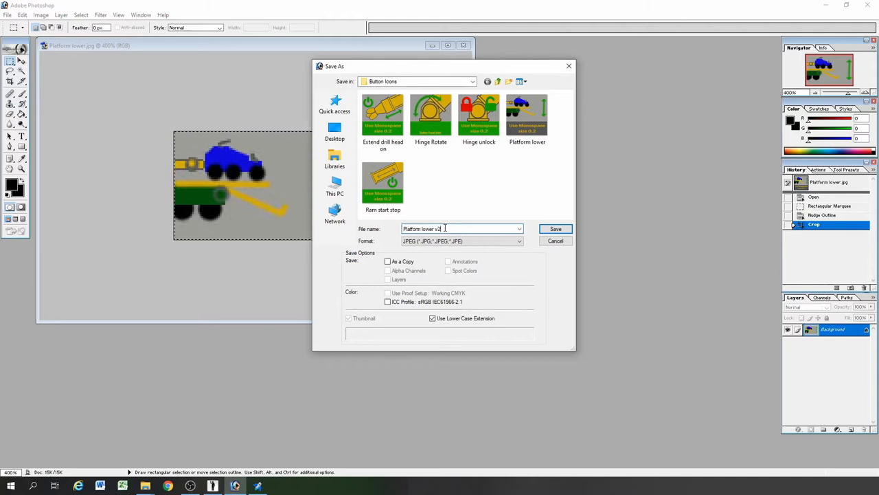
text(cropped)
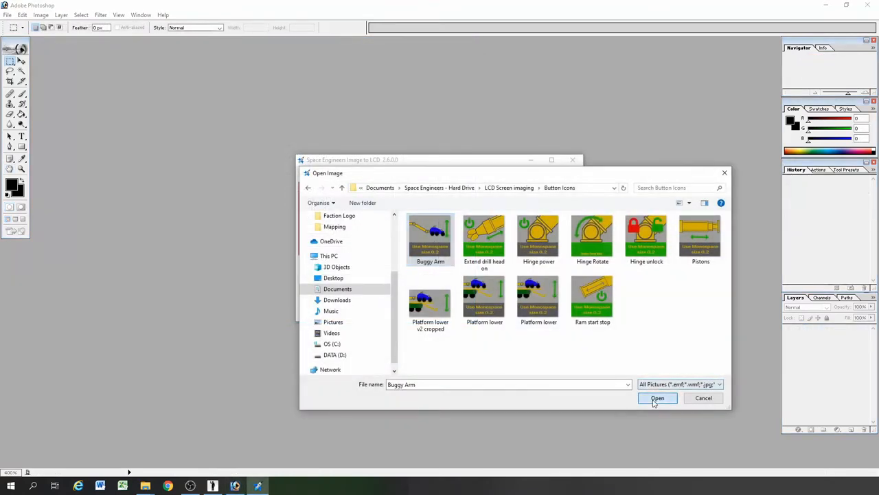
Load the Buggy Arm icon at 89x89, convert it to LCD characters and copy the result
click(657, 398)
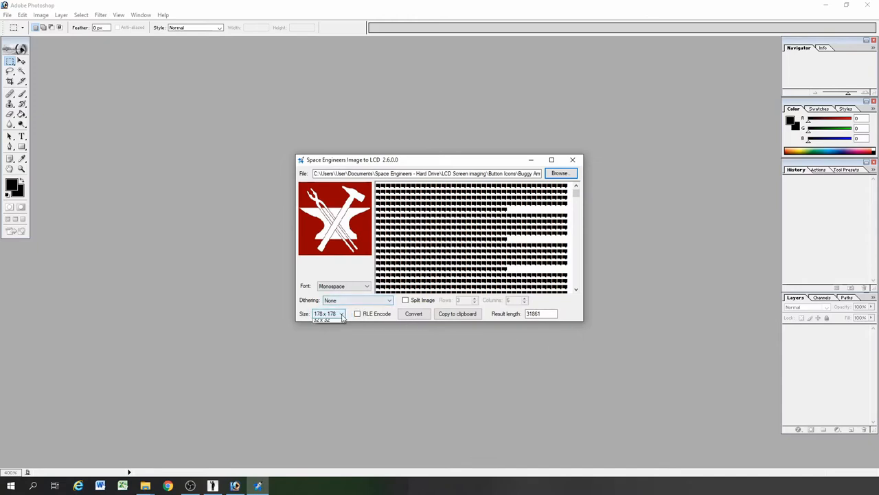
click(328, 313)
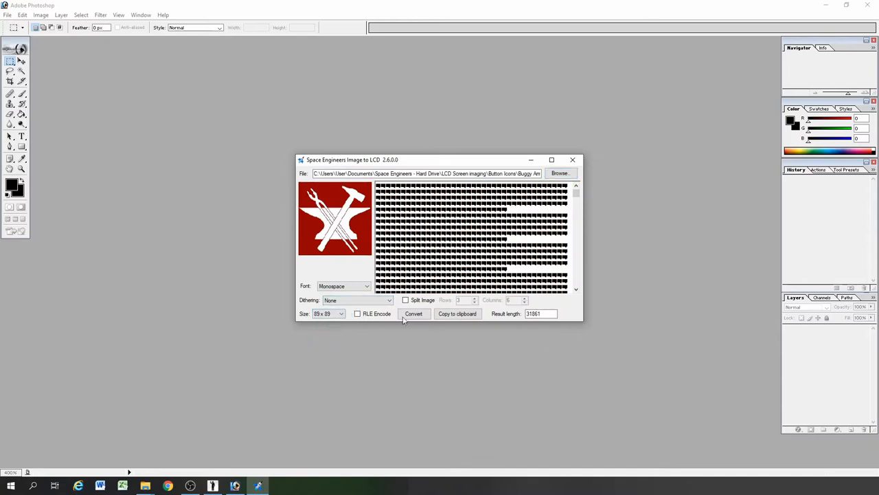
click(414, 313)
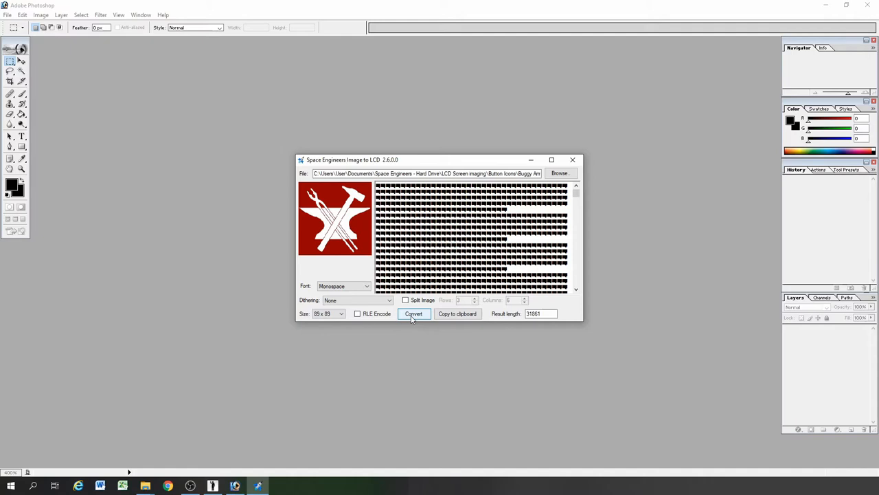
click(413, 313)
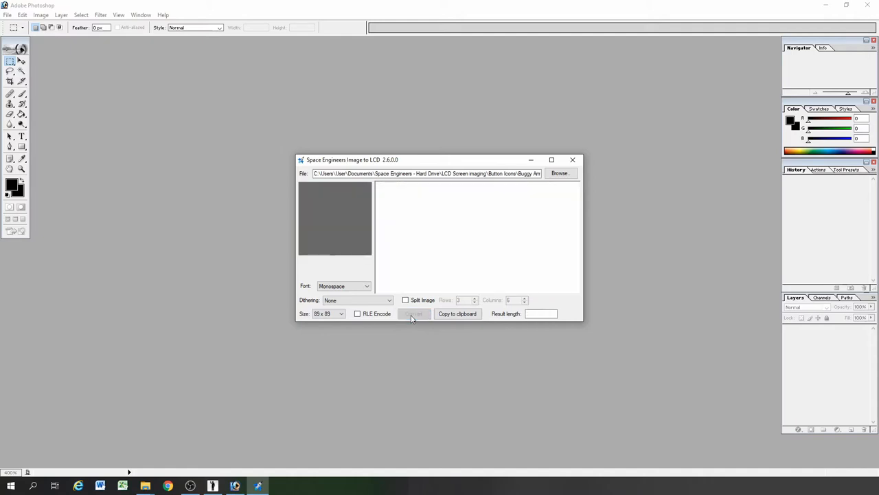
click(414, 314)
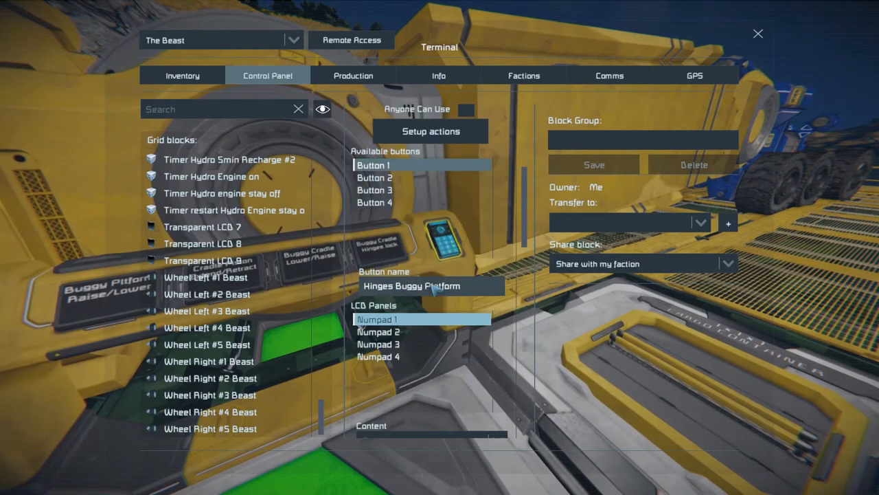
Paste the icon text into the Numpad 1 button display and set its font to Monospace
click(758, 33)
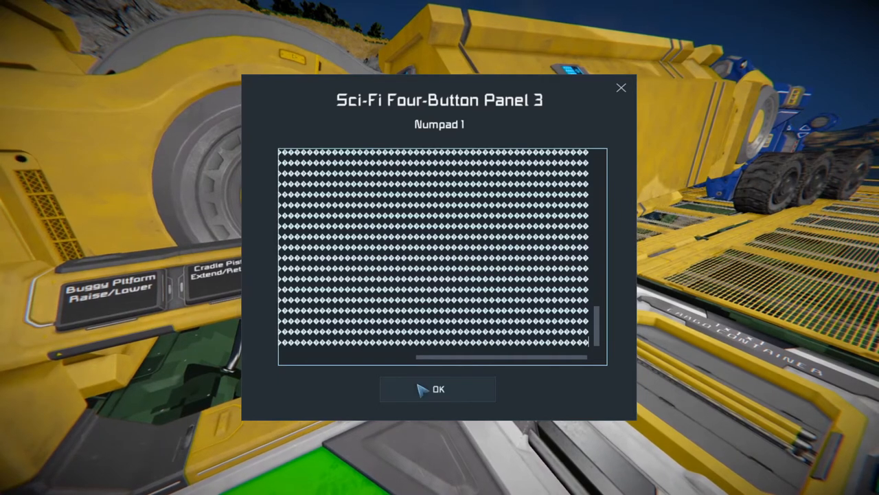
click(437, 389)
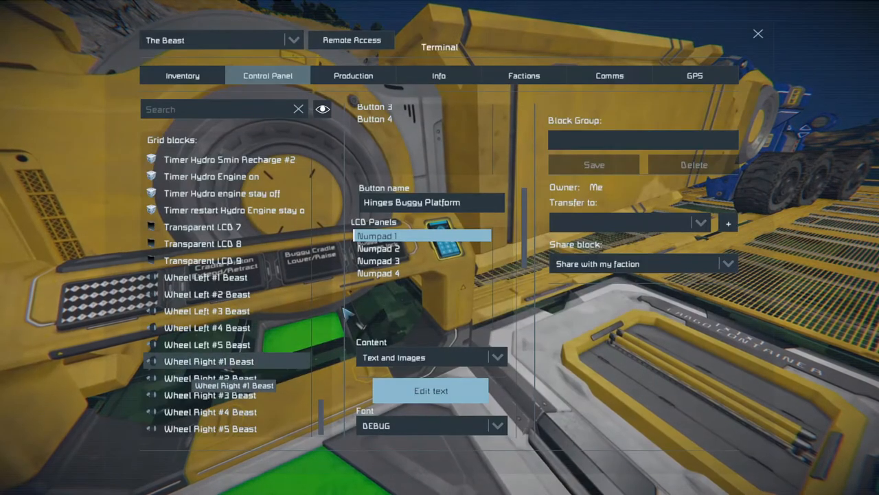
click(498, 425)
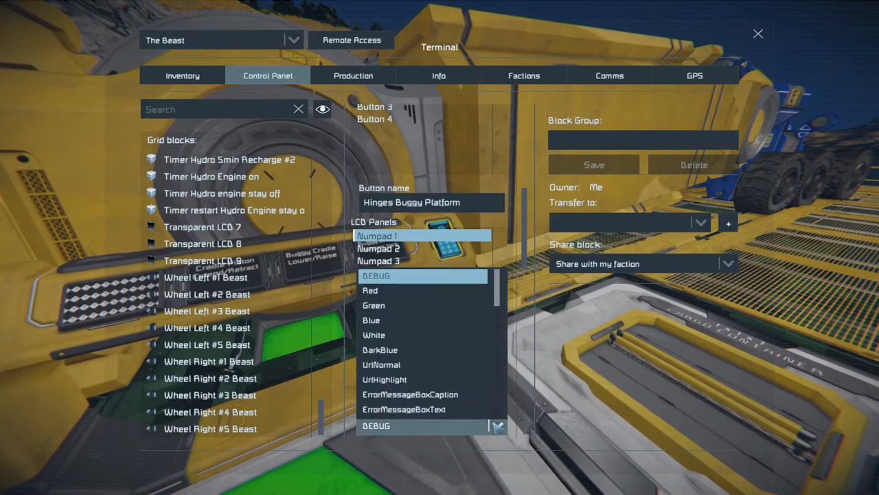
scroll(down, 3)
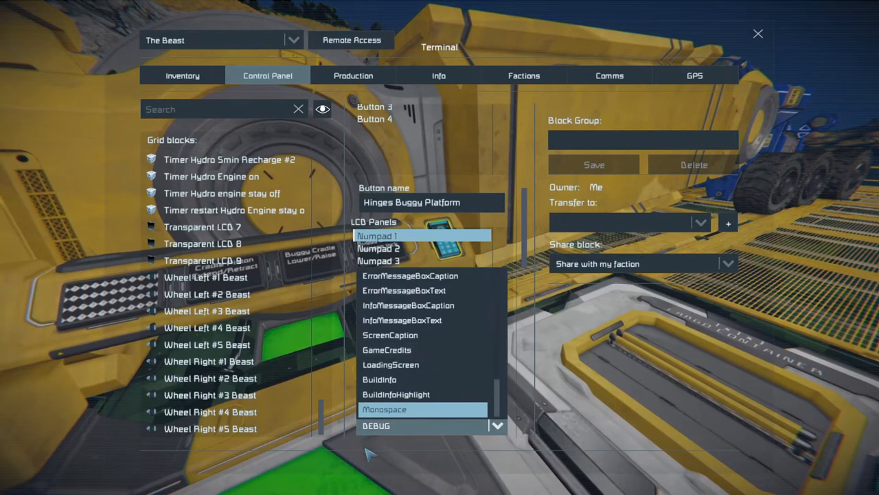
click(384, 410)
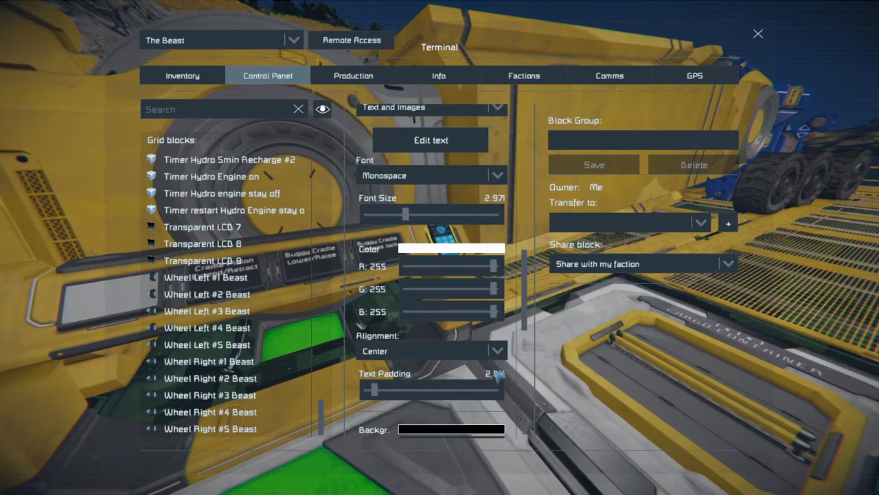
Reduce the display's font size to 0.2 so the icon fits
drag(405, 214, 409, 214)
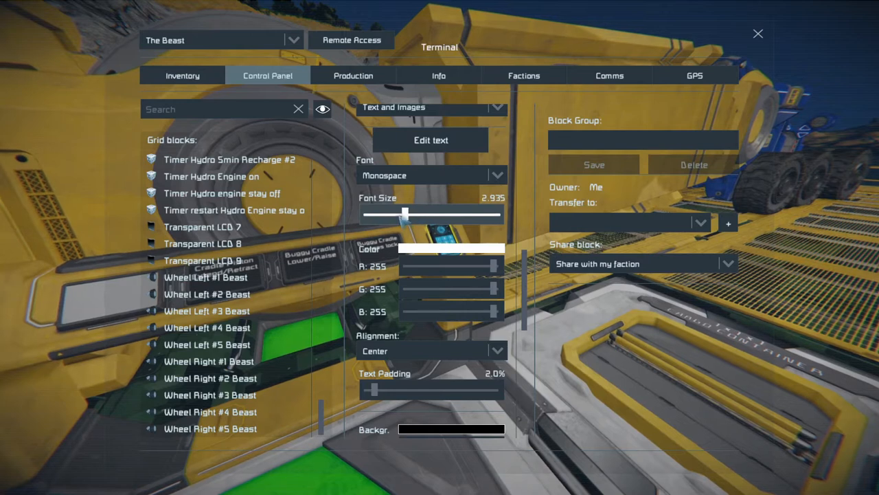
drag(404, 215, 369, 214)
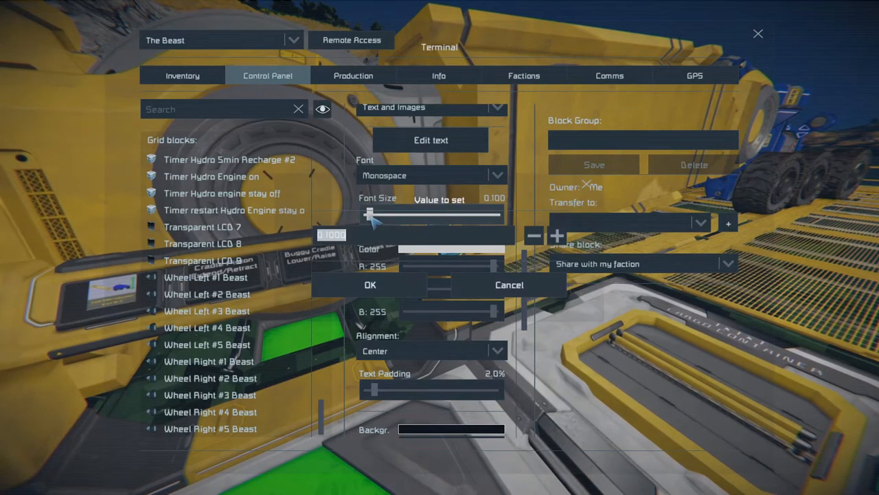
text(0.2)
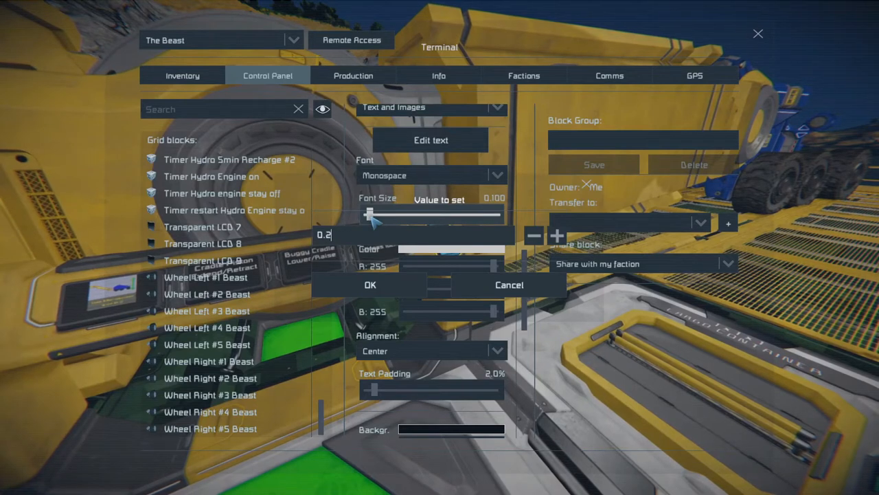
click(371, 285)
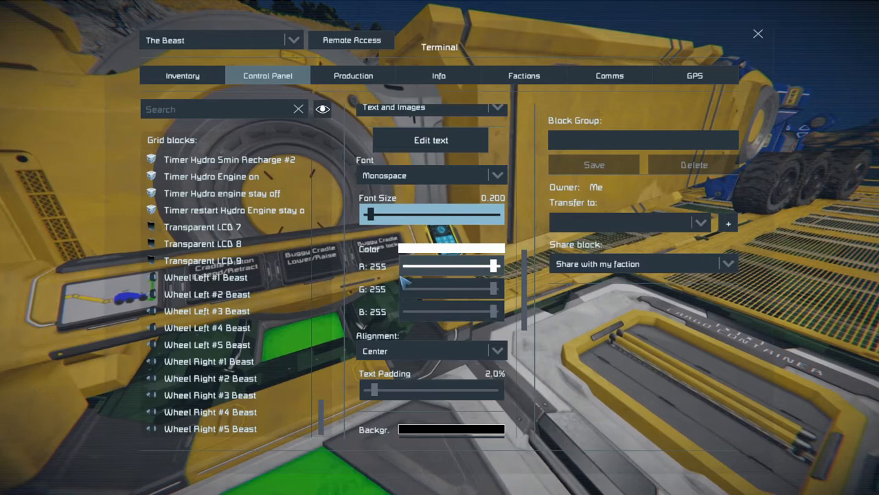
click(759, 32)
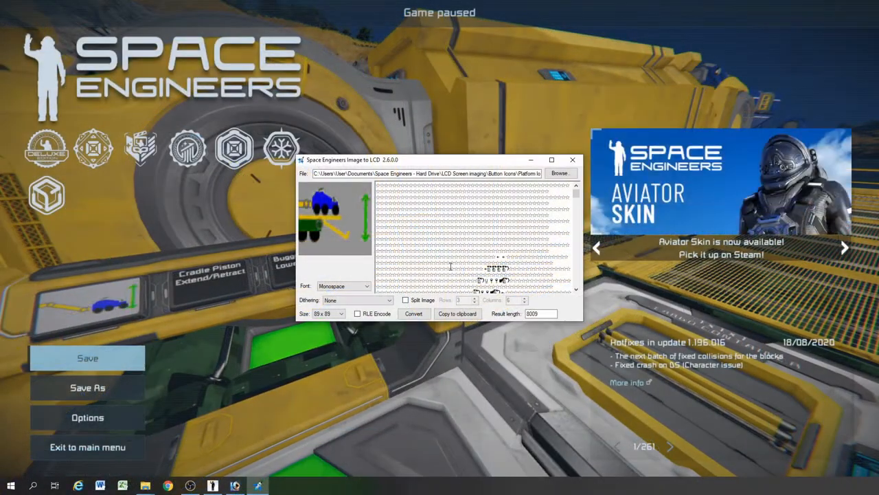
Paste the converted buggy image into the Numpad 3 screen, replacing the Buggy Cradle Lower/Raise text
click(456, 313)
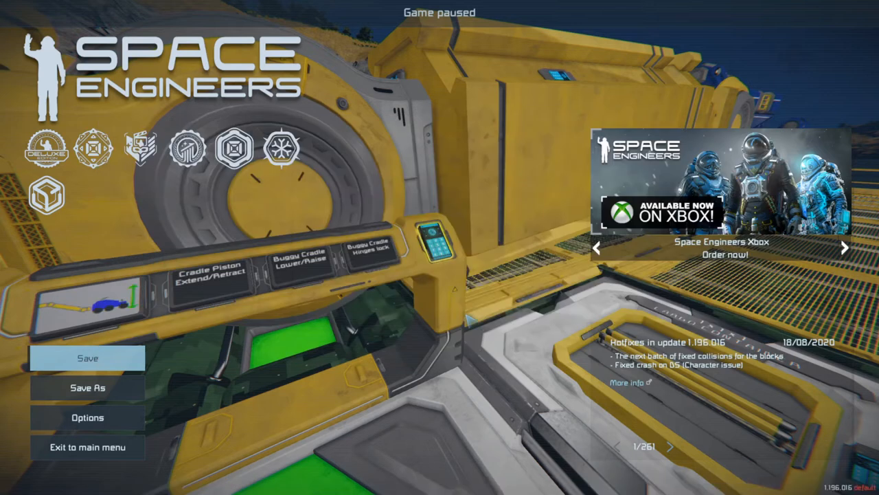
mouse_move(467, 319)
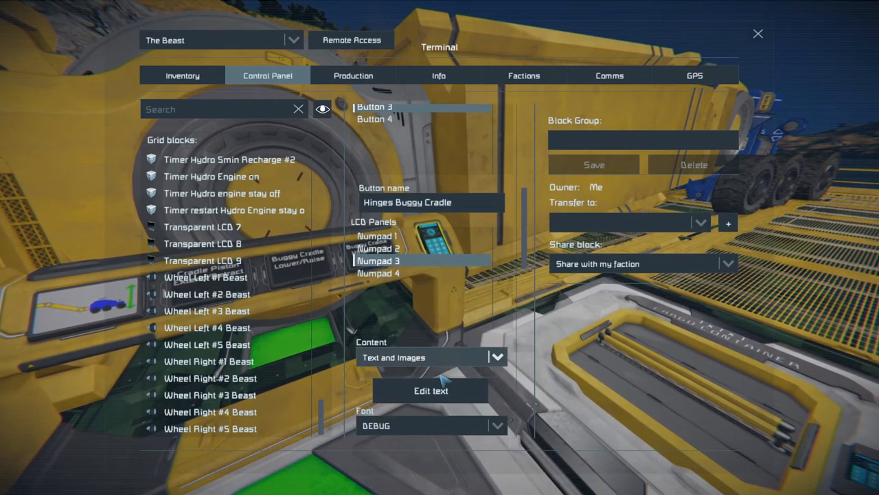
click(431, 390)
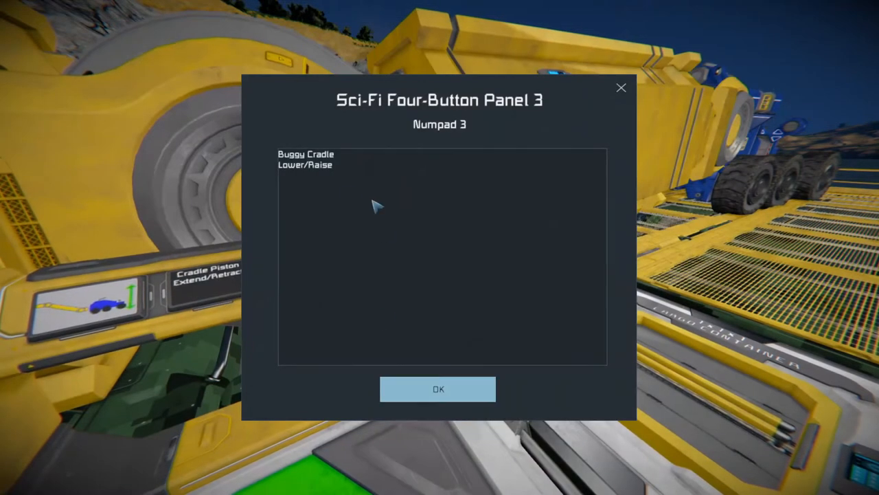
double_click(305, 165)
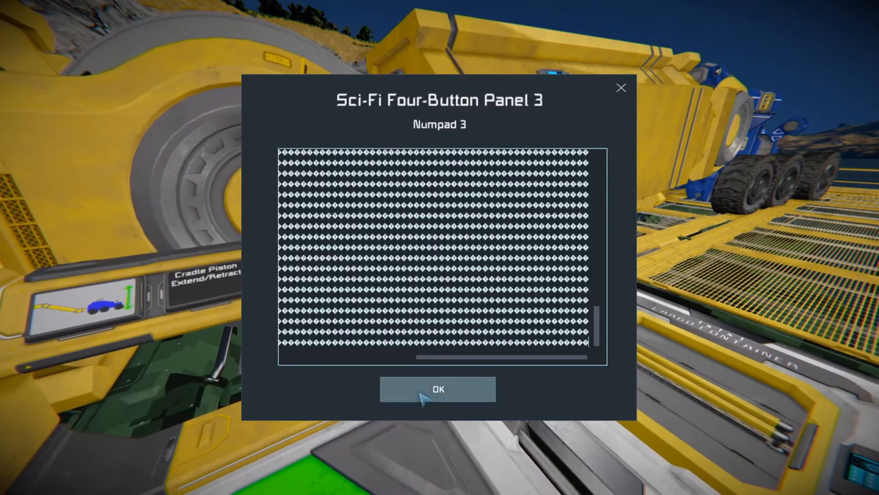
click(438, 389)
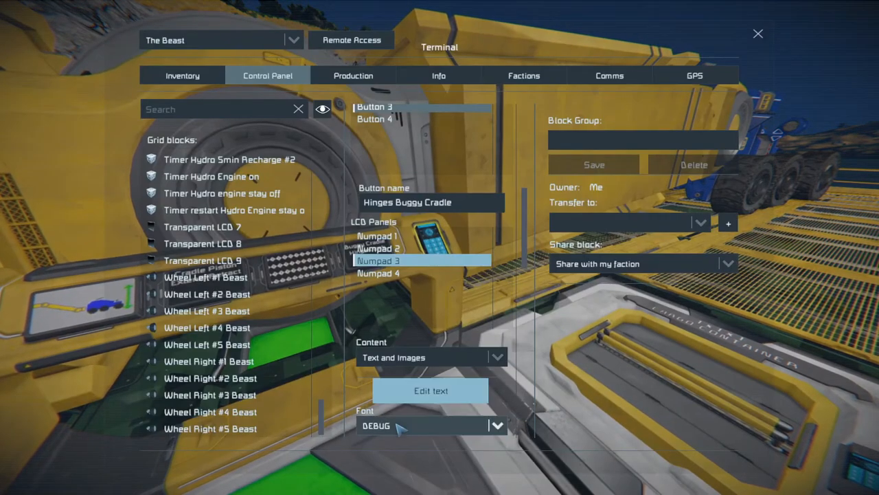
Switch the Numpad 3 screen to Monospace font and enter a new font size value
click(497, 426)
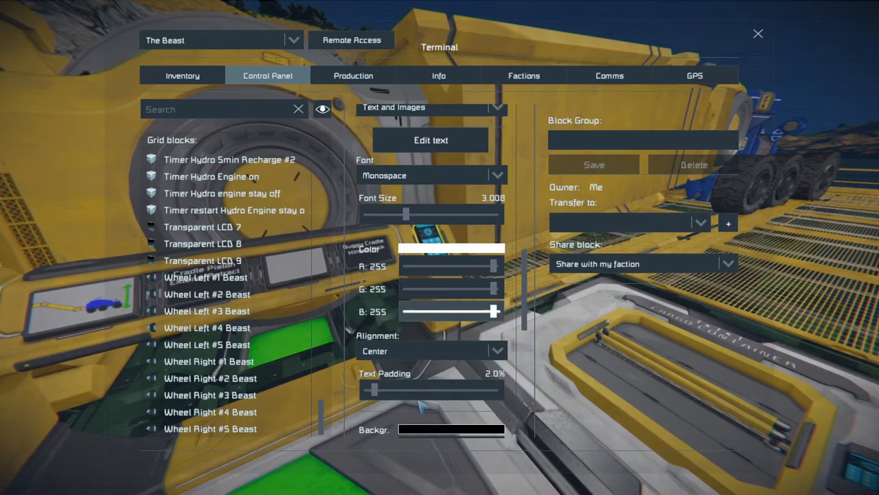
click(405, 215)
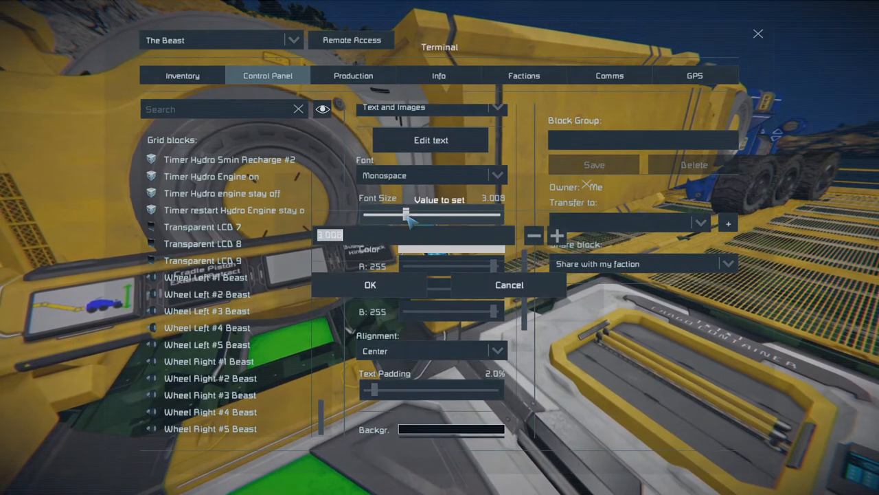
click(371, 284)
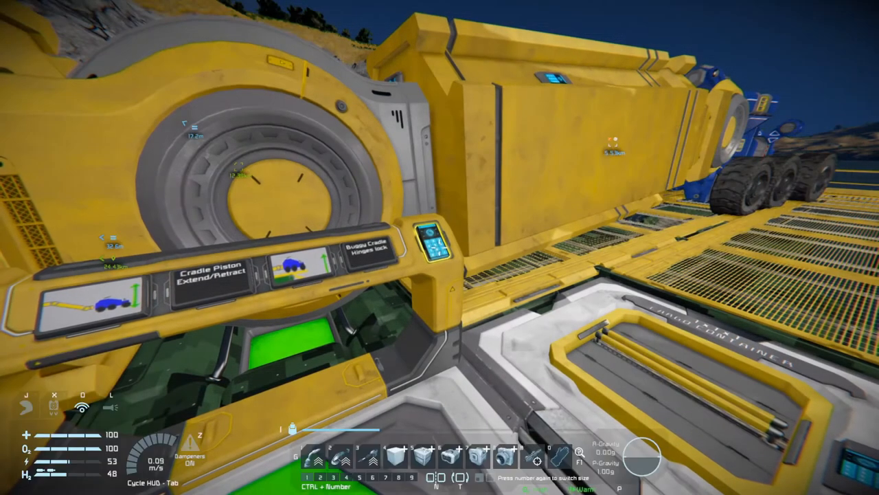
Select the Hinges Buggy Platform panel's Numpad 2 display and bring up its font list
key(k)
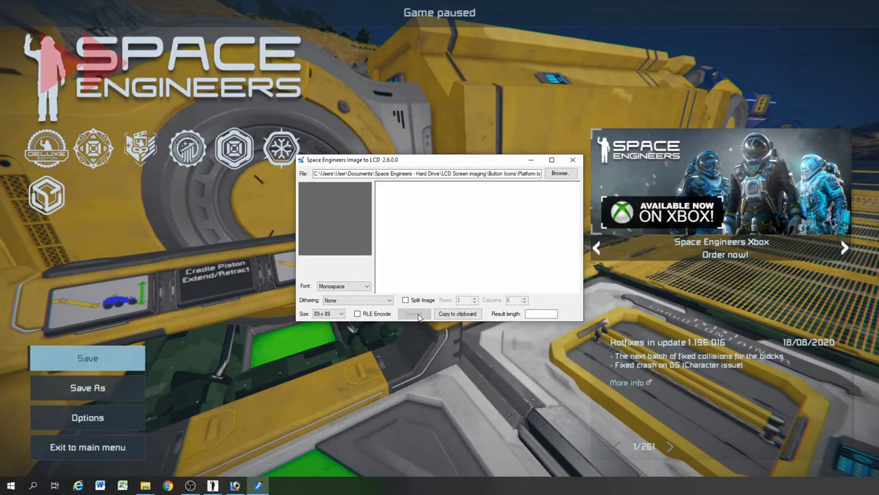
click(413, 313)
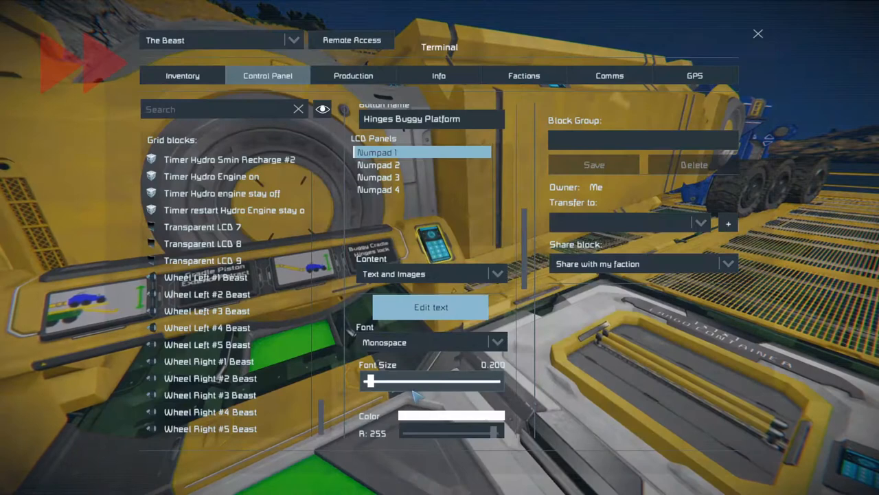
key(Escape)
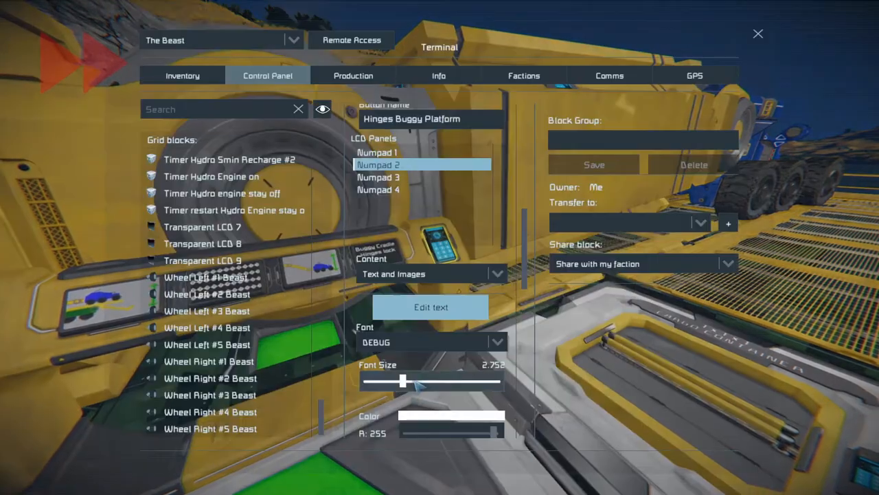
click(498, 341)
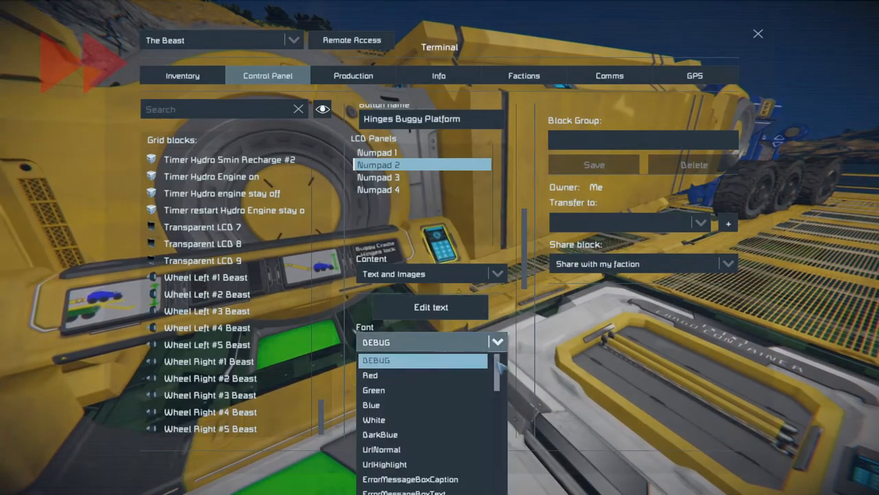
click(378, 189)
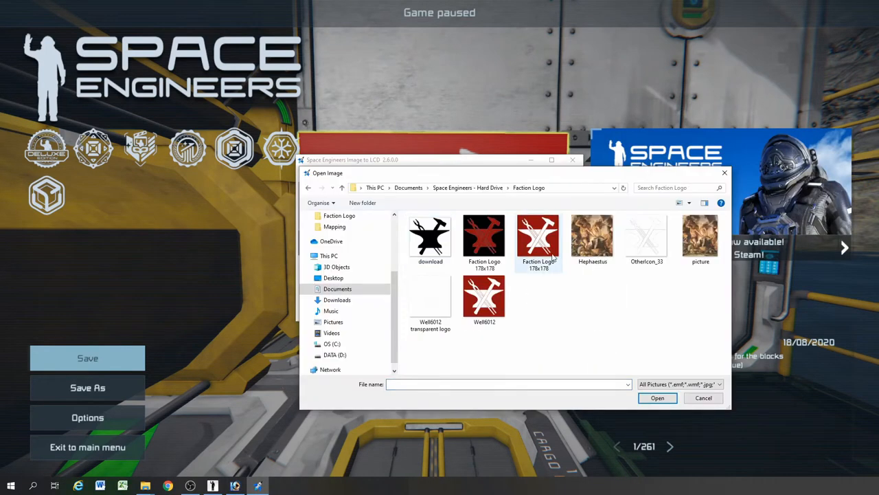
Load the Hephaestus picture into Image to LCD and convert it
click(701, 237)
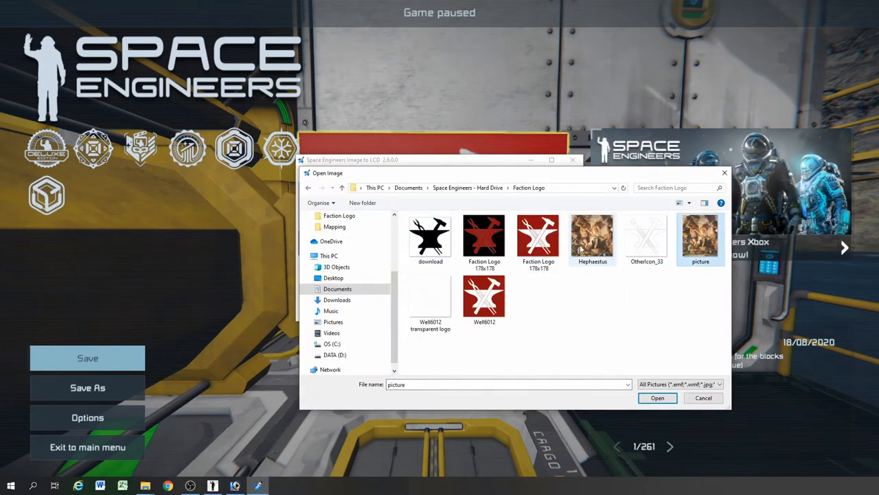
click(592, 237)
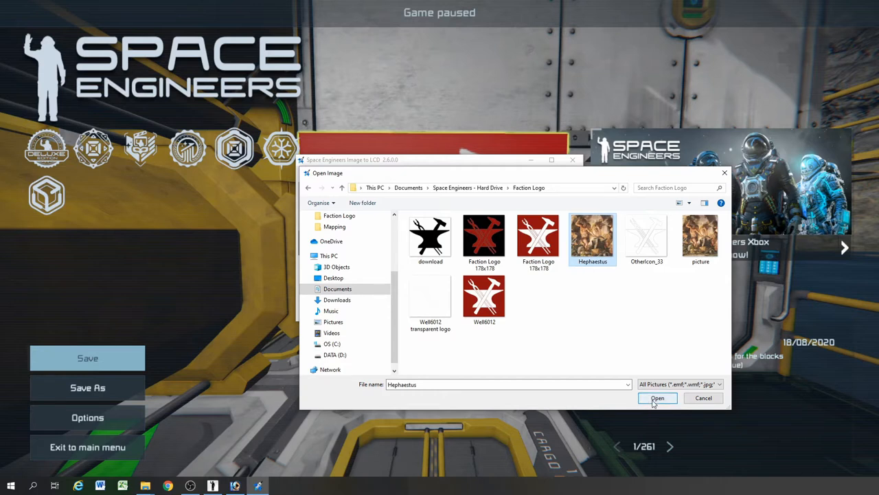
click(657, 398)
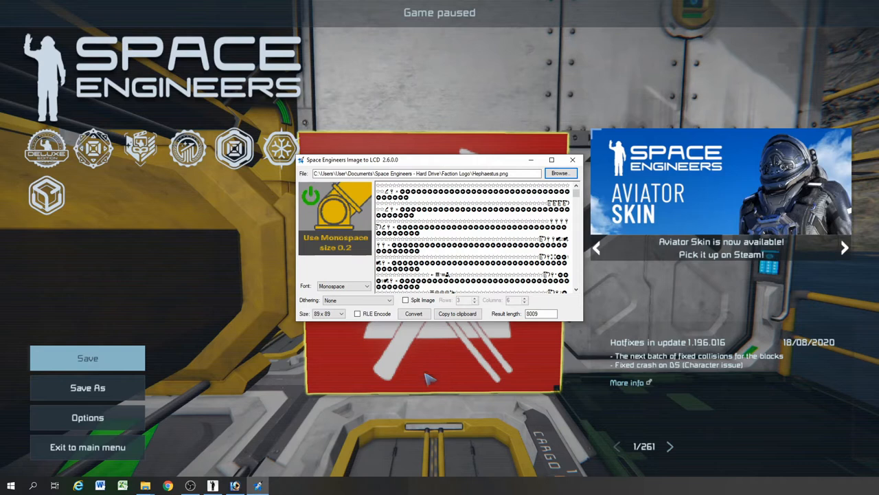
click(414, 314)
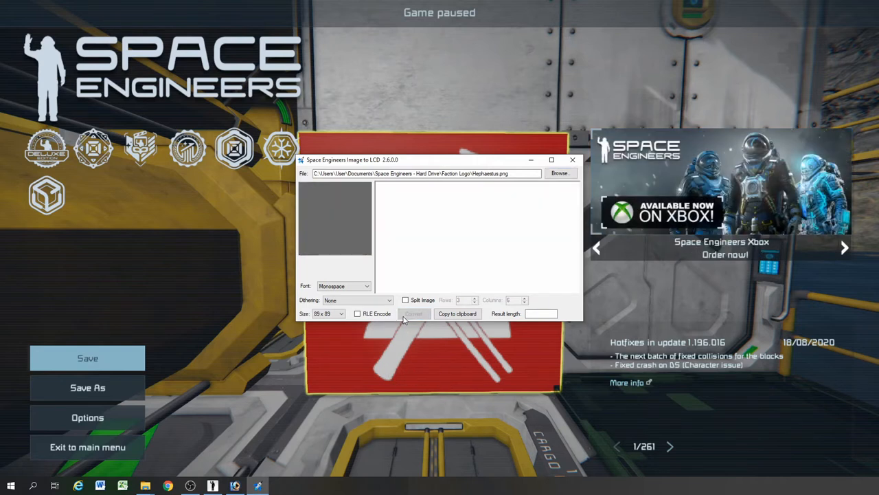
click(414, 313)
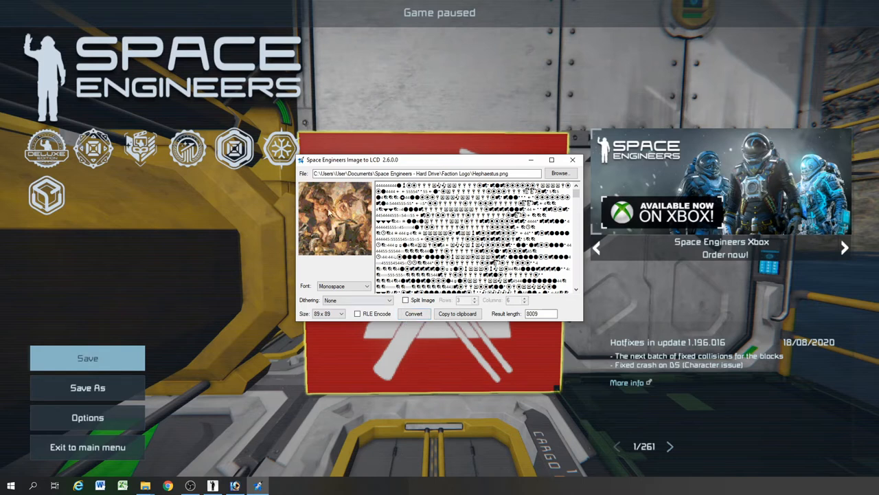
Keep Monospace, reconvert with Sierra dithering and copy the LCD text to the clipboard
click(368, 286)
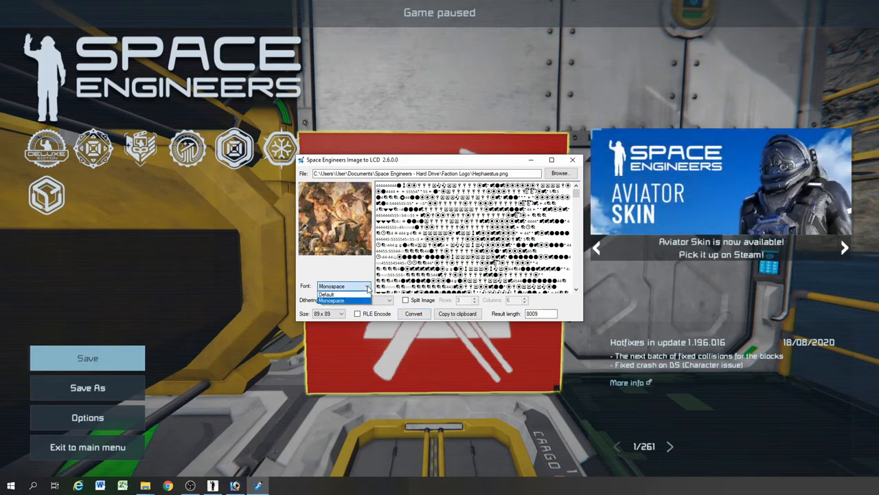
click(387, 300)
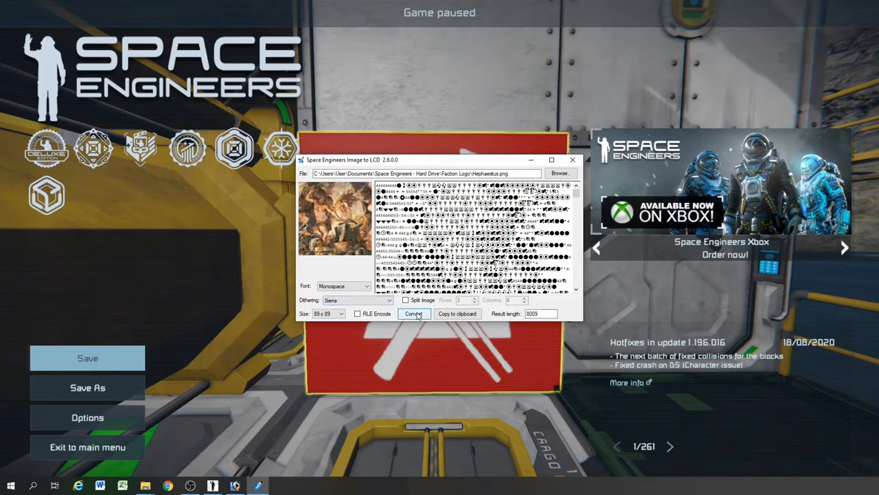
click(413, 313)
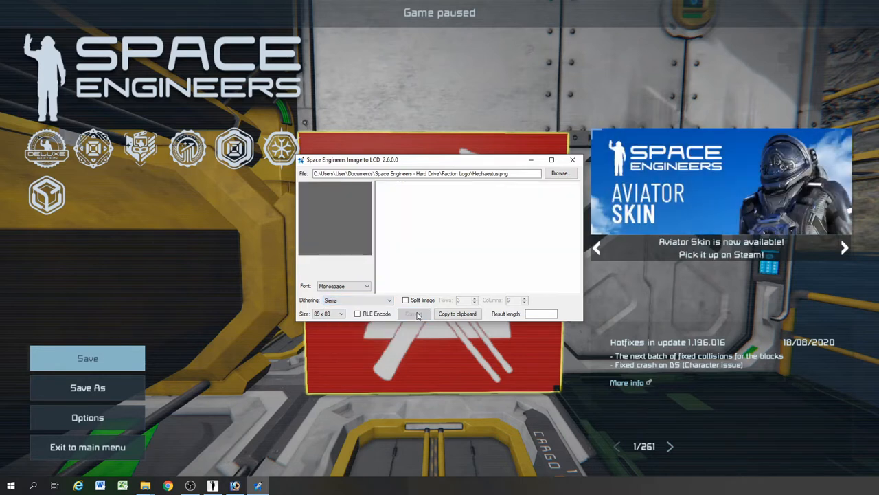
click(415, 313)
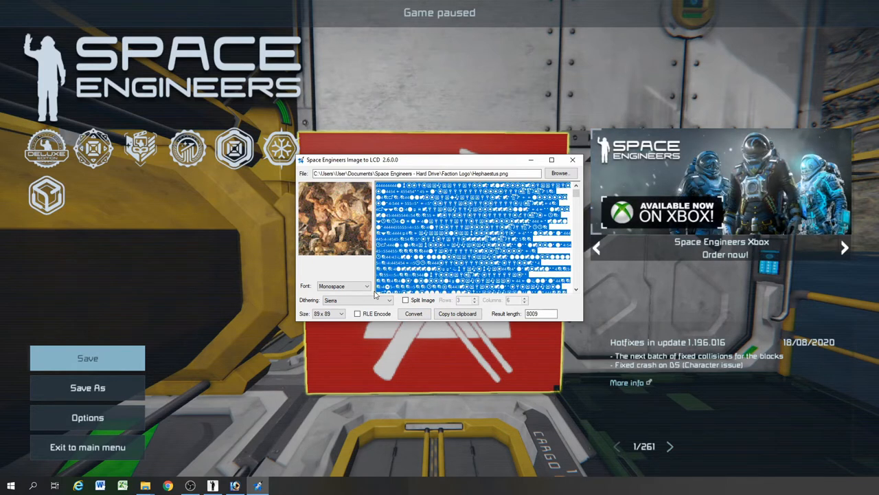
mouse_move(180, 368)
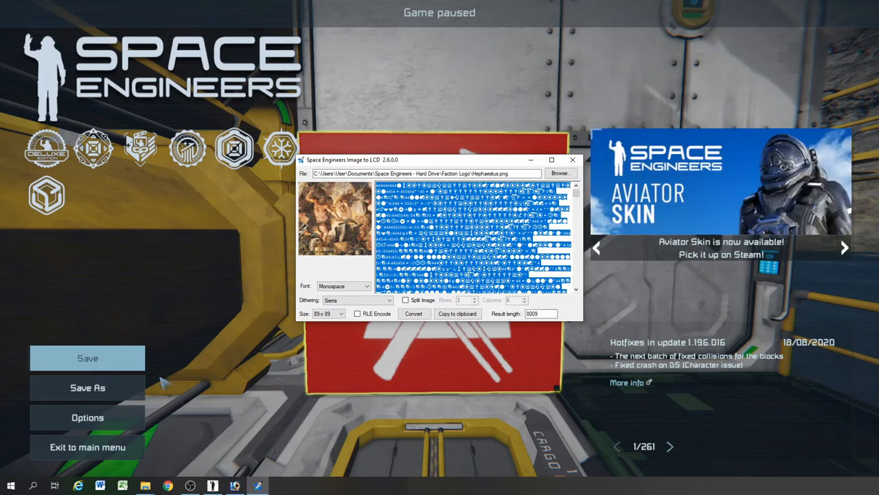
Paste the converted Hephaestus text into the LCD panel and view it on the screen
click(571, 160)
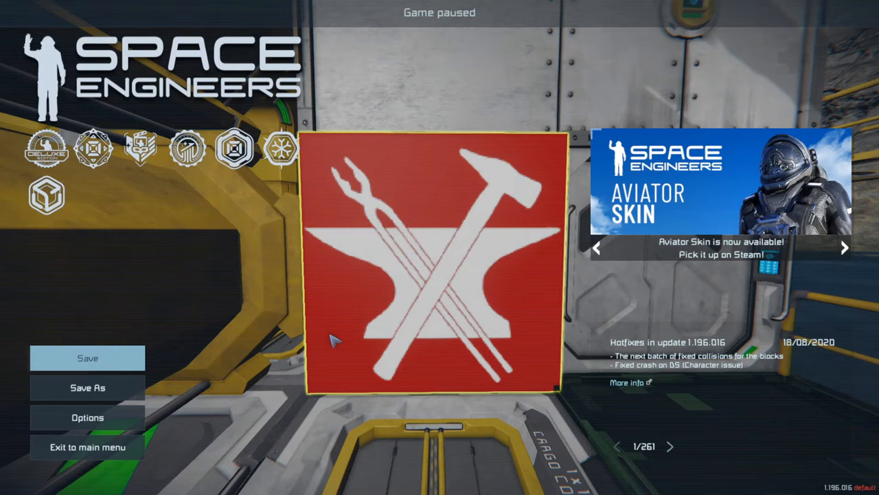
key(Escape)
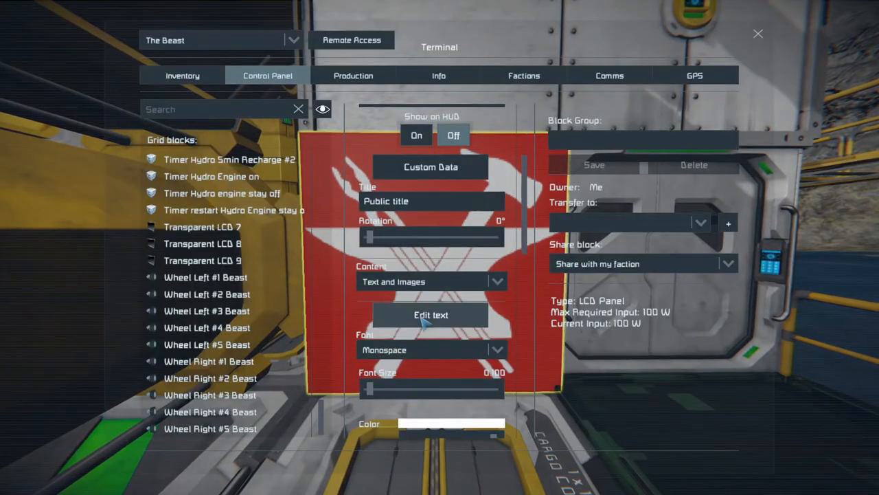
click(432, 315)
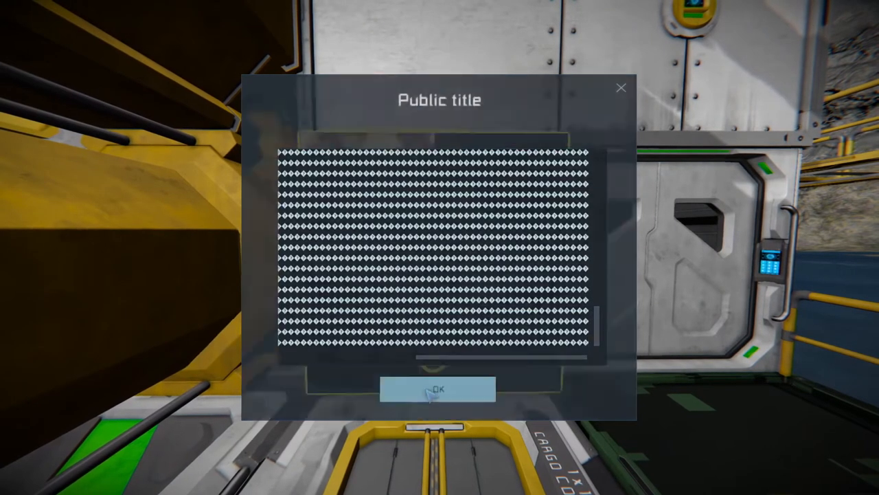
click(437, 389)
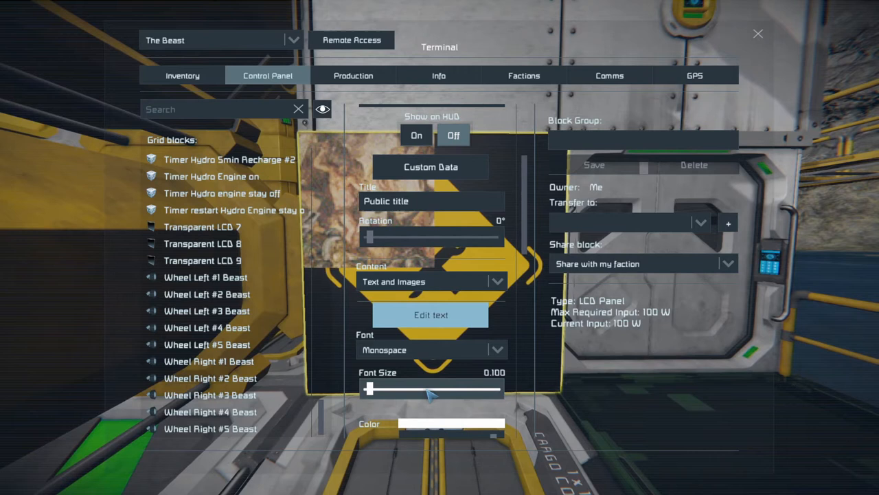
key(Escape)
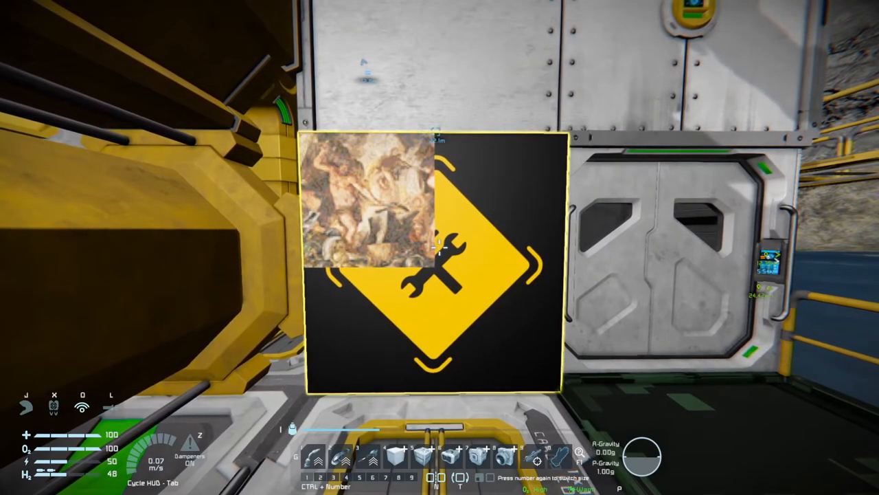
Reconvert the picture at 178 × 178 in Image to LCD and paste it into the LCD panel
key(Escape)
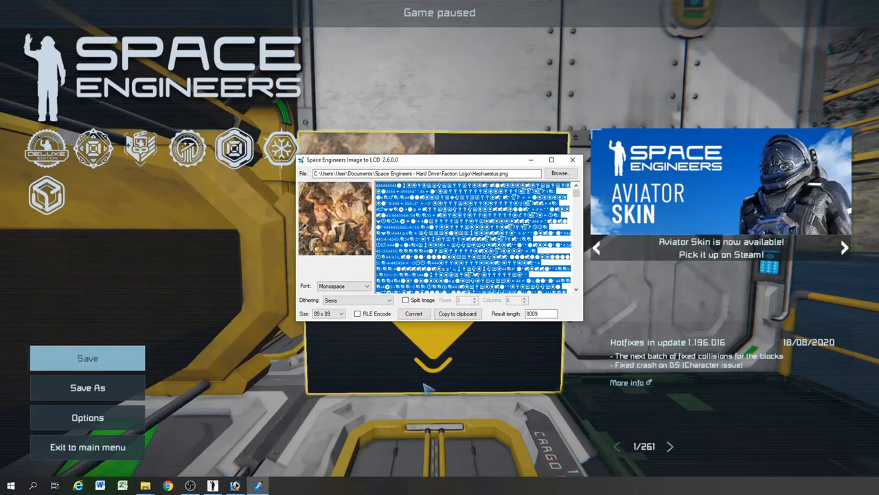
click(336, 313)
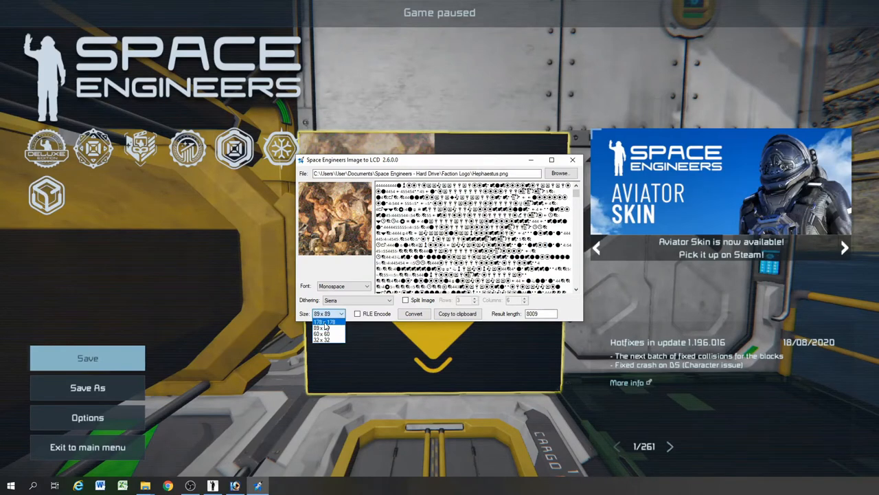
click(327, 322)
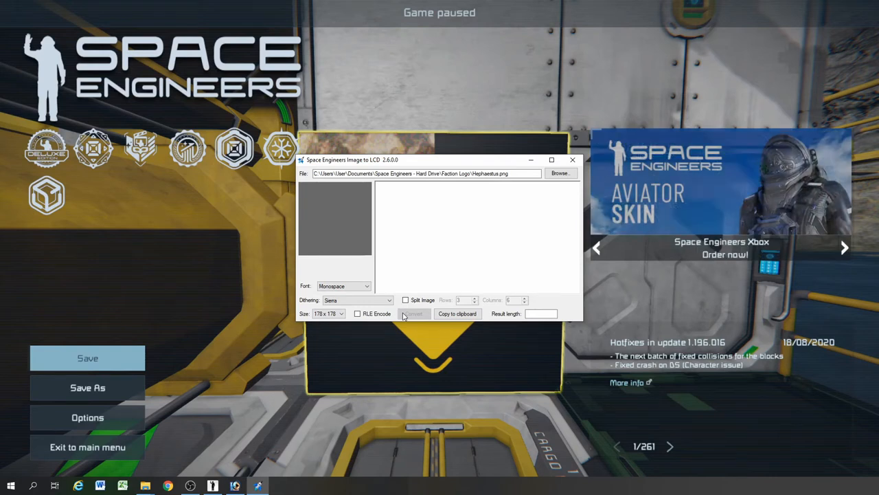
click(413, 313)
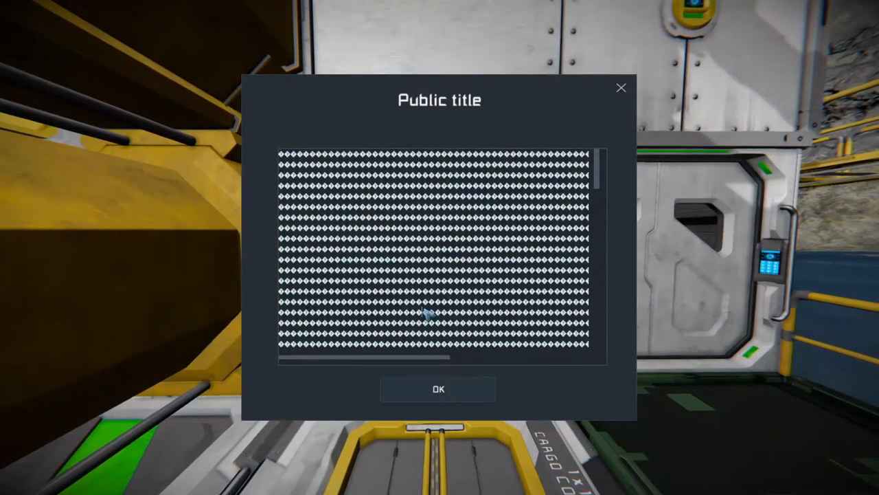
click(438, 389)
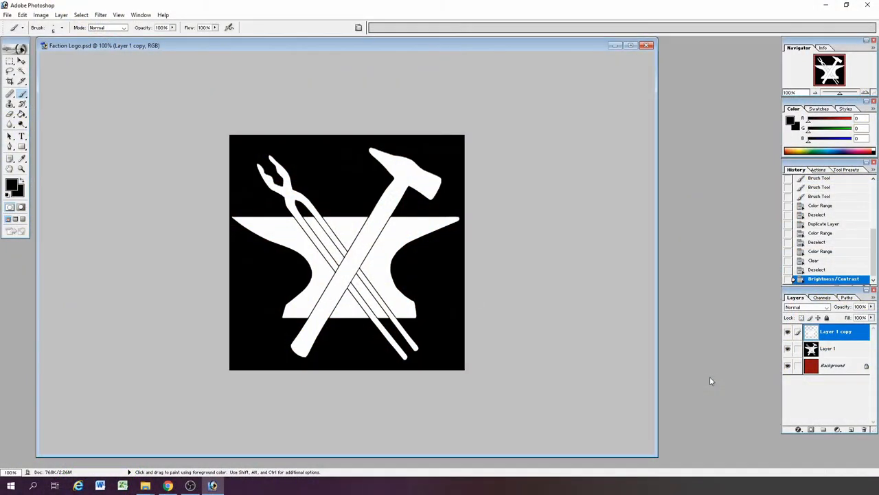
mouse_move(799, 350)
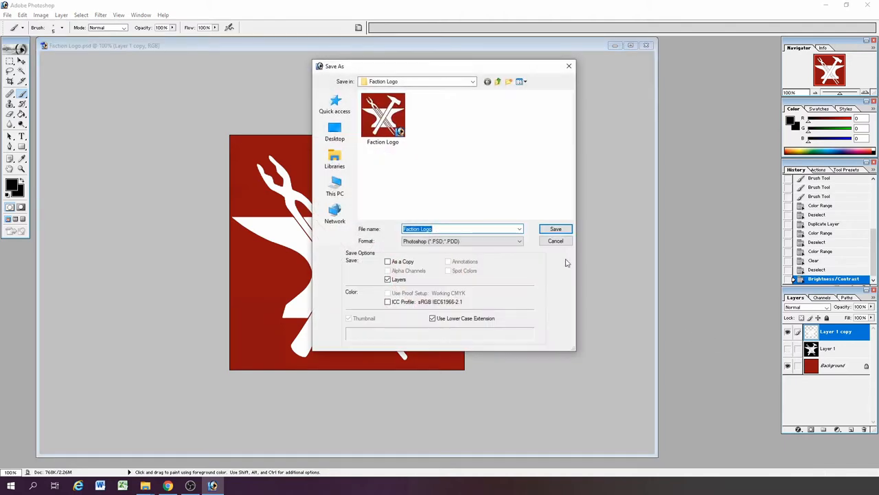
Save the red-backed anvil logo as a PNG copy in the Faction Logo folder
click(462, 241)
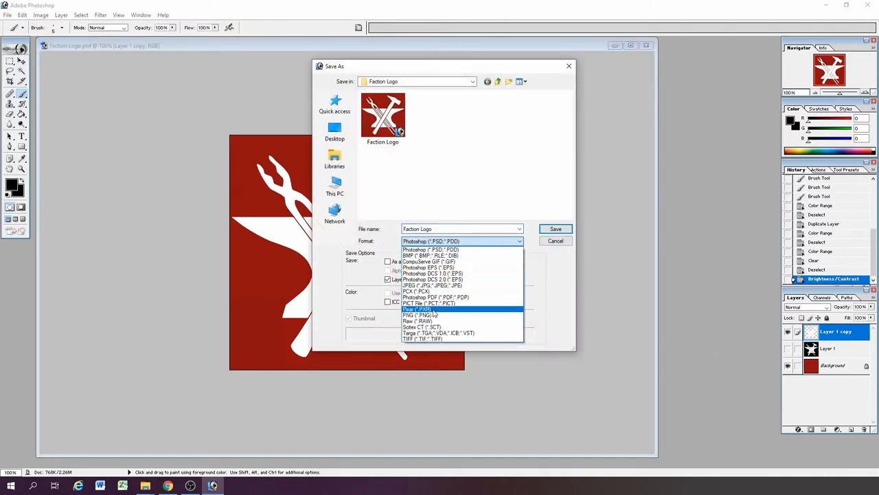
click(420, 315)
text(Well6012.png)
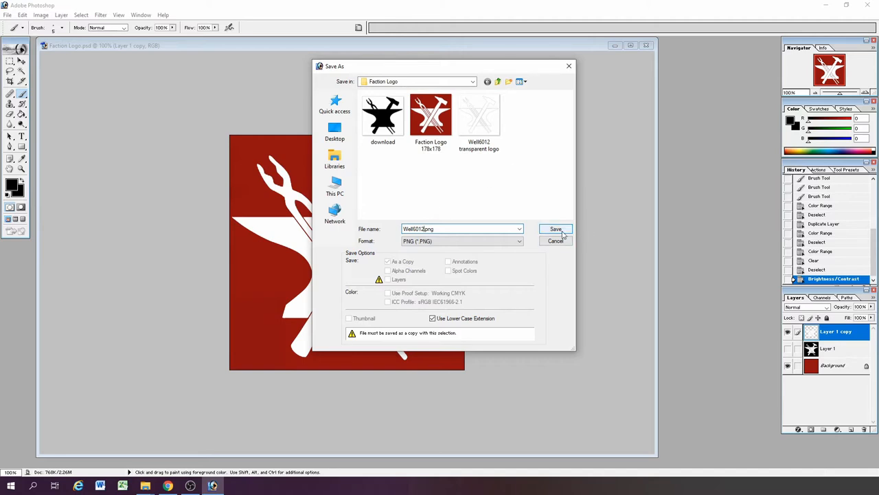
click(555, 228)
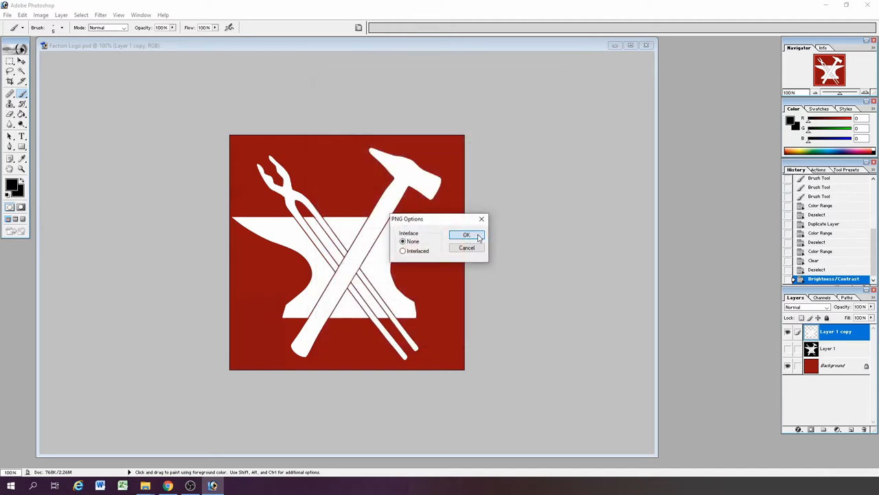
Finish the PNG save, then overwrite the existing transparent logo PNG with the transparent-background anvil logo
click(467, 234)
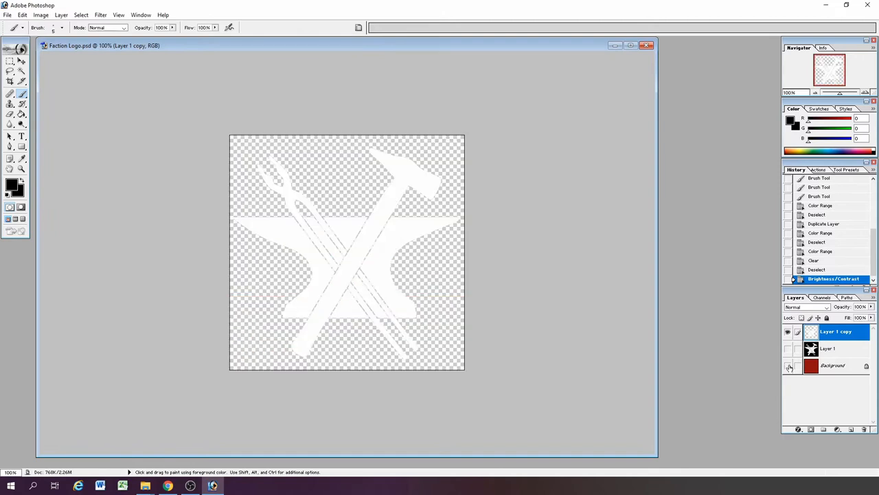
click(7, 13)
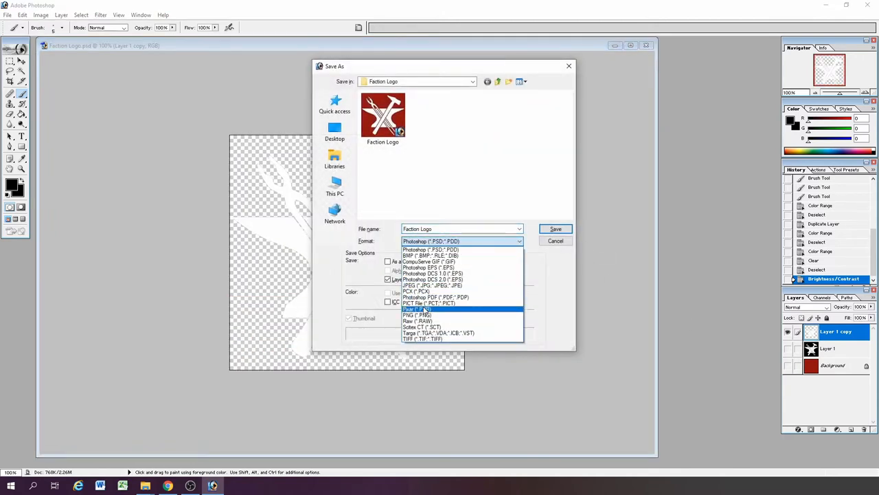
mouse_move(418, 315)
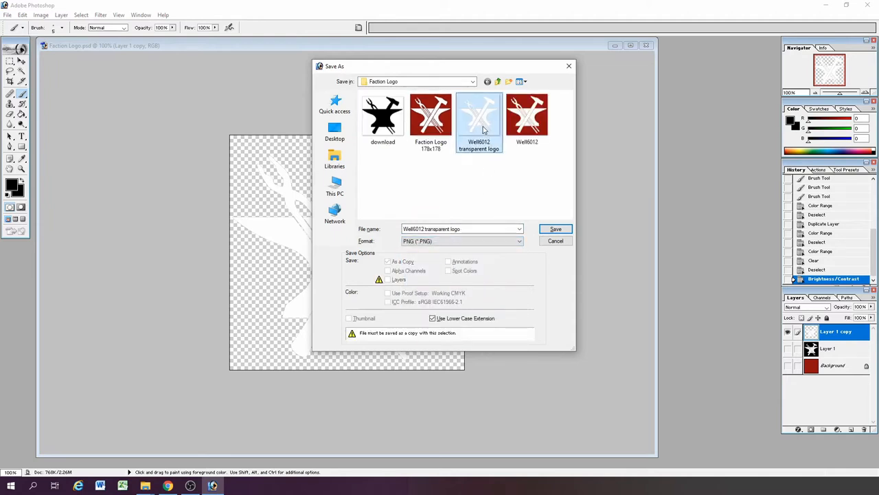
click(555, 228)
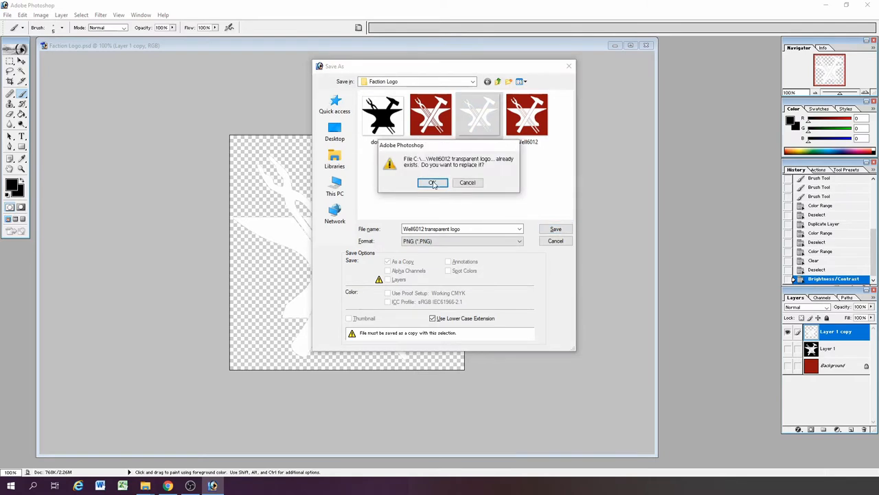
click(433, 181)
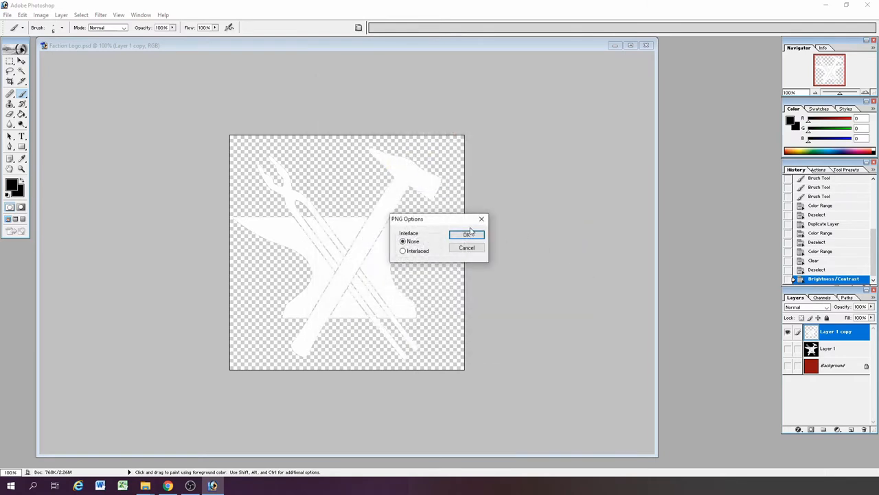
click(467, 233)
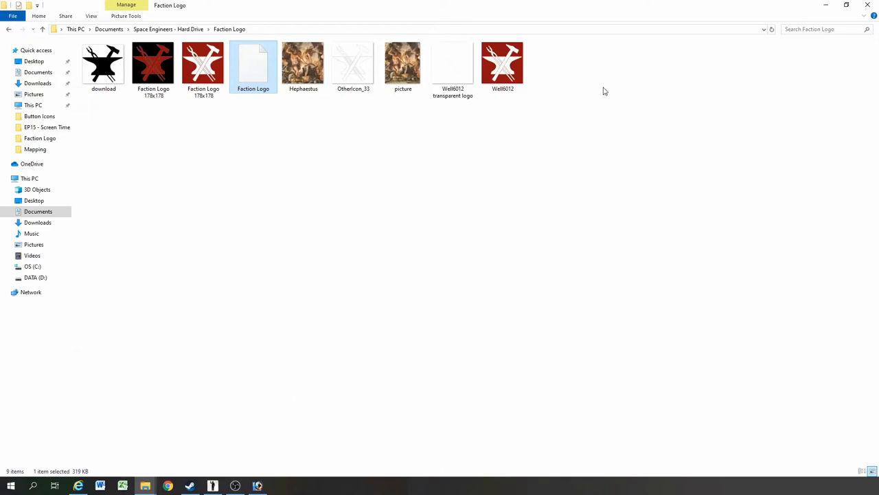
mouse_move(503, 66)
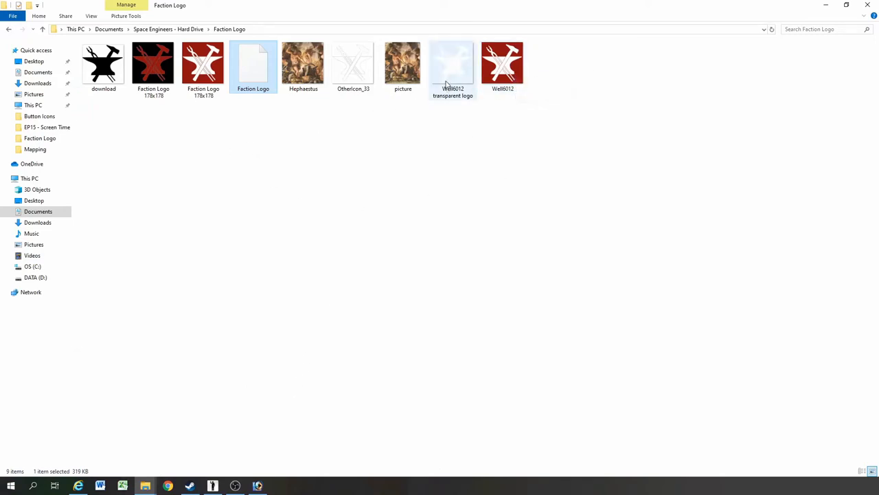
mouse_move(453, 69)
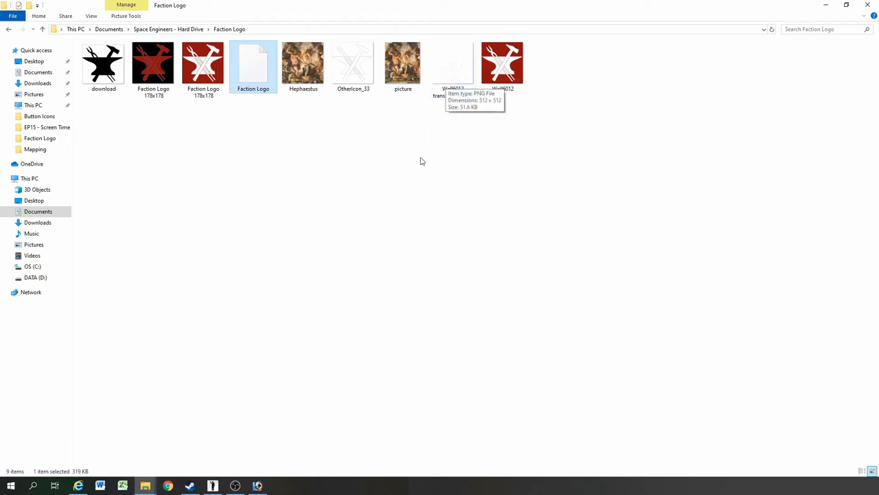
mouse_move(346, 281)
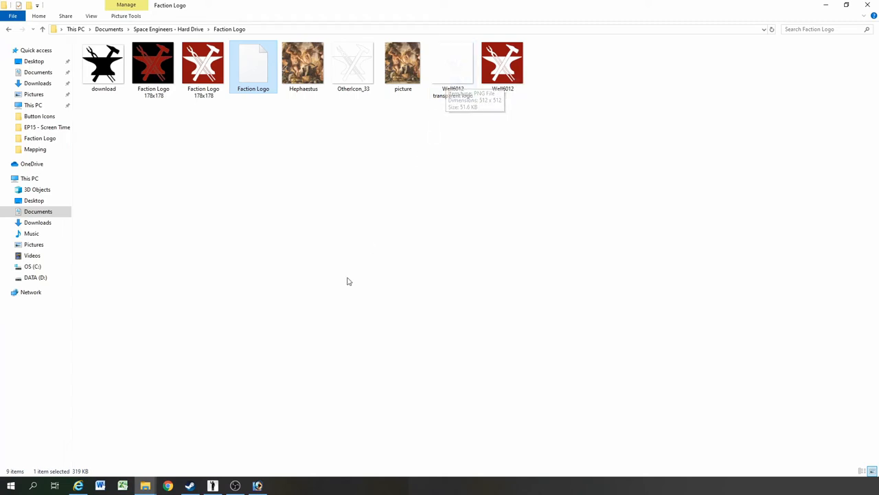
mouse_move(308, 401)
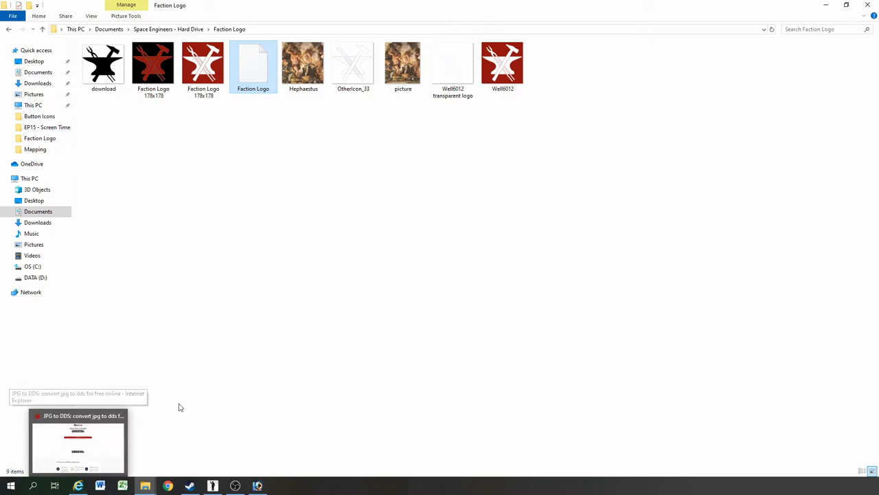
Switch from the Faction Logo folder to the AnyConv conversion web page
click(503, 65)
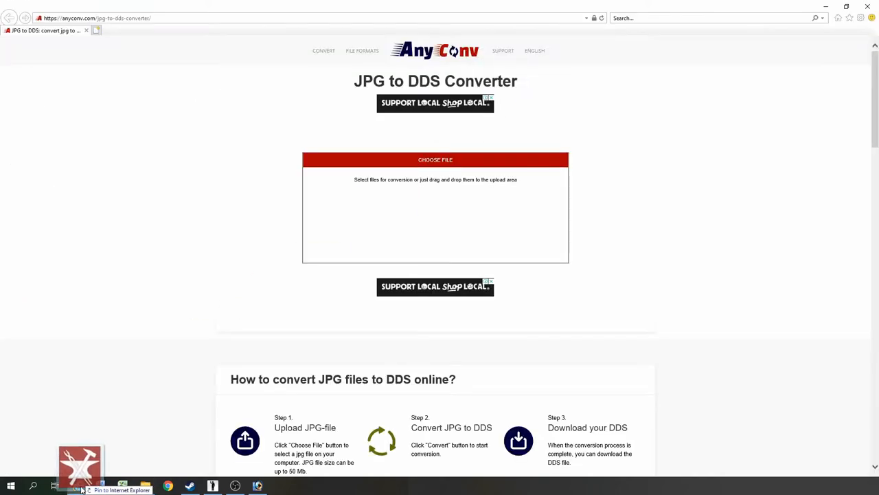
Upload the Well6012 logo PNGs to AnyConv and convert both to DDS
drag(81, 467, 433, 247)
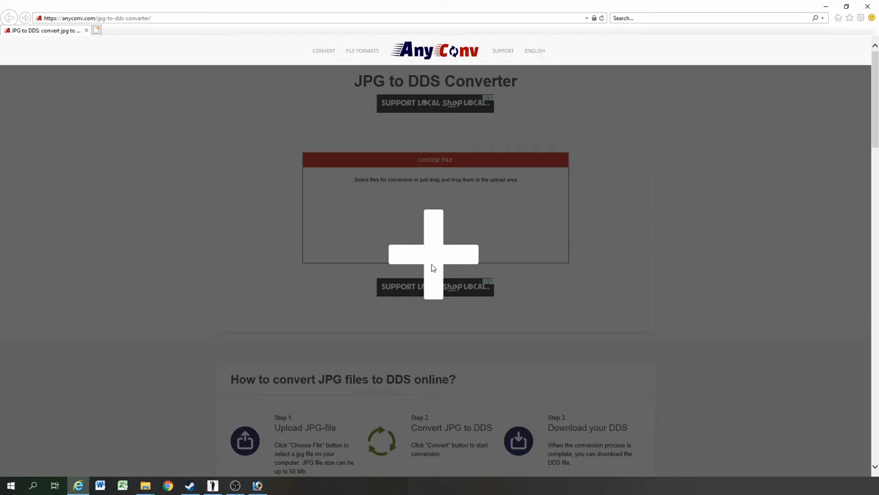
click(434, 253)
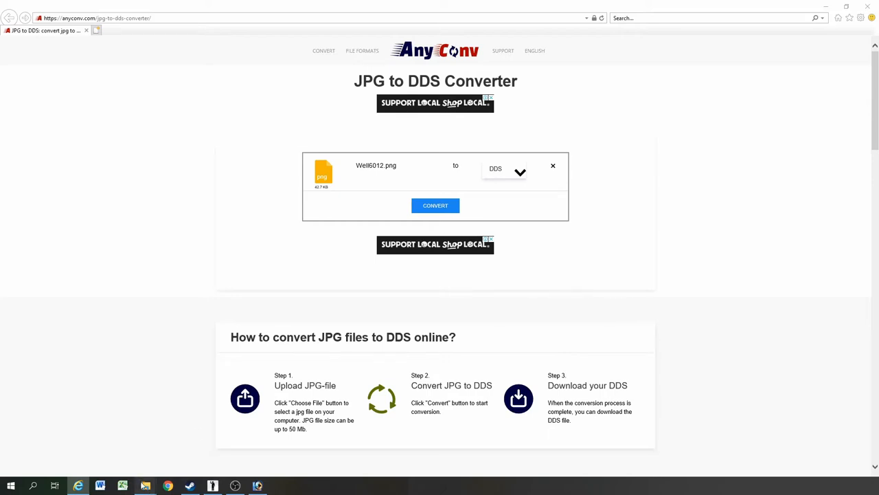
click(145, 487)
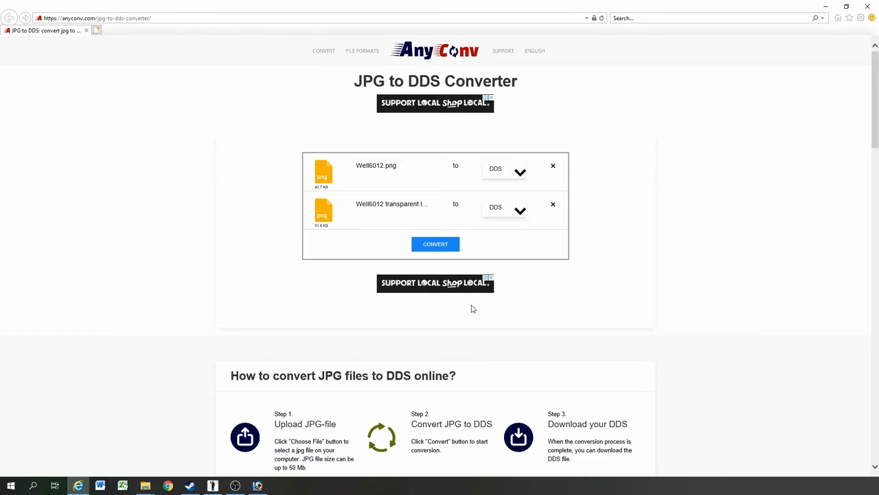
click(434, 245)
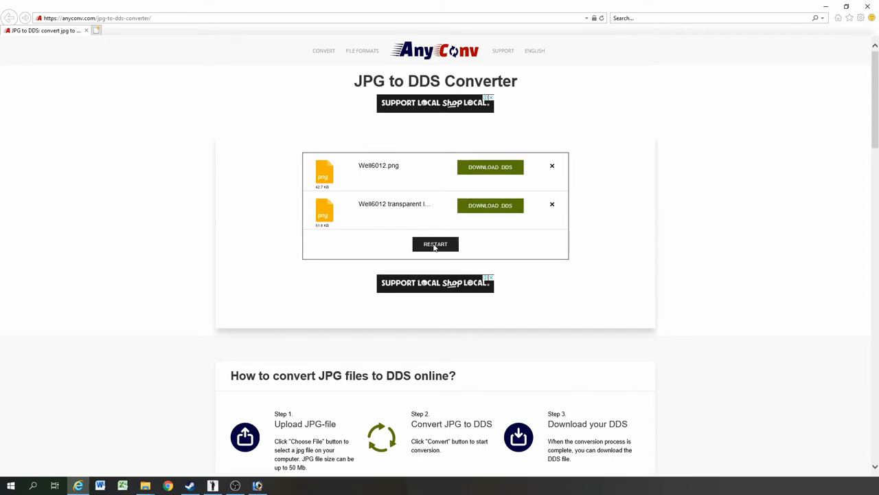
Download the Well6012 DDS file and save it into the Faction Logo folder
click(489, 166)
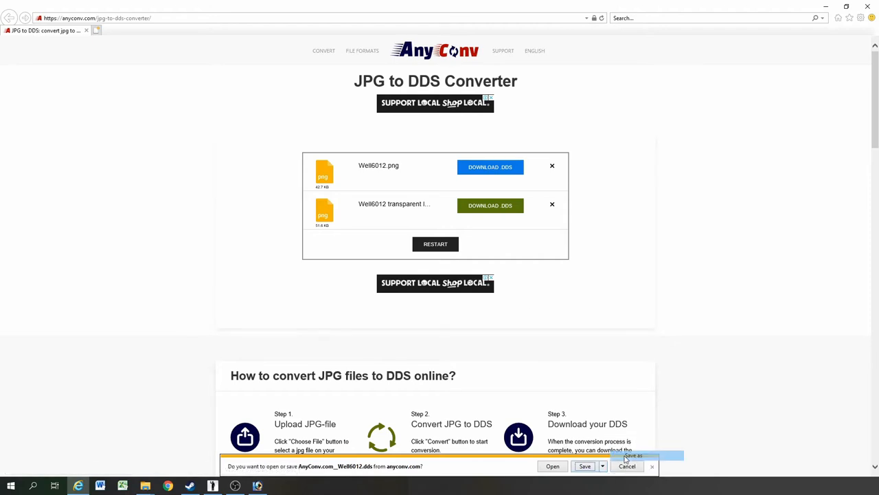
click(602, 466)
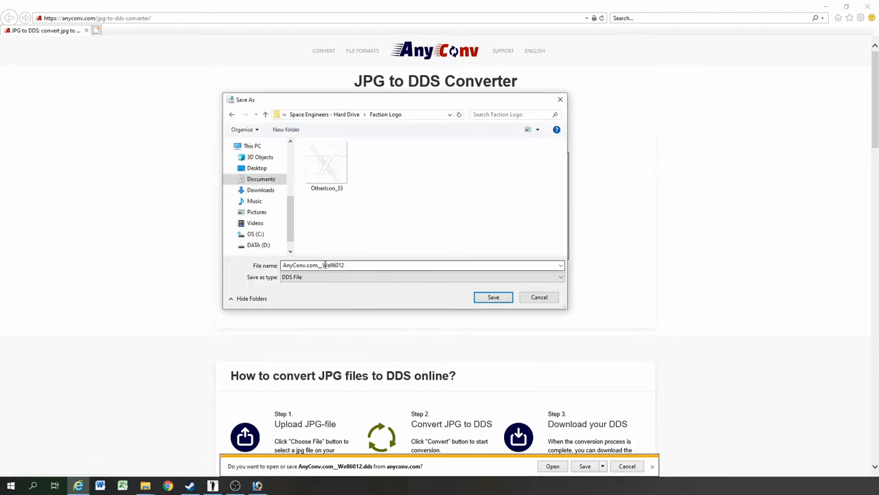
click(419, 265)
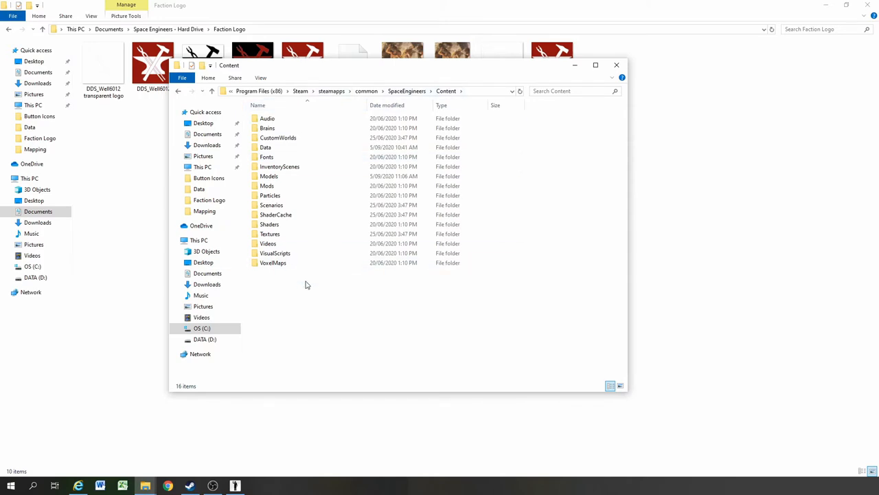
Enter the Content Data folder and open the LCDTextures definitions file in Notepad
click(266, 147)
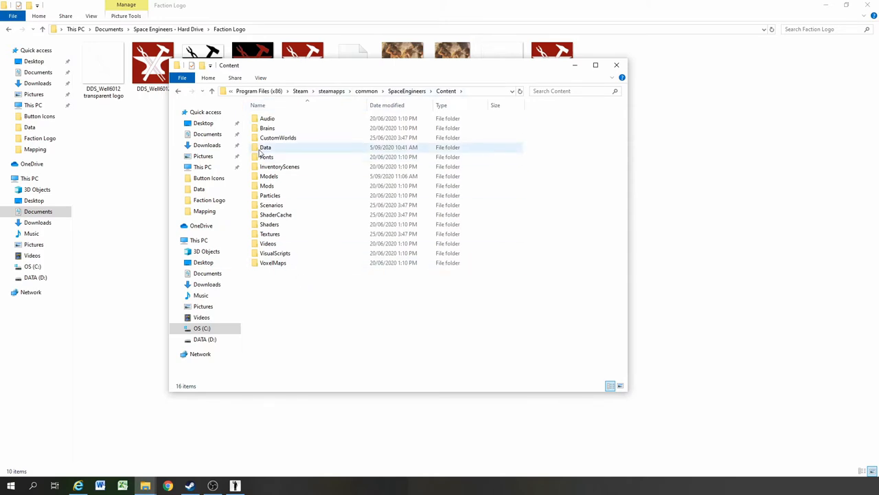
double_click(265, 147)
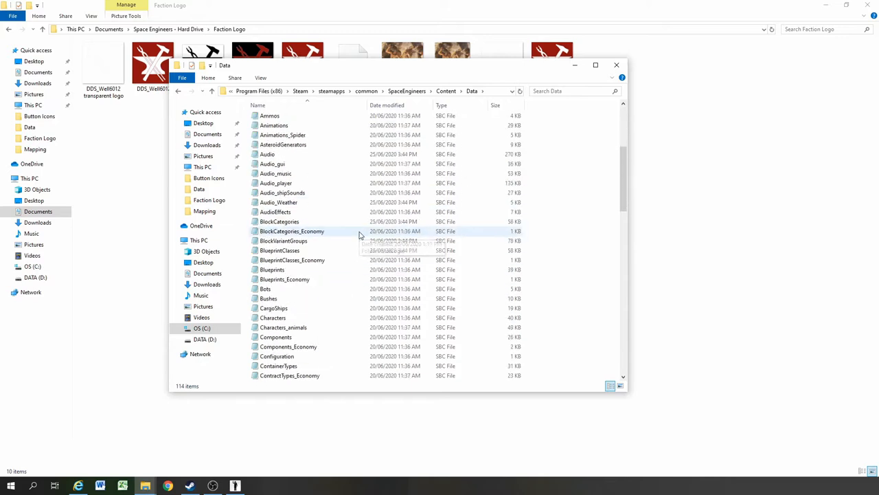
scroll(down, 3)
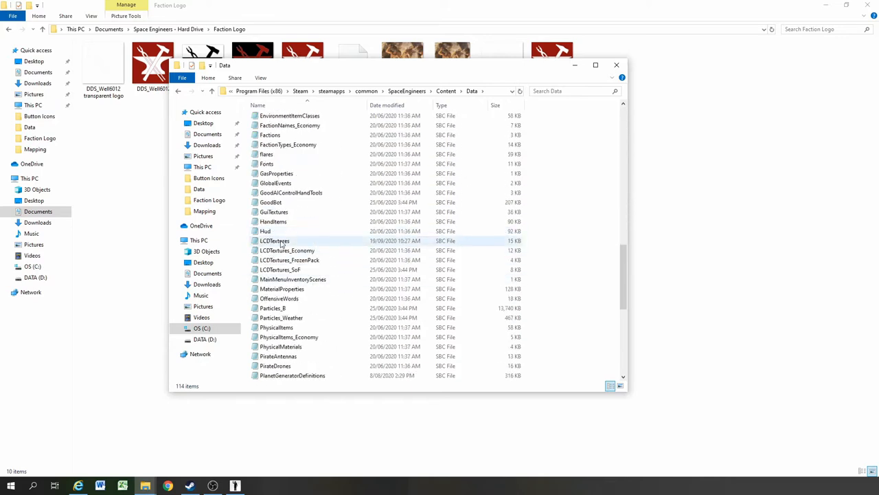
double_click(274, 240)
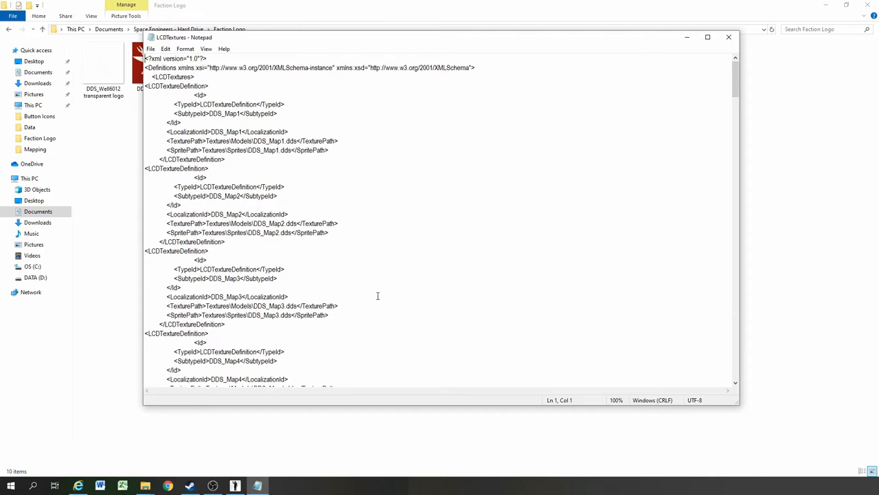
Scroll to the Danger definition and paste its copy near the top of the LCDTextures list
scroll(down, 3)
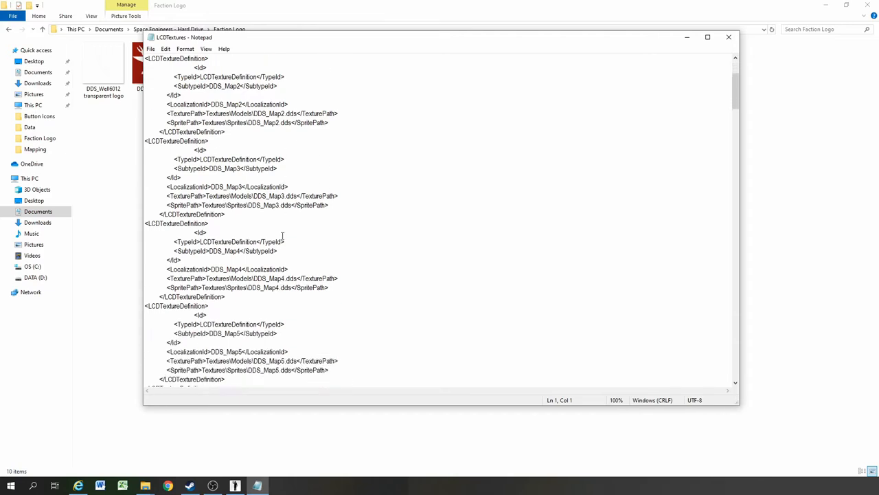
scroll(down, 3)
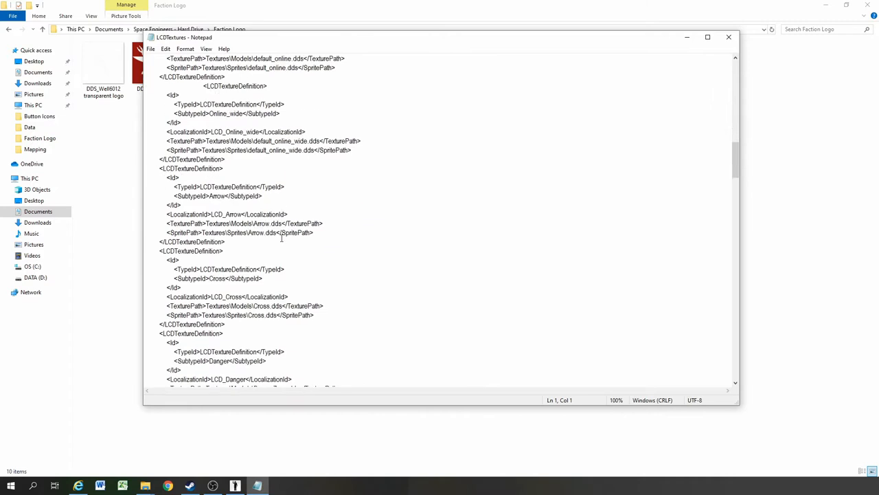
scroll(down, 3)
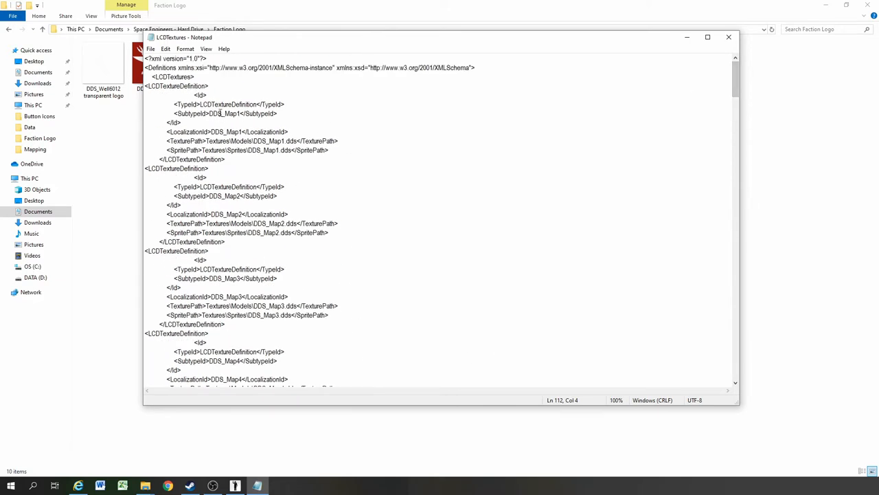
click(195, 77)
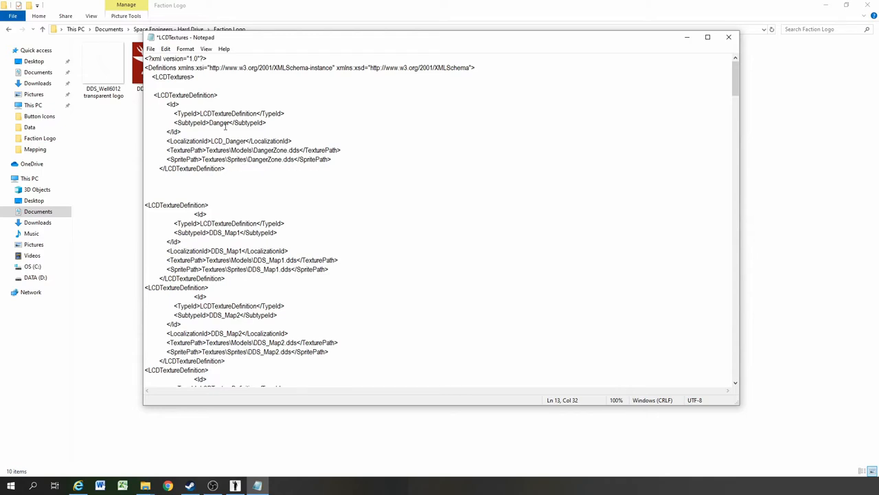
mouse_move(231, 135)
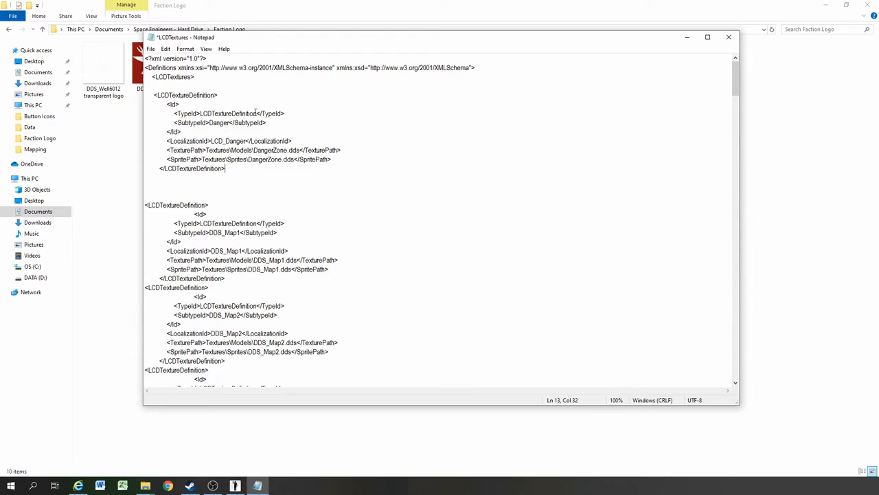
Rename the copied block's subtype and localization id from Danger to DDS_Well6012
double_click(220, 123)
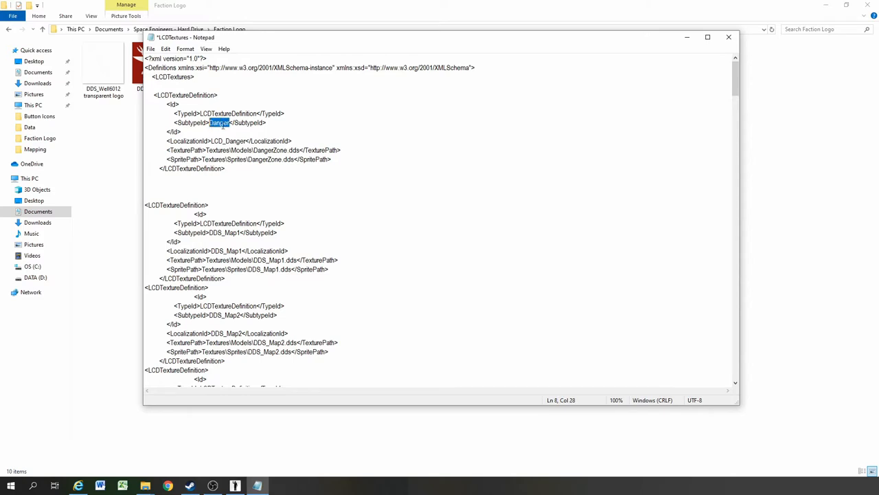
text(DDS_Well)
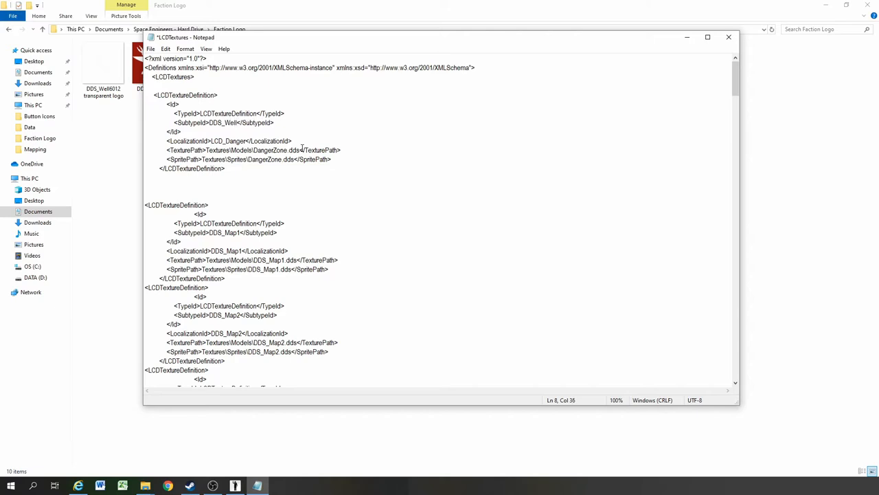
text(6012)
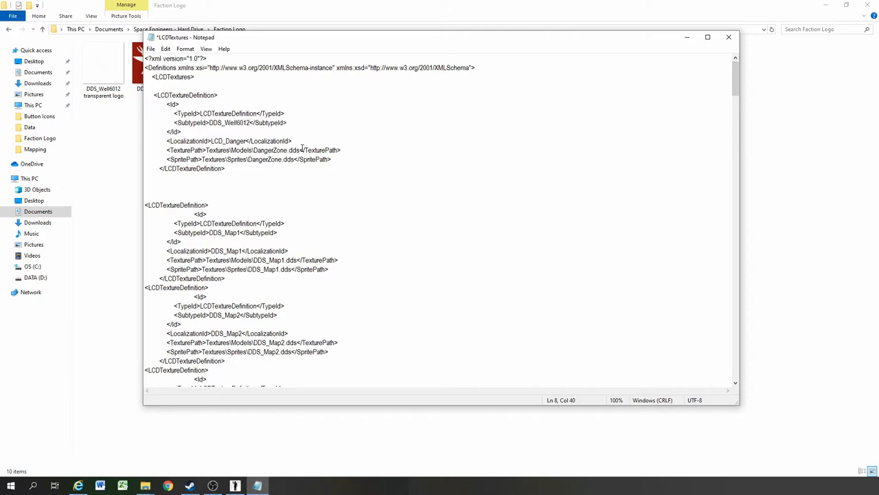
double_click(228, 122)
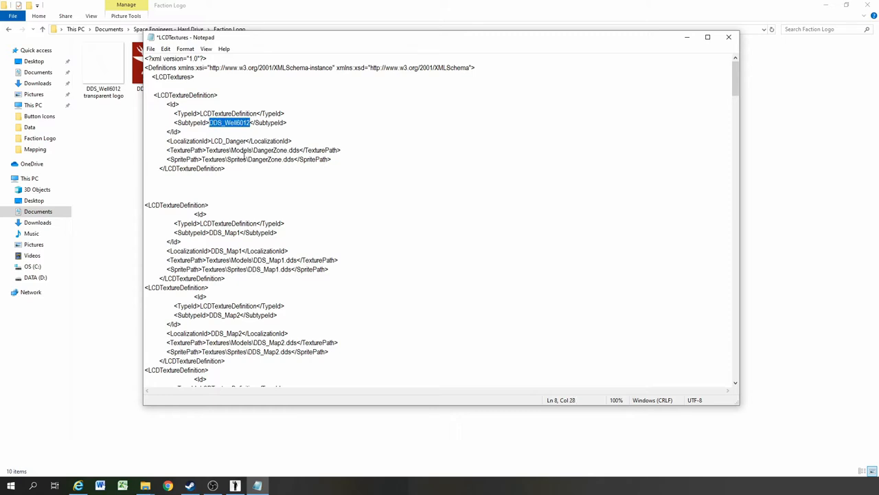
click(244, 140)
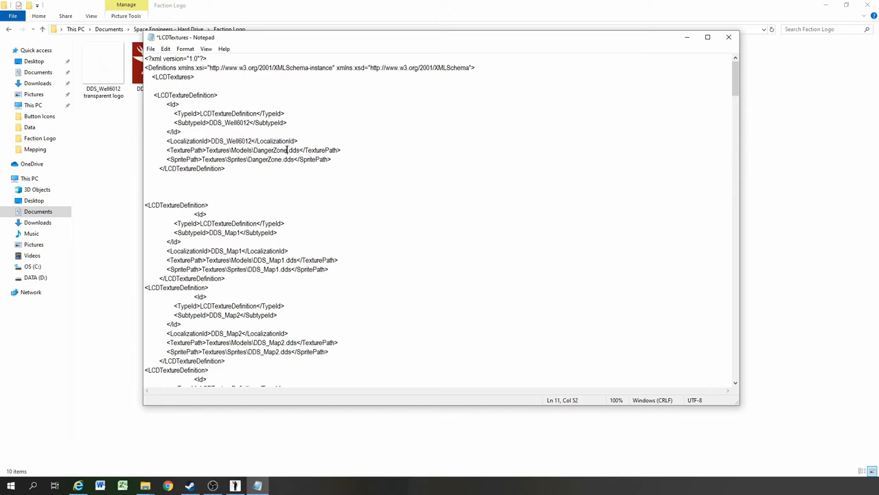
text(DDS_Well6012)
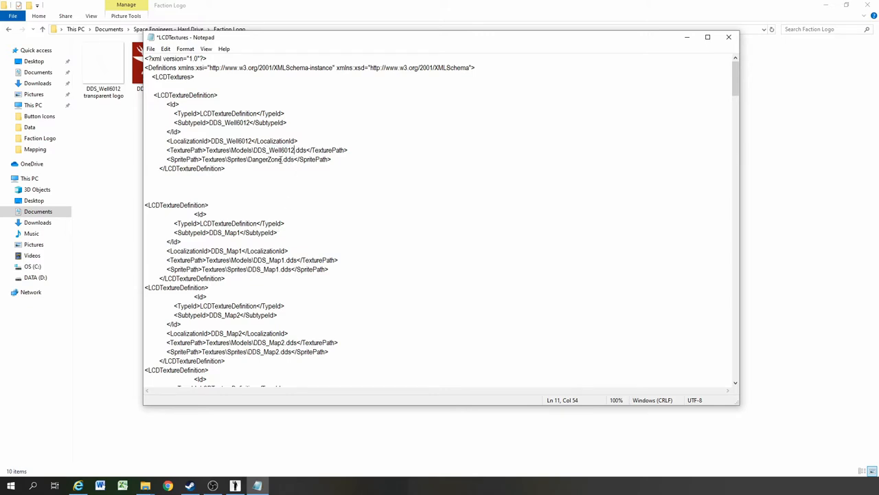
Replace DangerZone with DDS_Well6012 in the texture and sprite paths, then save and close the file
double_click(263, 159)
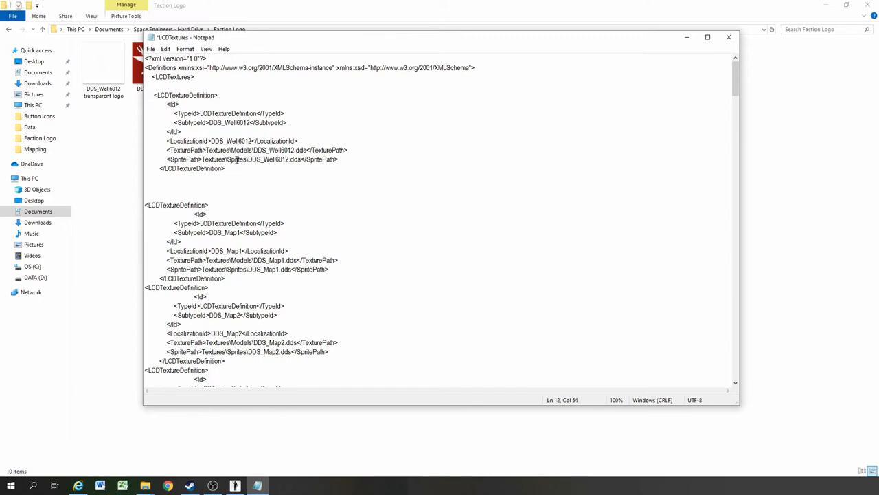
double_click(236, 159)
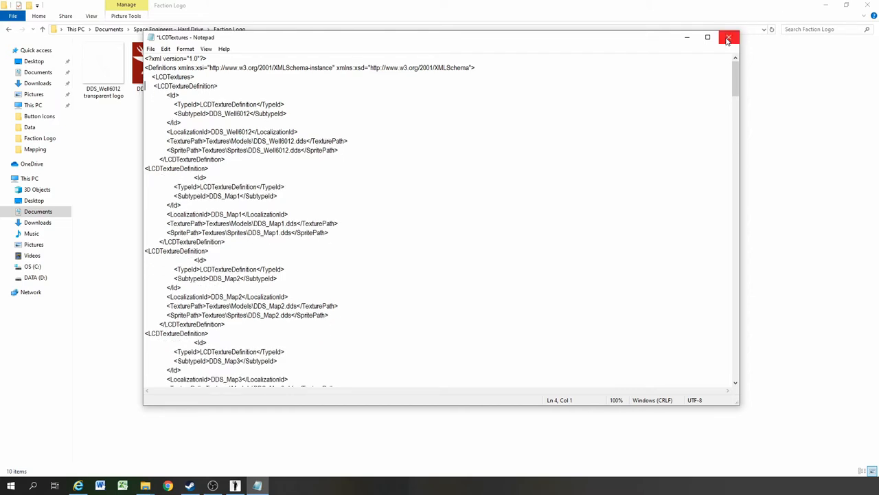
click(728, 39)
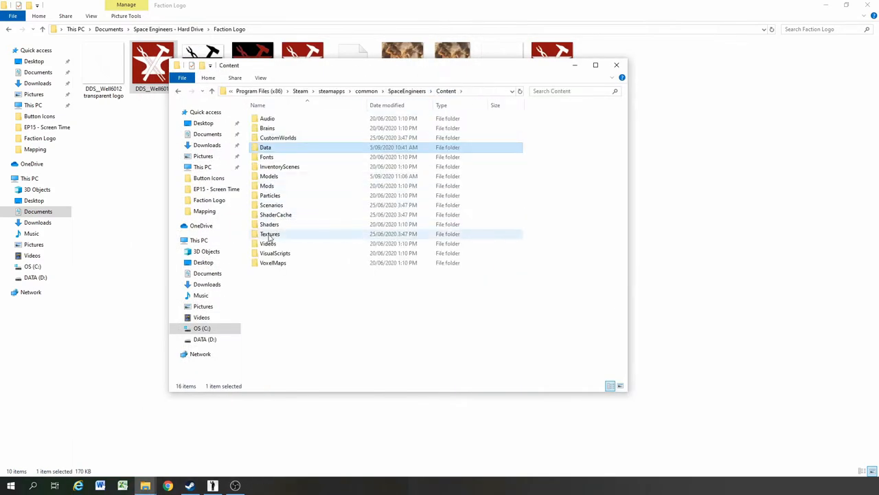
Check the logo DDS in Textures > Sprites, then paste it into the Textures > Models folder
double_click(269, 233)
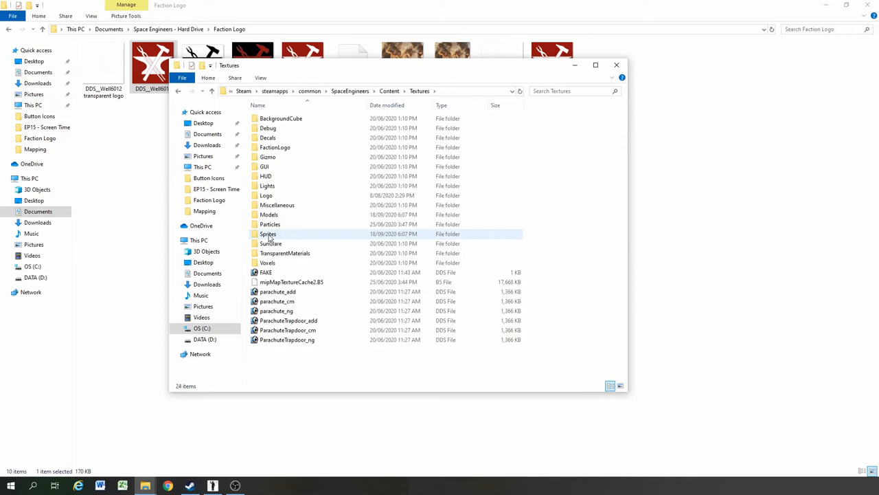
double_click(268, 234)
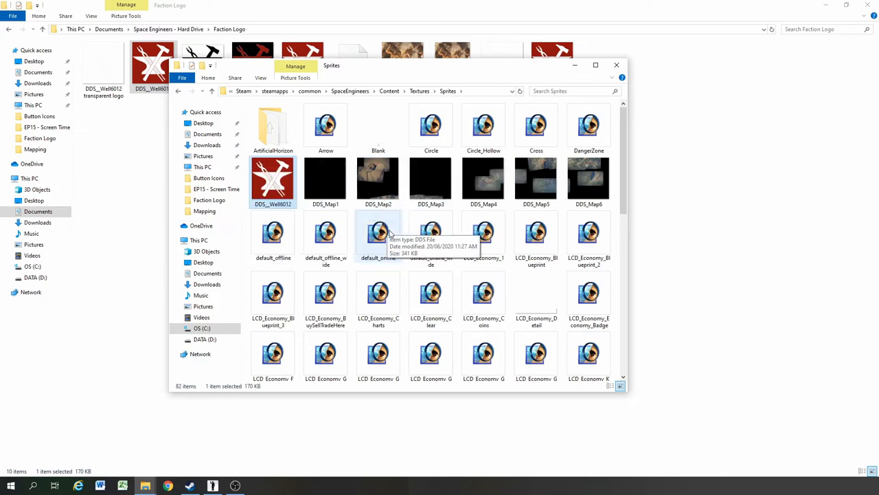
click(420, 91)
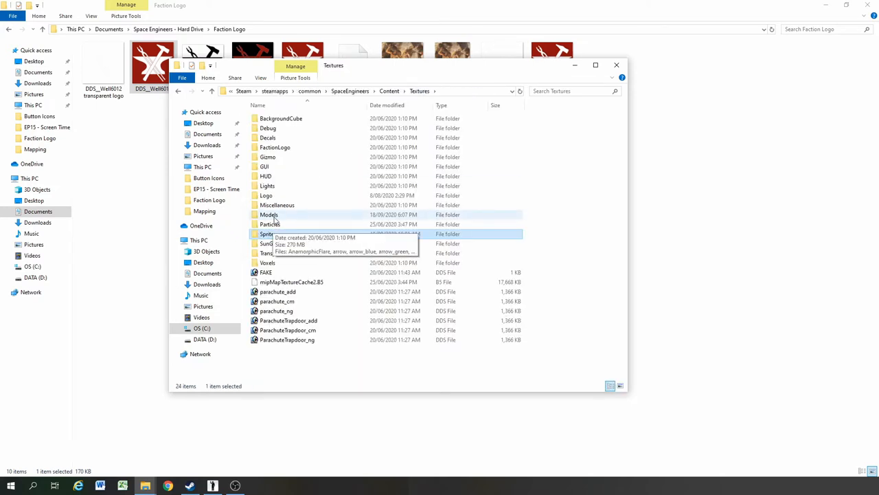
right_click(355, 162)
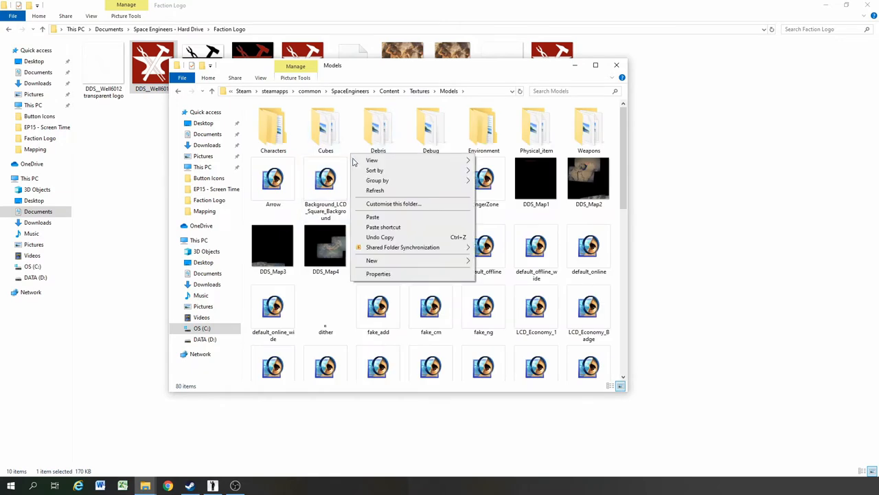
click(372, 217)
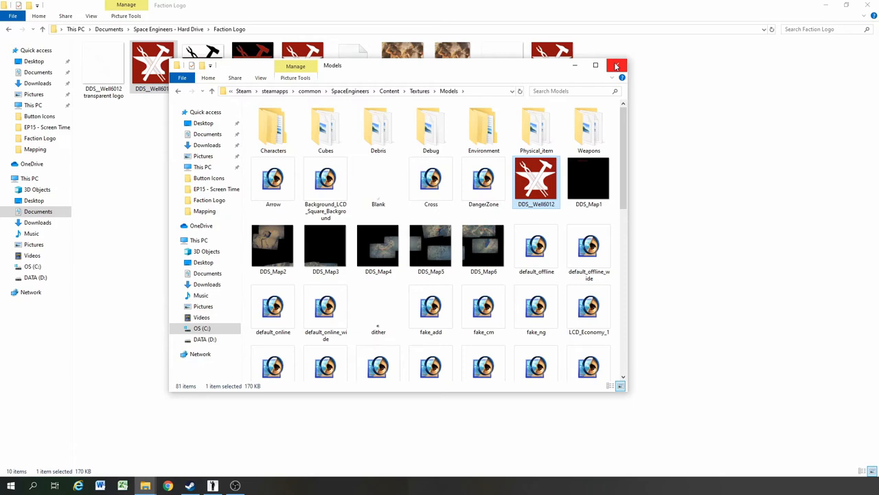
mouse_move(616, 66)
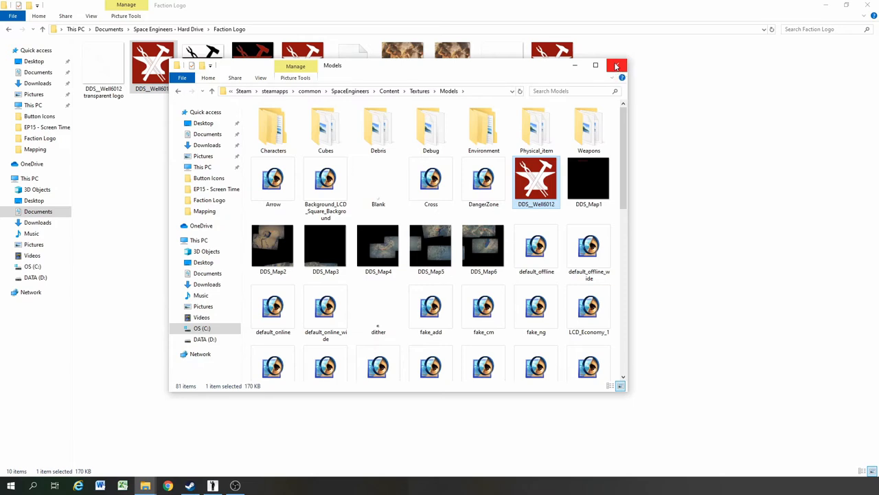
mouse_move(309, 402)
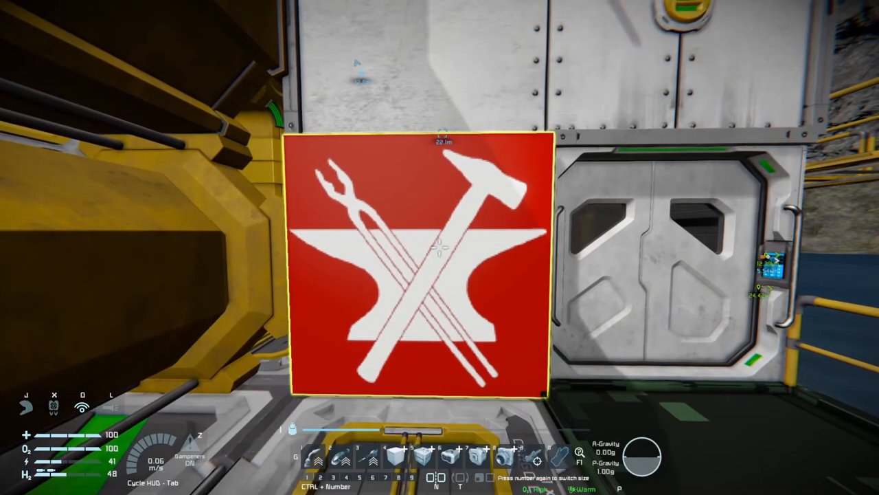
Inspect LCD Panel 2's empty Edit text and Loaded textures, view the anvil logo, then reopen the terminal for Factions
key(K)
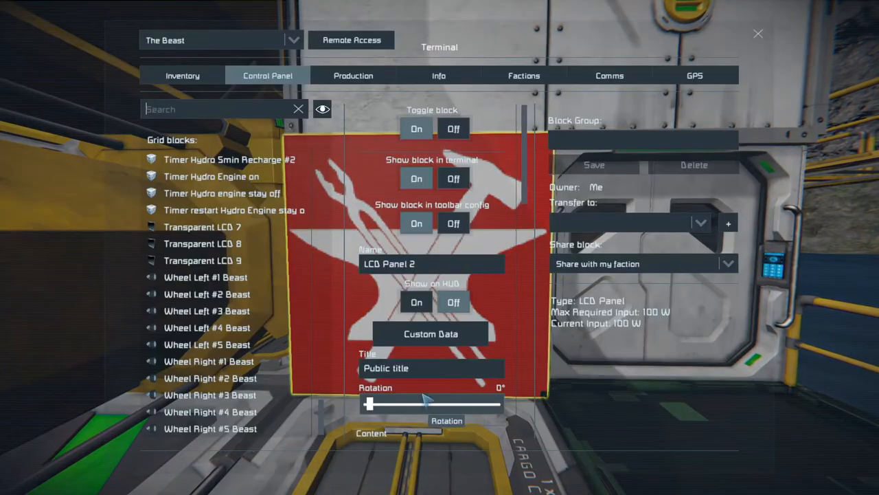
scroll(down, 3)
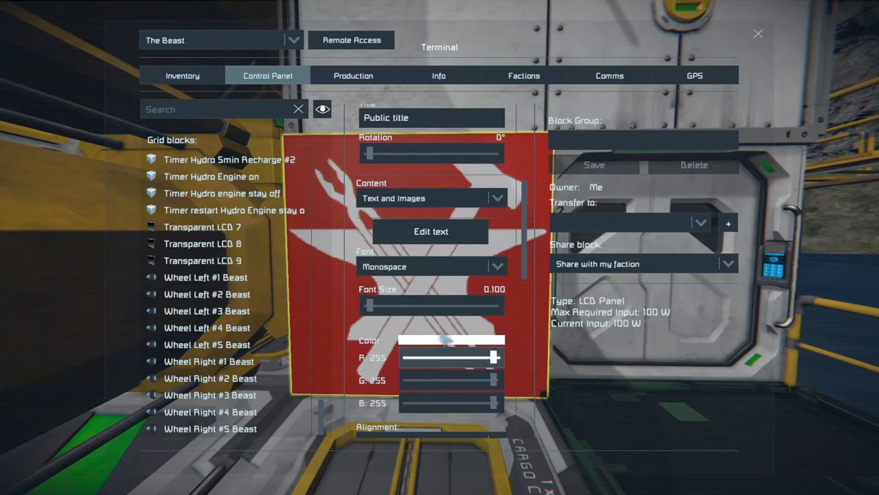
click(431, 231)
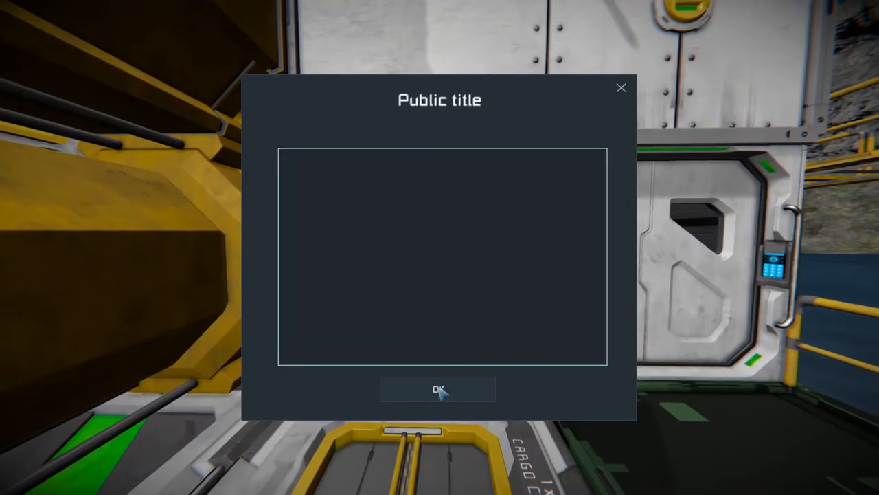
click(438, 390)
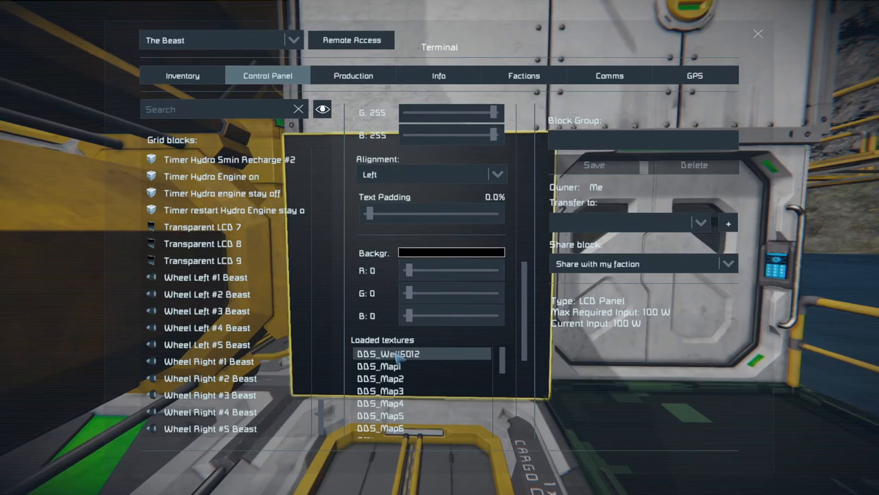
scroll(down, 3)
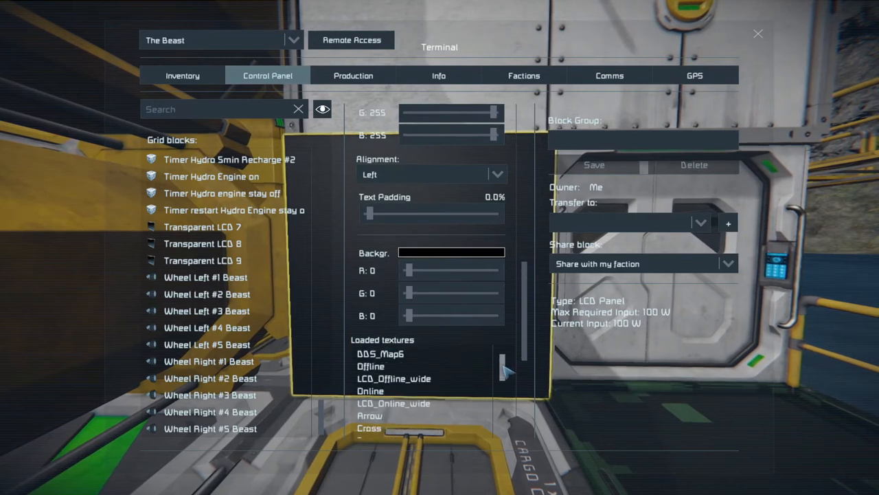
scroll(down, 3)
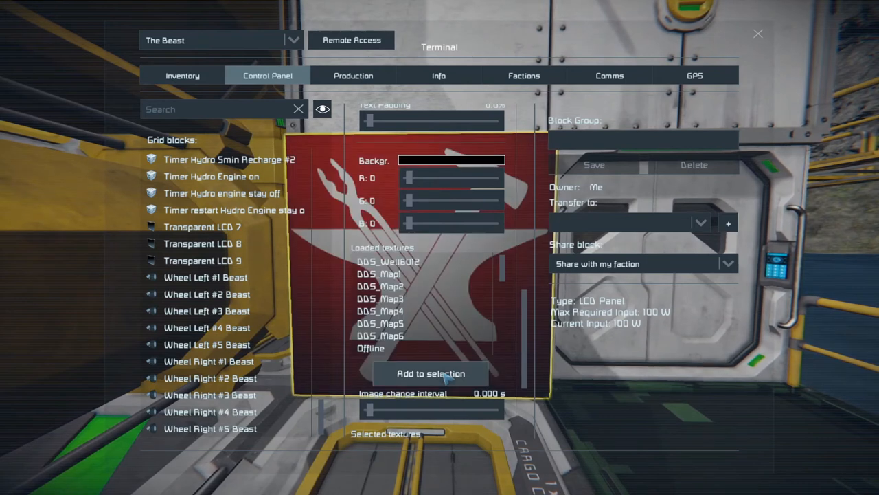
click(758, 33)
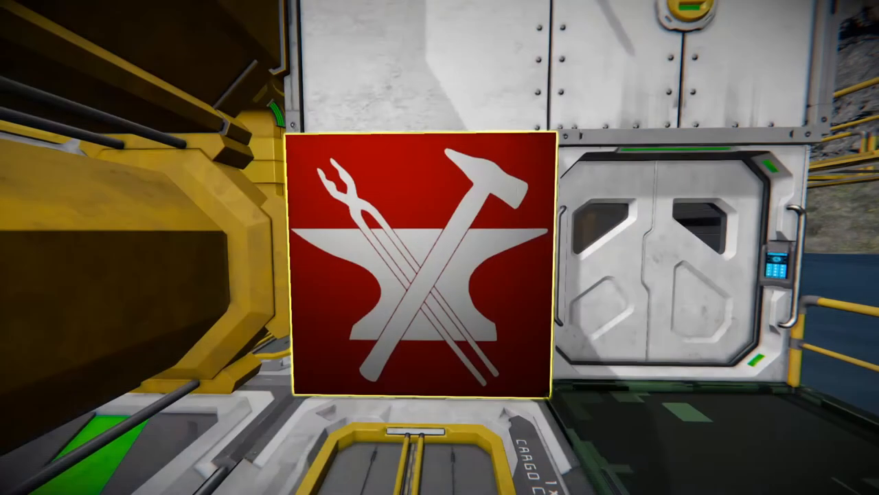
key(Tab)
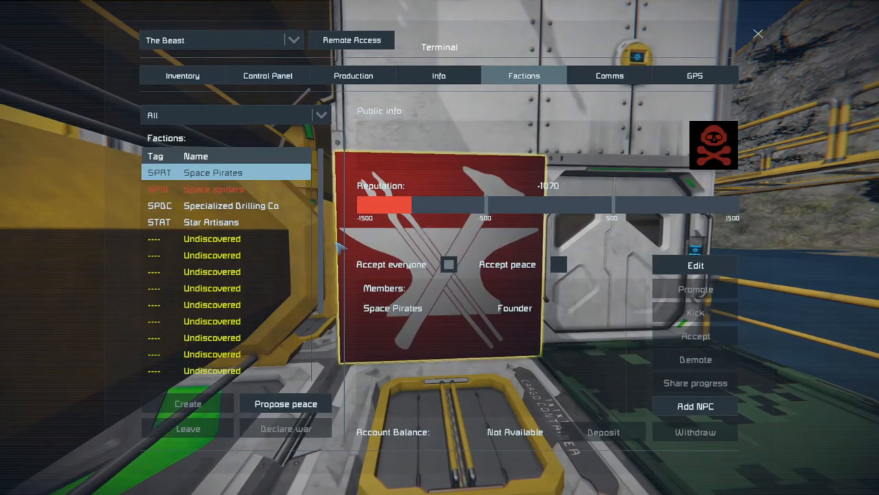
Select the Wellington Sixty Twelve faction, start editing it and browse its faction icons
click(213, 190)
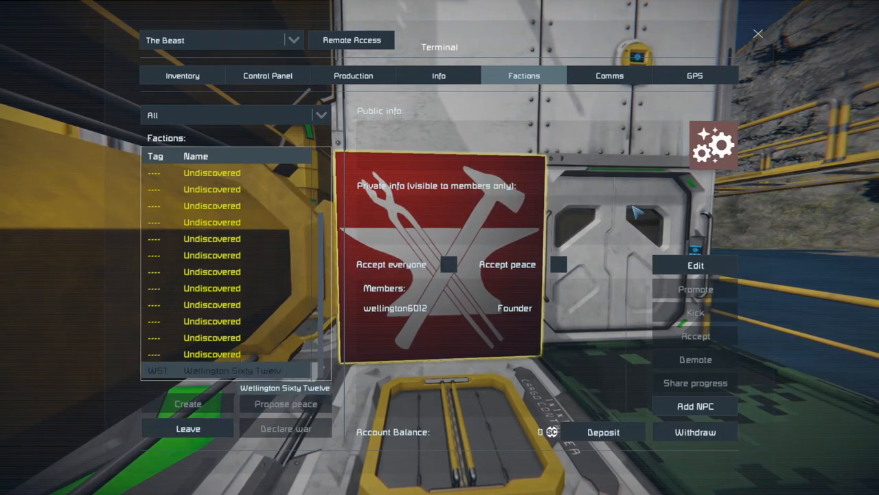
click(219, 369)
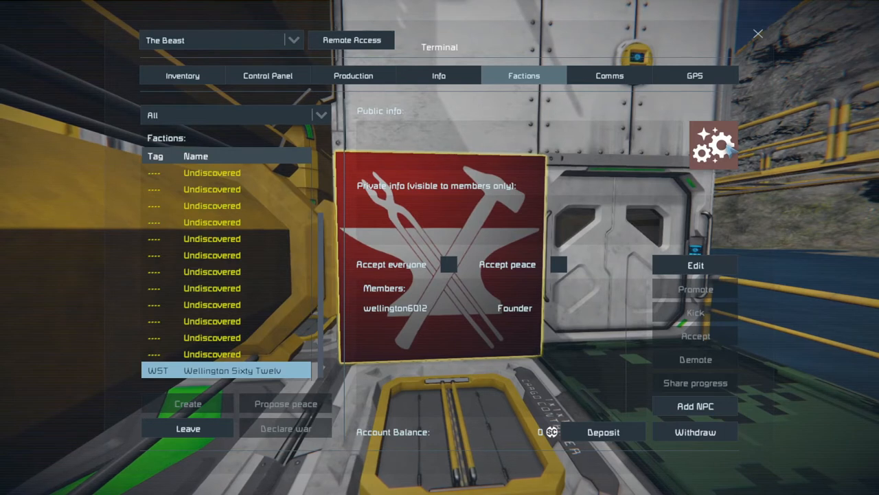
mouse_move(695, 265)
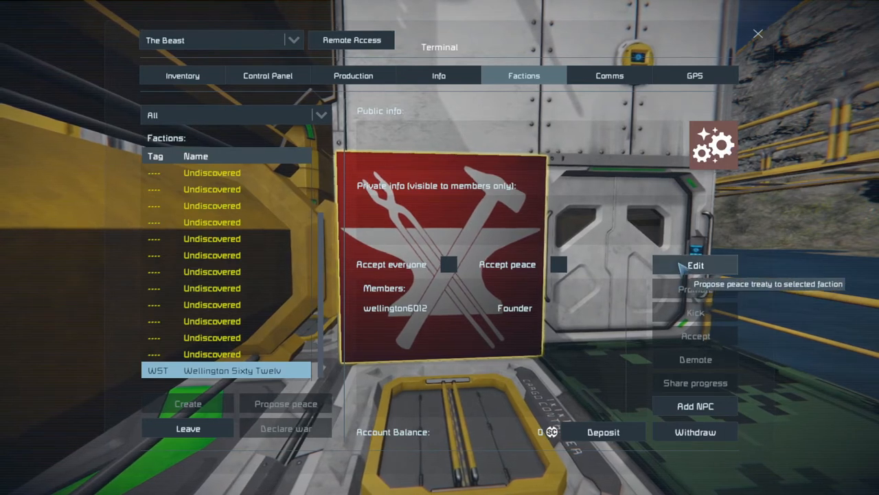
click(695, 264)
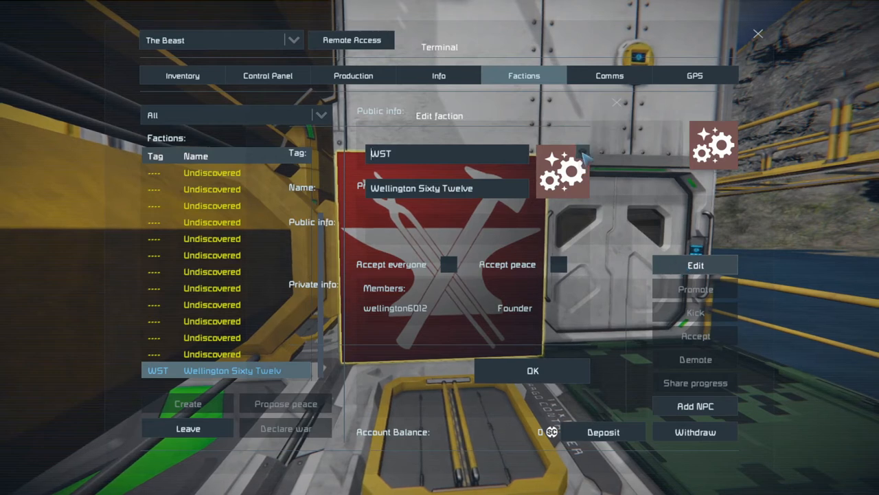
click(562, 171)
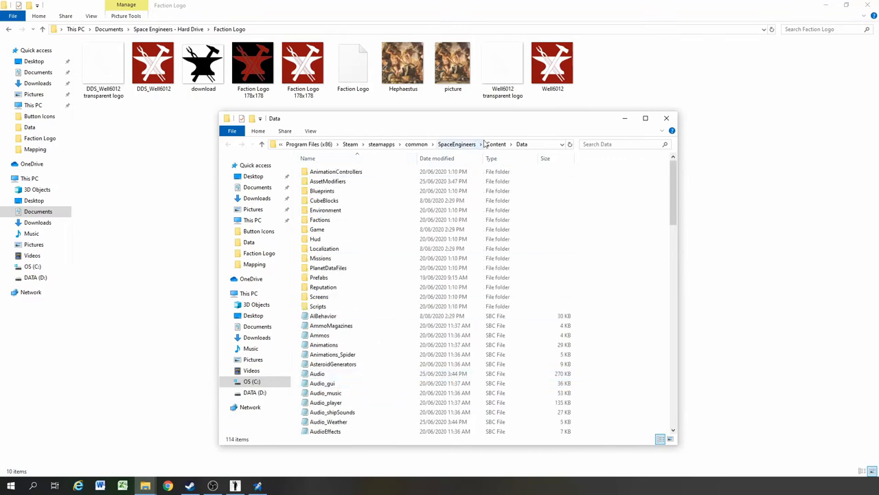
Navigate from Content into Textures > FactionLogo > Others
click(496, 144)
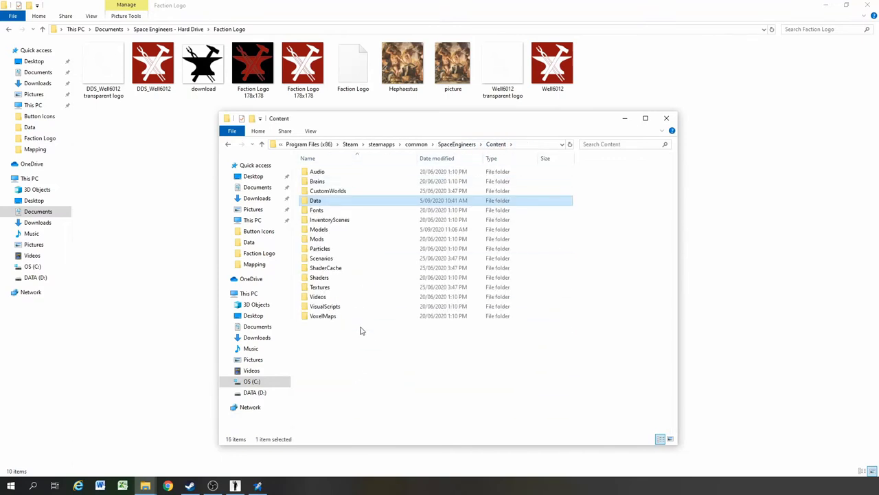
mouse_move(320, 287)
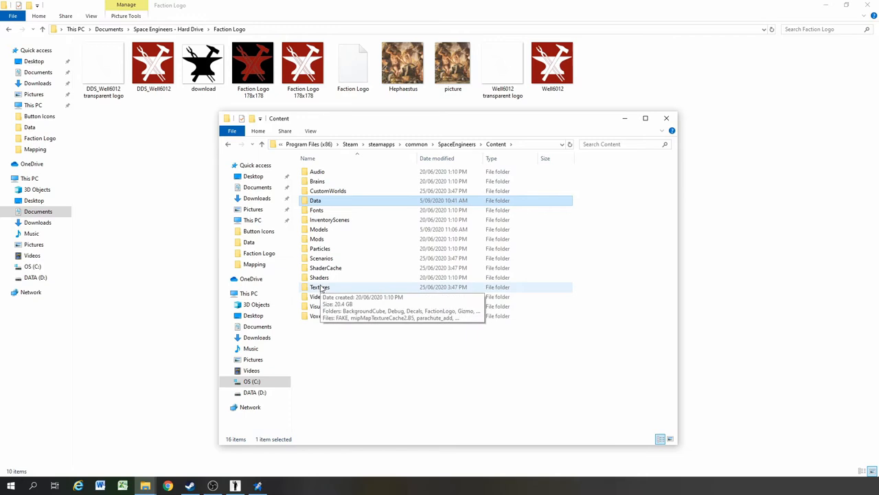
double_click(321, 287)
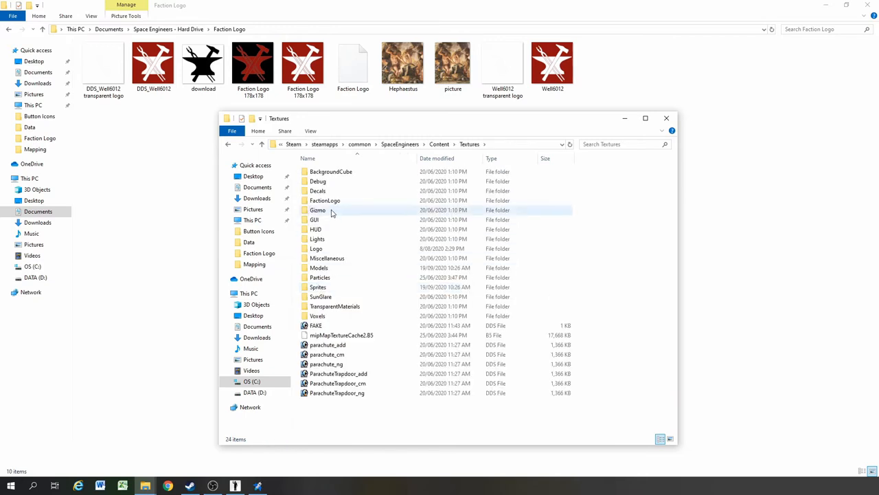
double_click(324, 201)
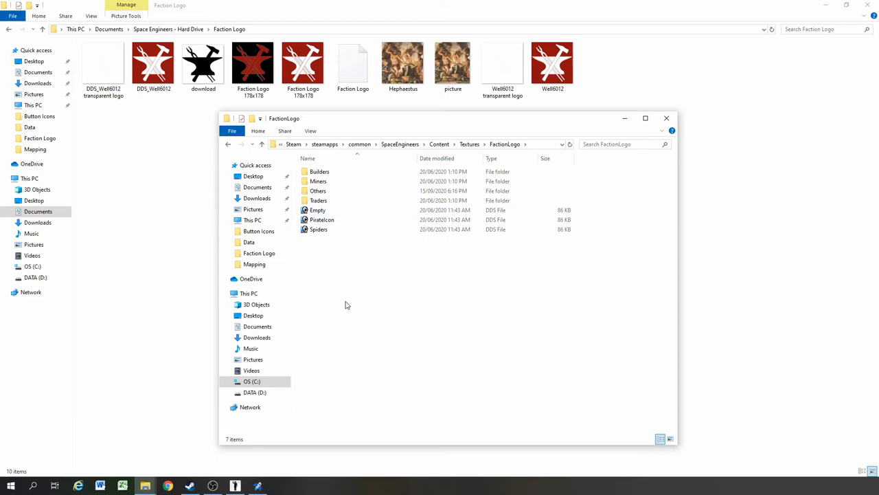
mouse_move(374, 264)
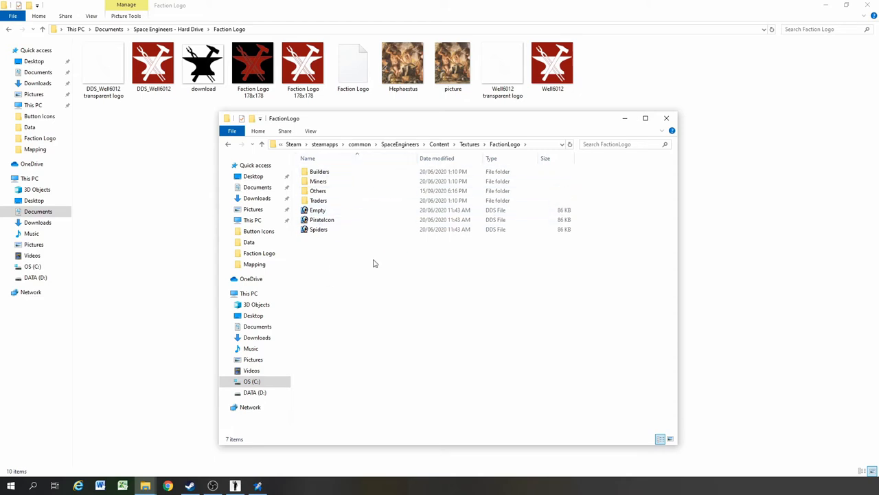
click(317, 191)
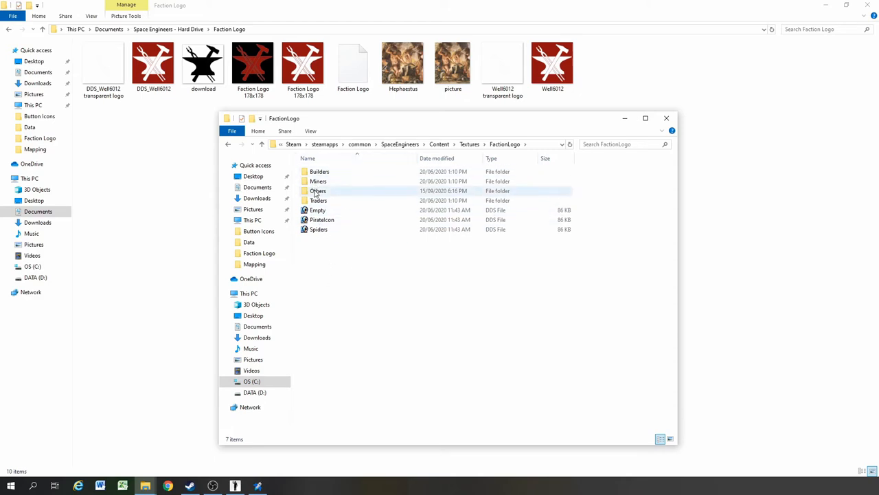
double_click(317, 189)
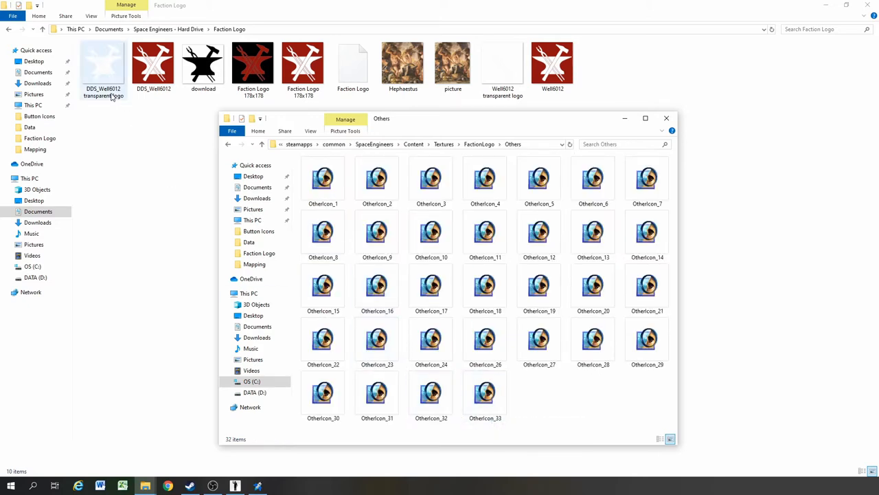
Copy the transparent anvil logo in as OtherIcon_33, replacing the existing icon file
click(485, 393)
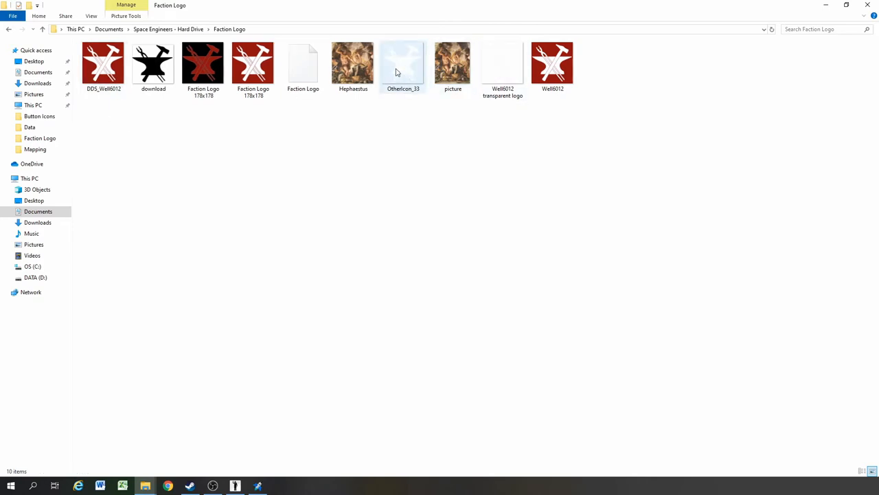
click(402, 66)
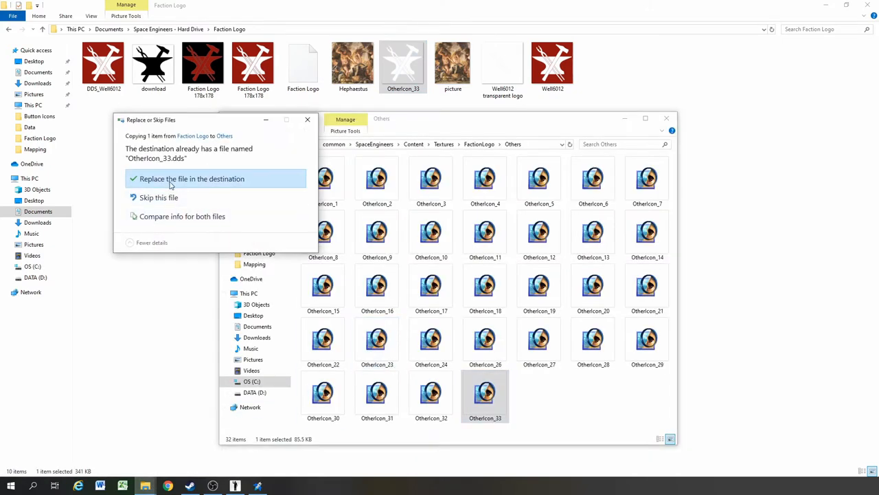
click(192, 179)
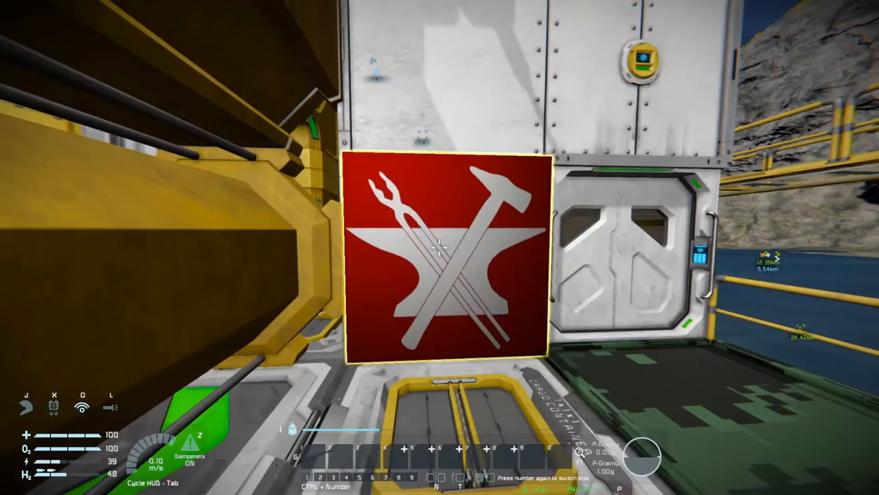
Reopen the Factions tab and start editing the Wellington Sixty Twelve faction's logo
click(440, 254)
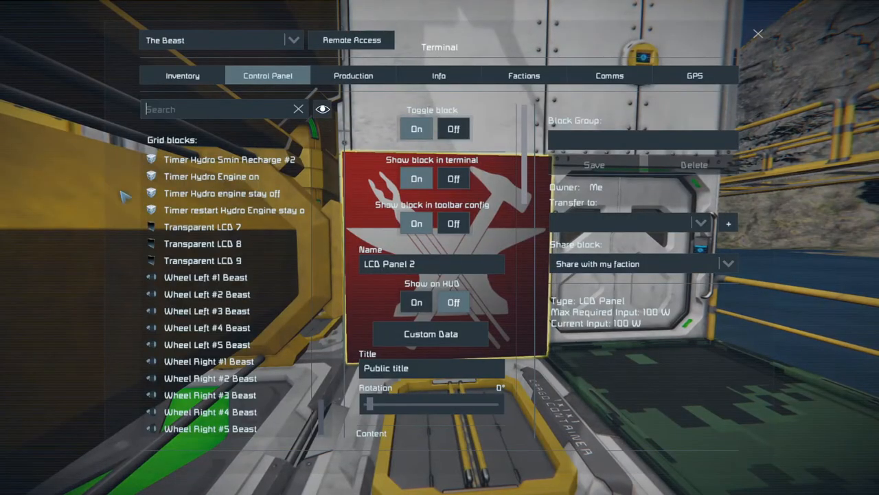
click(523, 76)
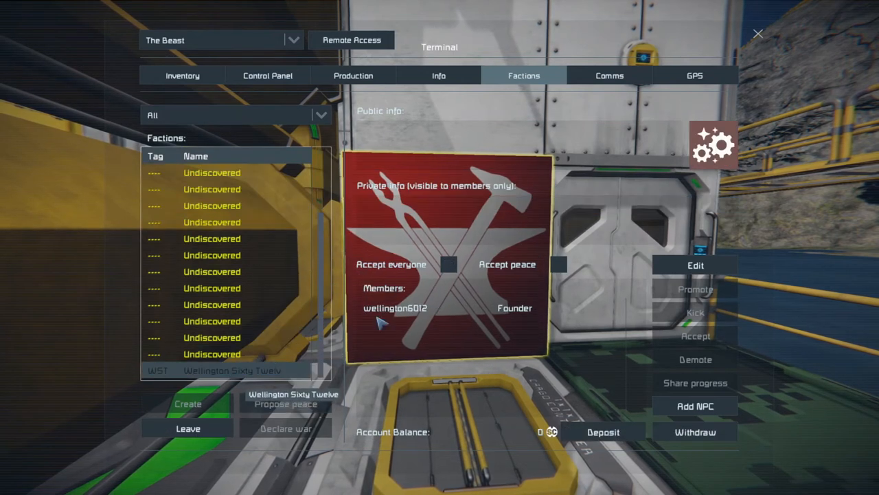
click(696, 265)
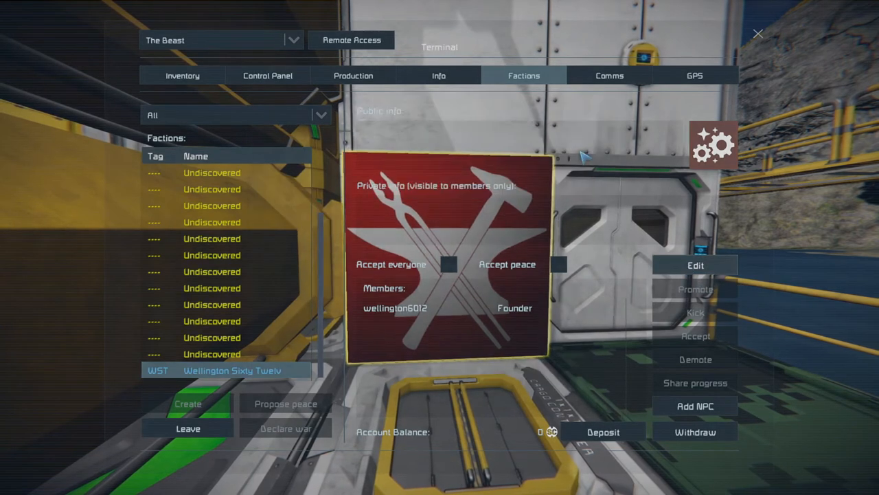
click(695, 264)
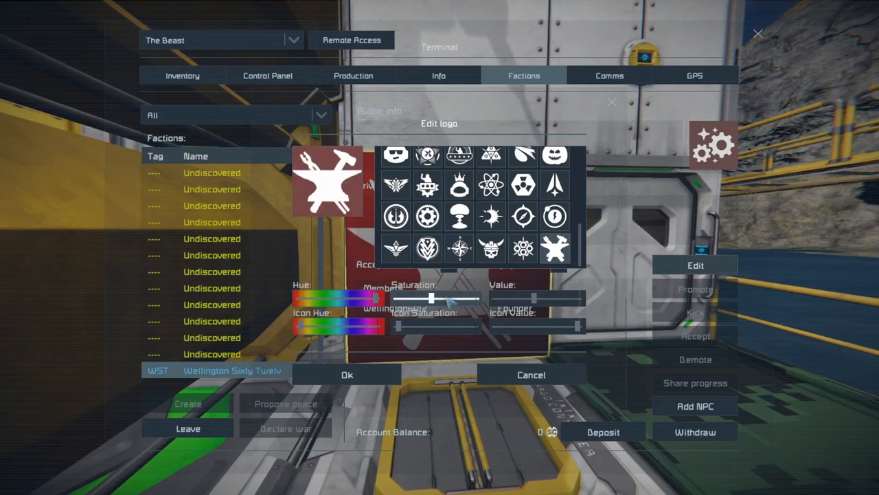
Raise the logo's saturation, accept the anvil emblem and save the faction changes
drag(429, 296, 470, 296)
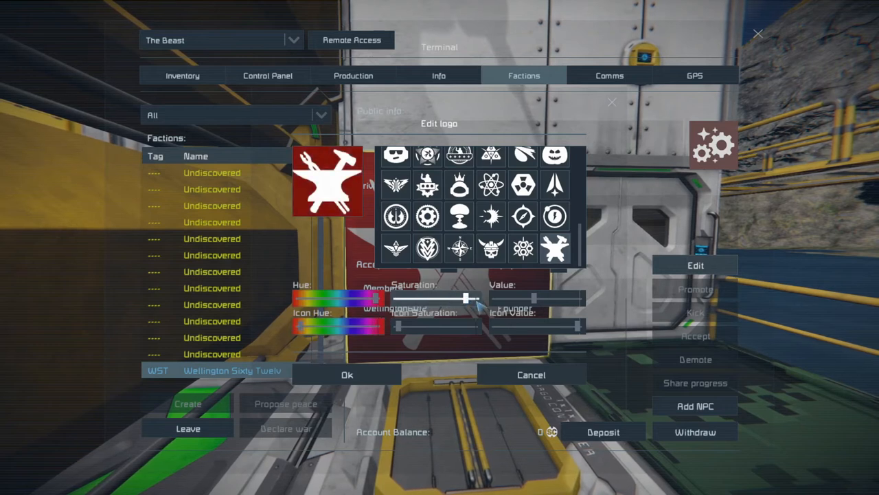
click(530, 374)
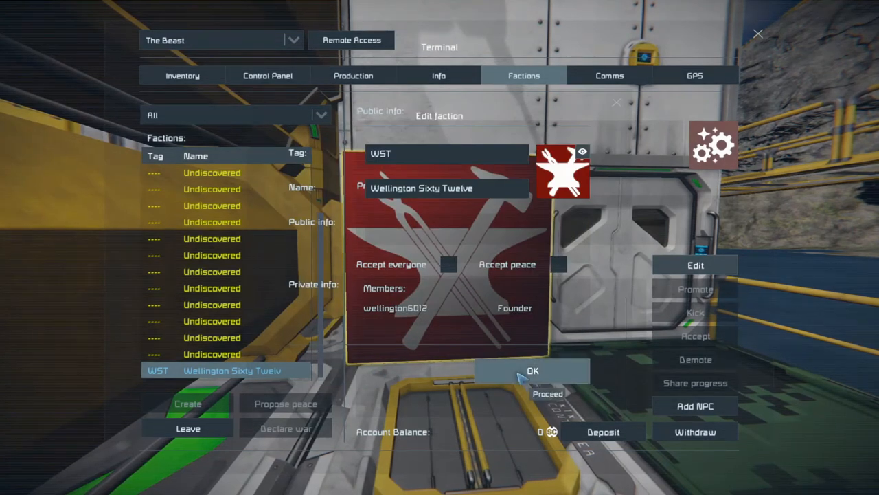
click(533, 371)
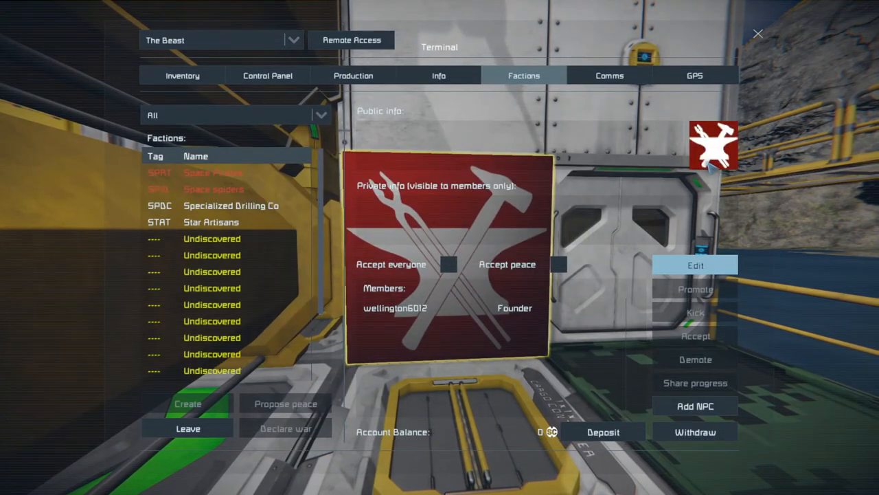
click(267, 75)
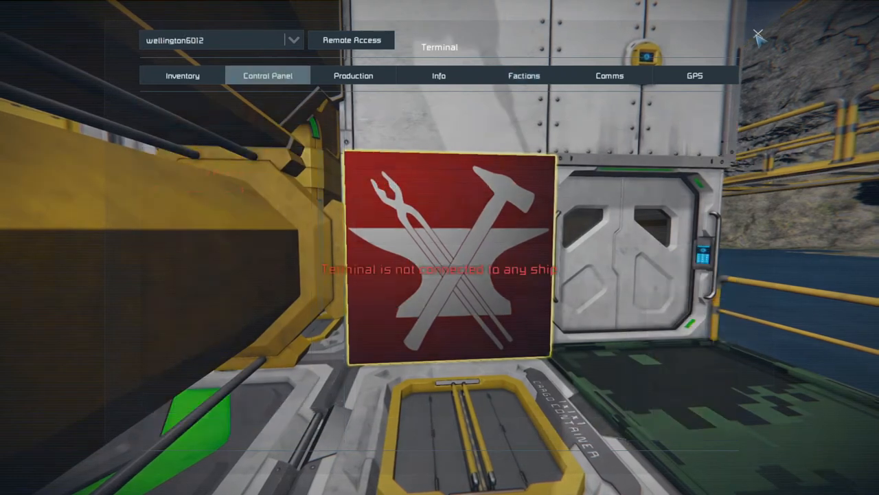
Close the terminal and resume walking through the base interior
key(Escape)
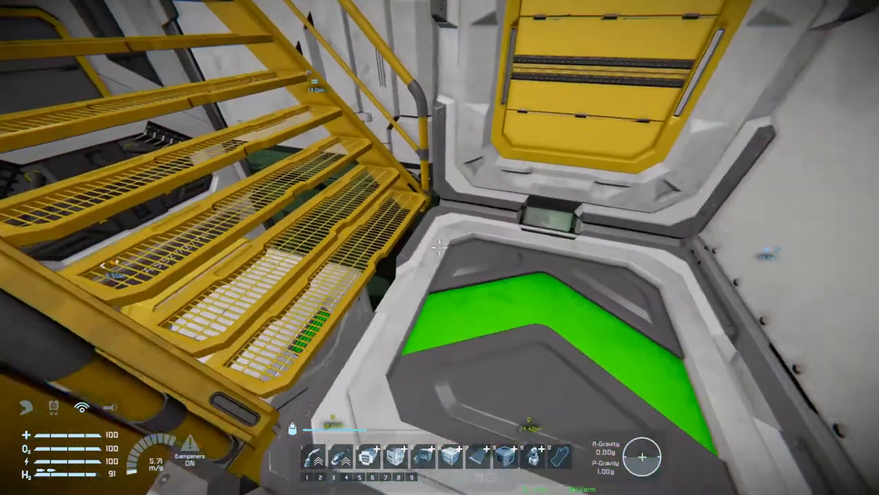
mouse_move(440, 247)
text(rea)
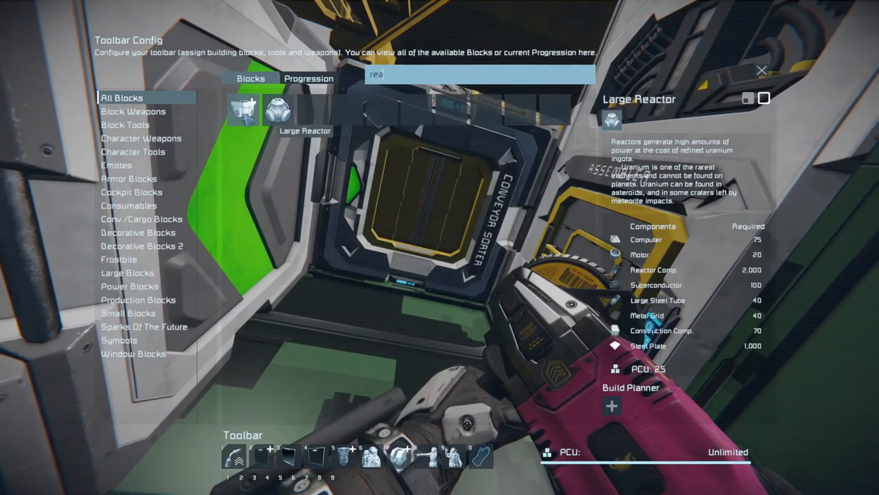
Pick the Large Reactor from the 'rea' search results in Toolbar Config
click(277, 110)
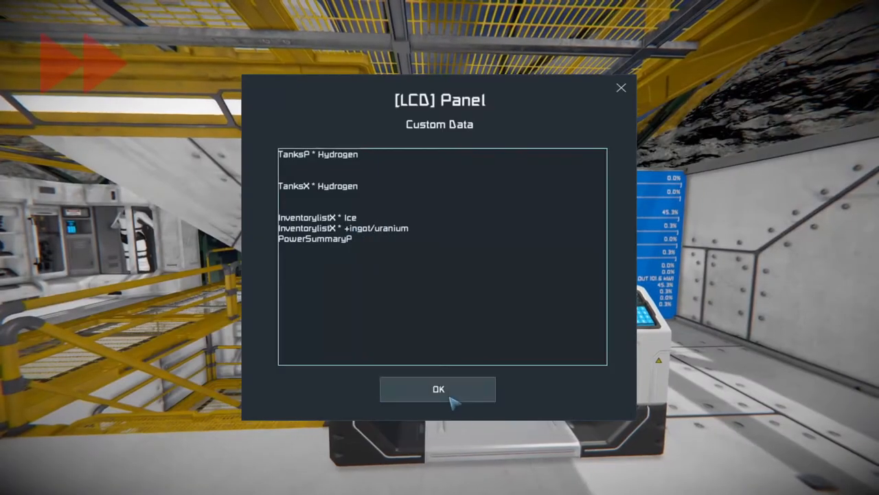
Confirm the LCD's Custom Data inventory/power display and select the button panel's reactor label for editing
click(437, 389)
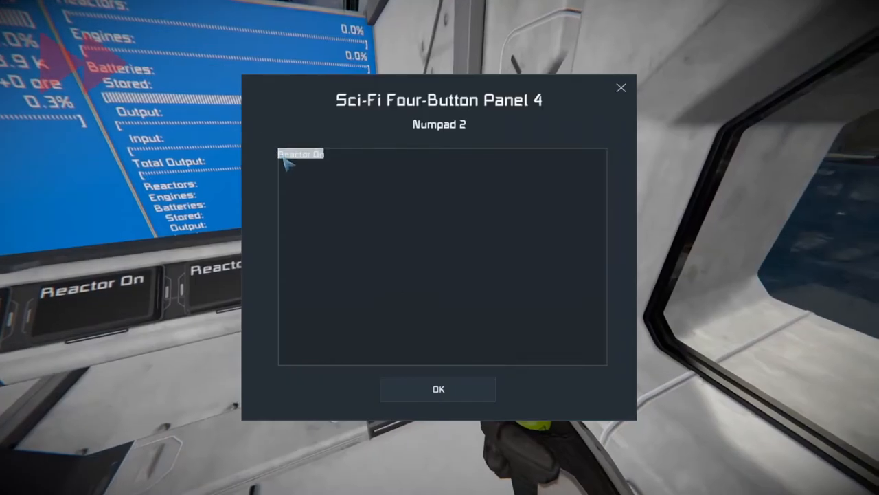
click(438, 389)
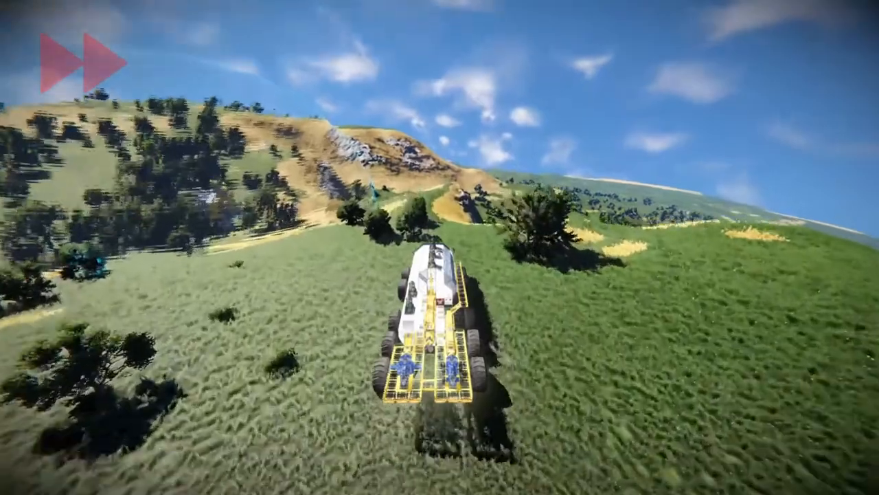
Hide the HUD and walk the base corridor to door 01 by the window
key(tab)
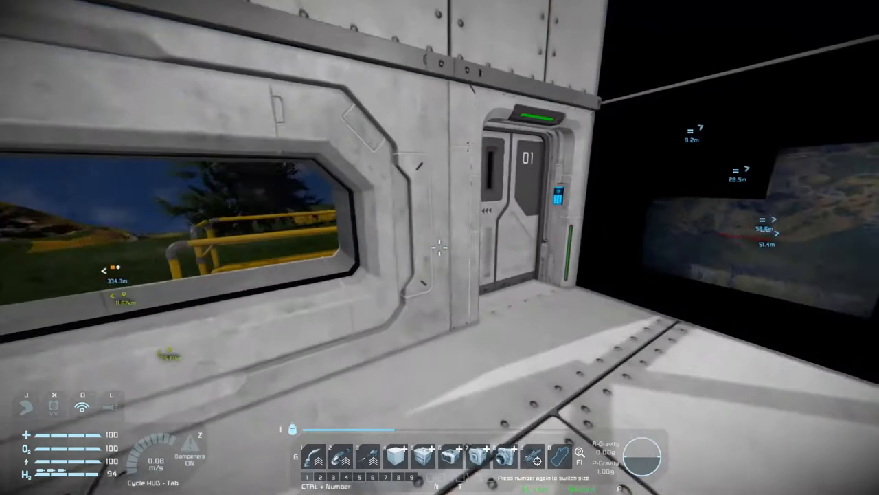
mouse_move(439, 247)
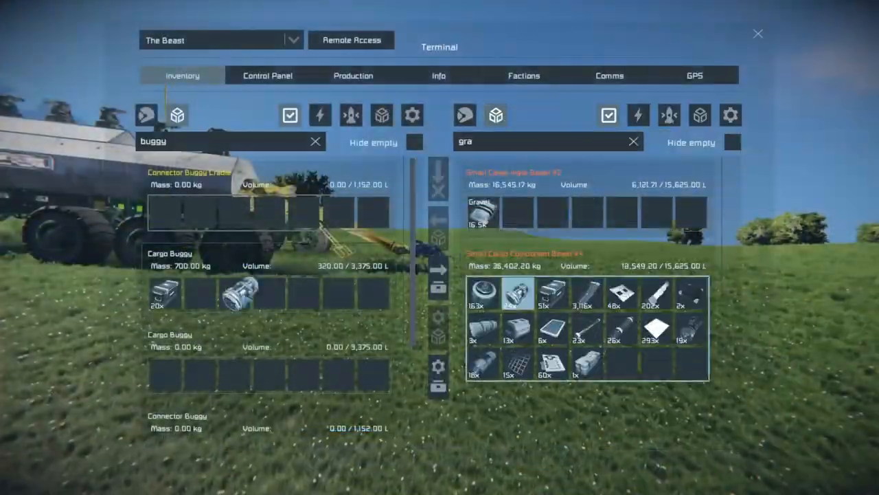
click(758, 33)
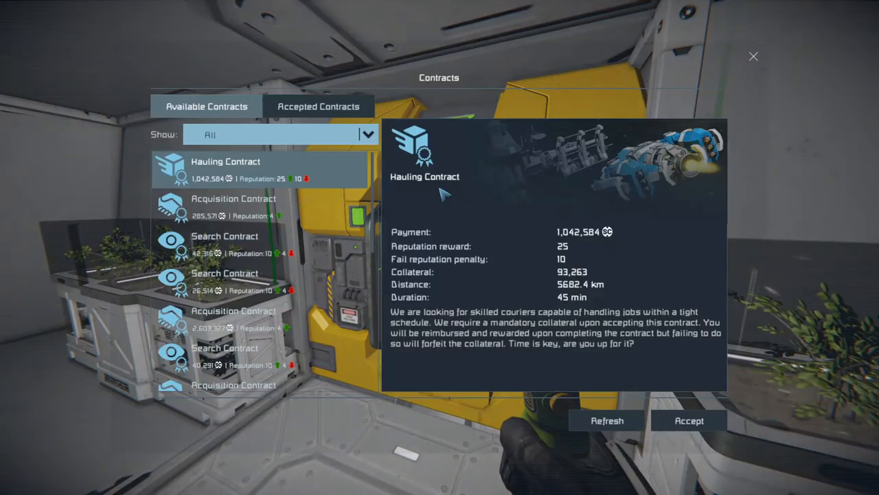
Finish the 38 Gravity Component contract from Explorer Flyer v2 for 14,666,239 SC
click(319, 106)
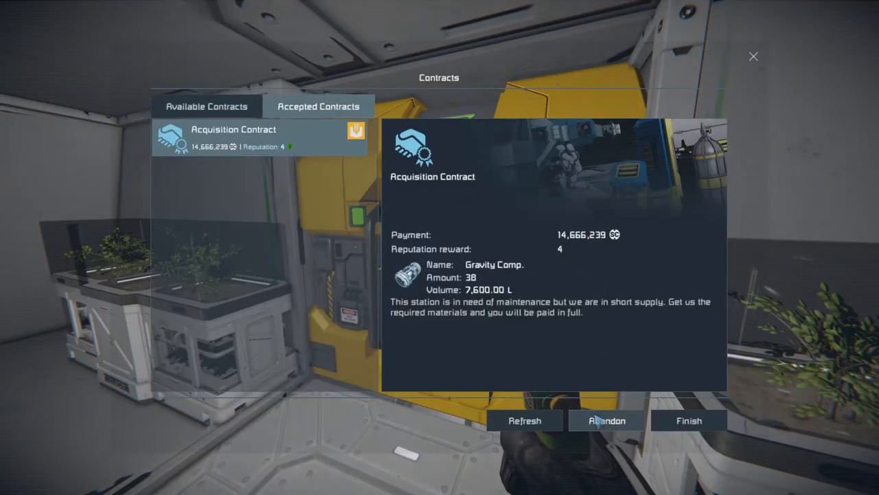
click(689, 421)
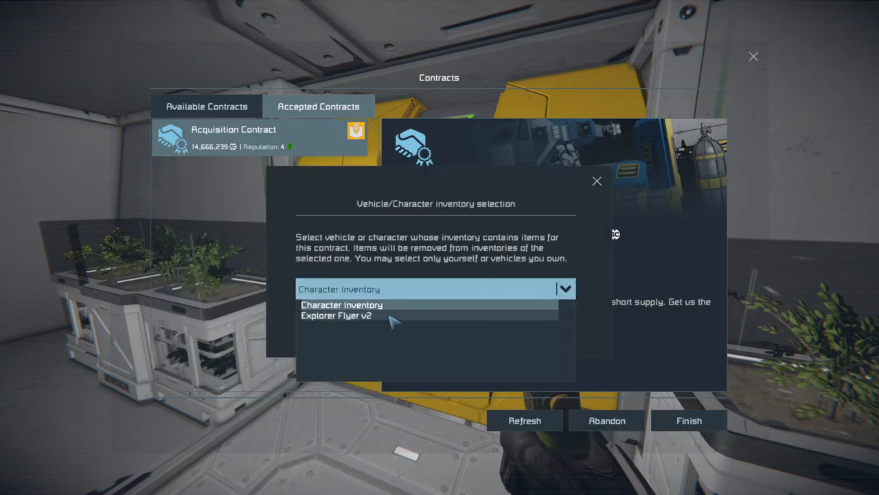
click(336, 315)
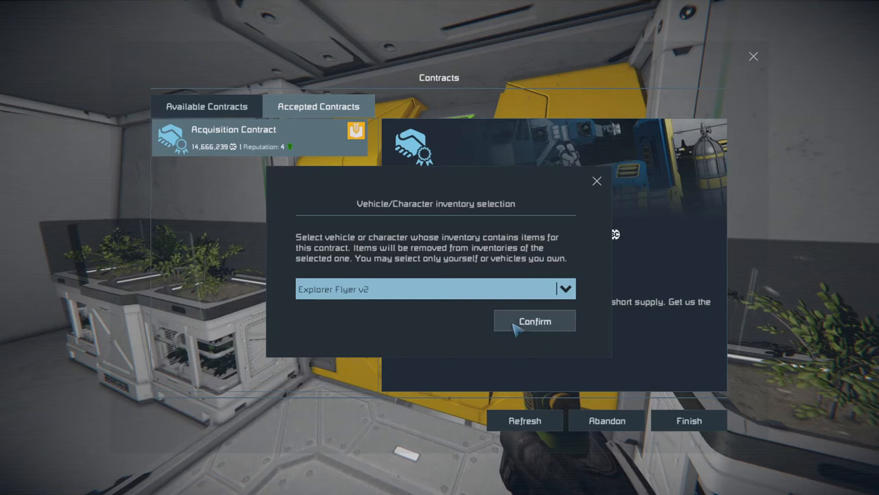
click(534, 321)
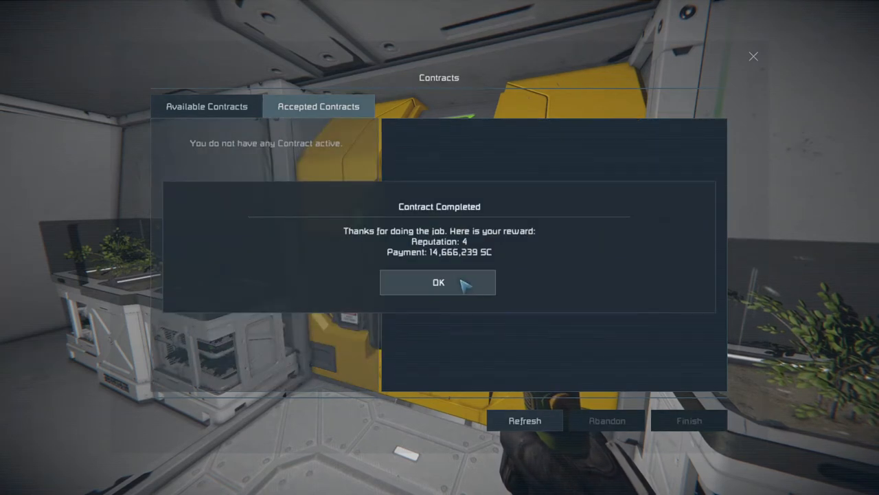
click(437, 283)
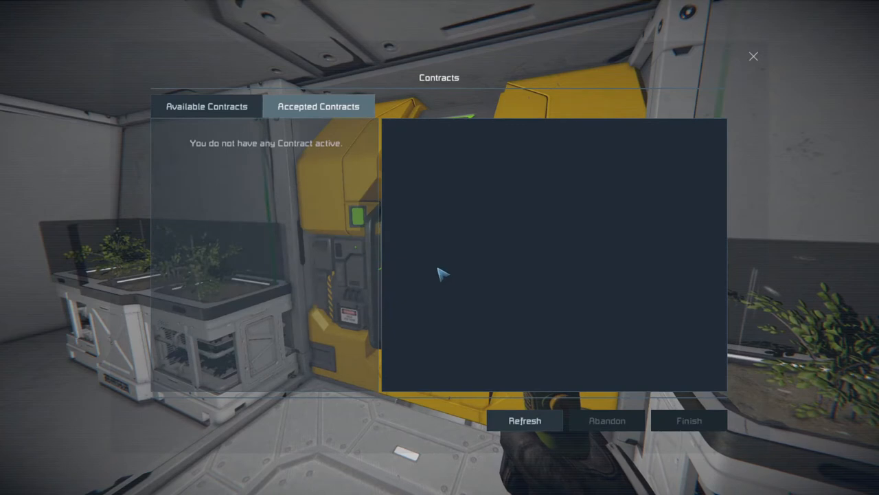
Review the Search, Metal Grid and Detector Comp. contracts on the available list
click(206, 106)
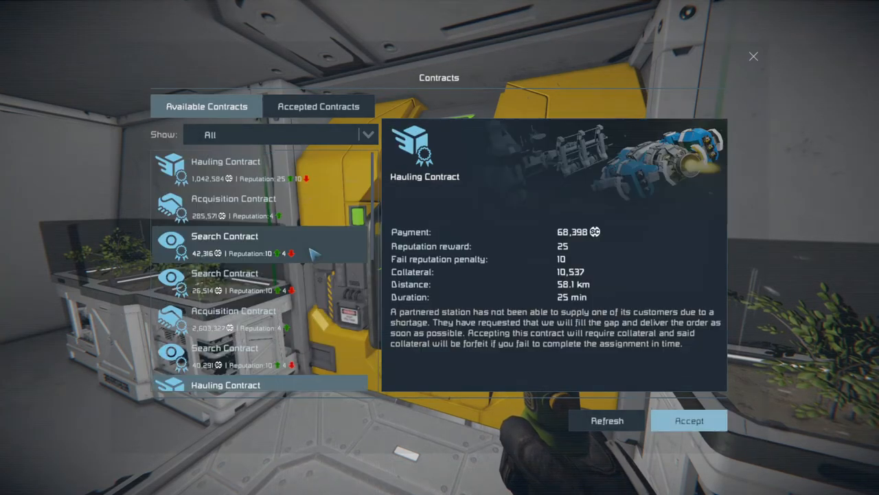
click(233, 198)
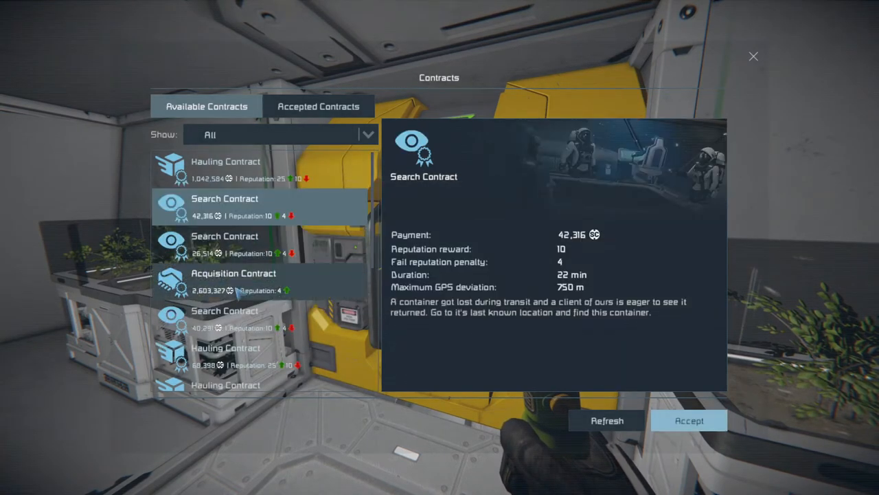
click(234, 272)
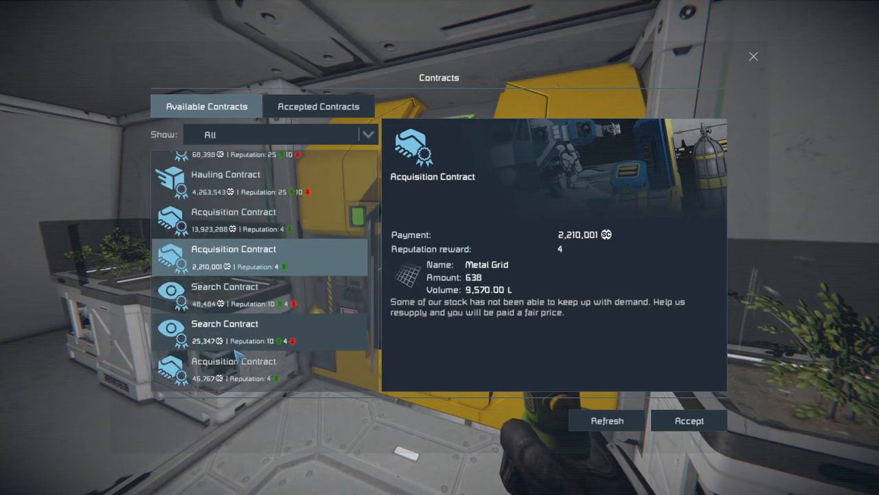
click(233, 336)
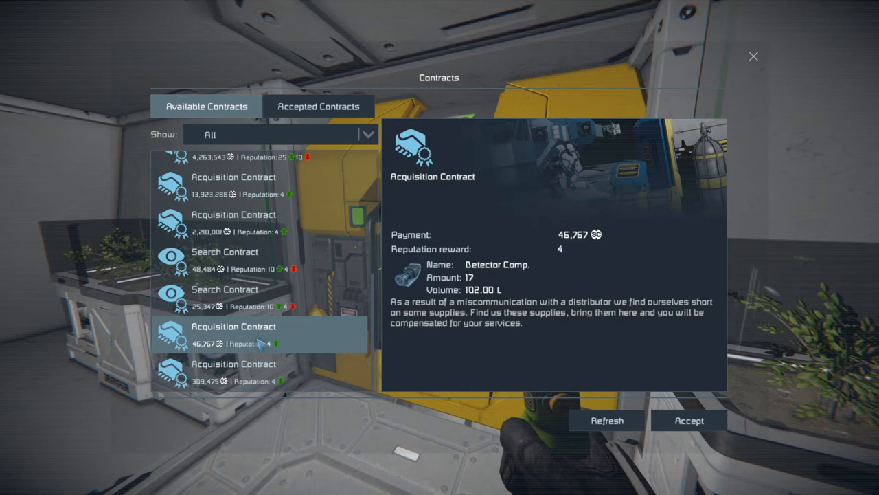
Accept the 17 Detector Component acquisition contract paying 46,767 SC
click(688, 420)
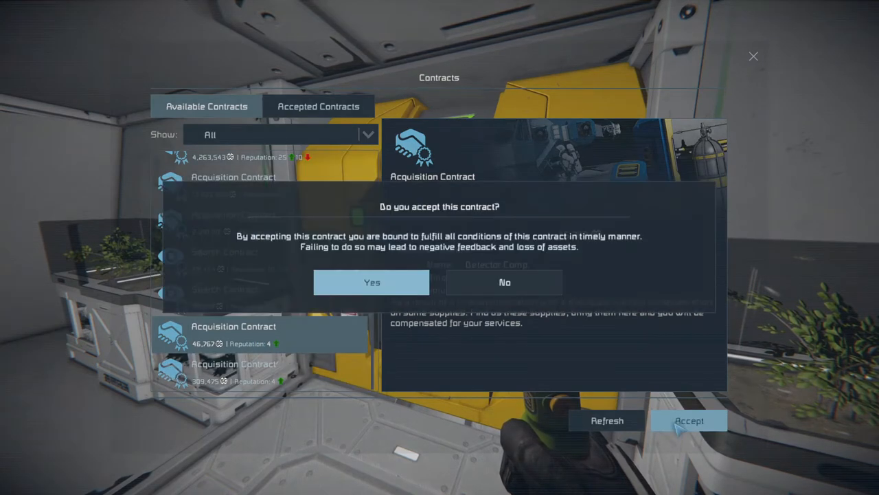
mouse_move(565, 373)
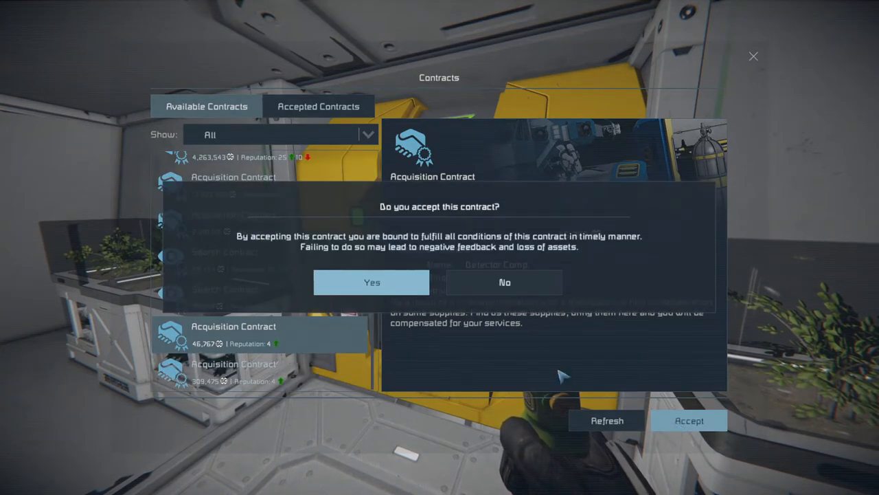
click(504, 283)
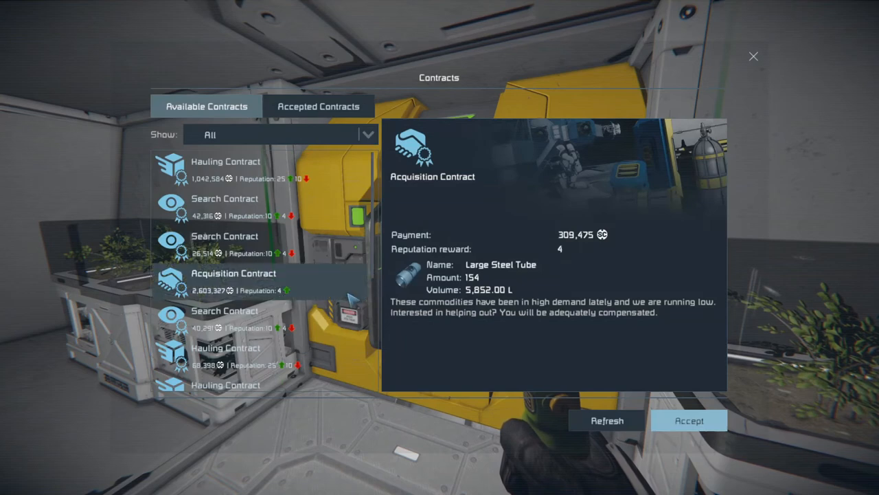
scroll(down, 3)
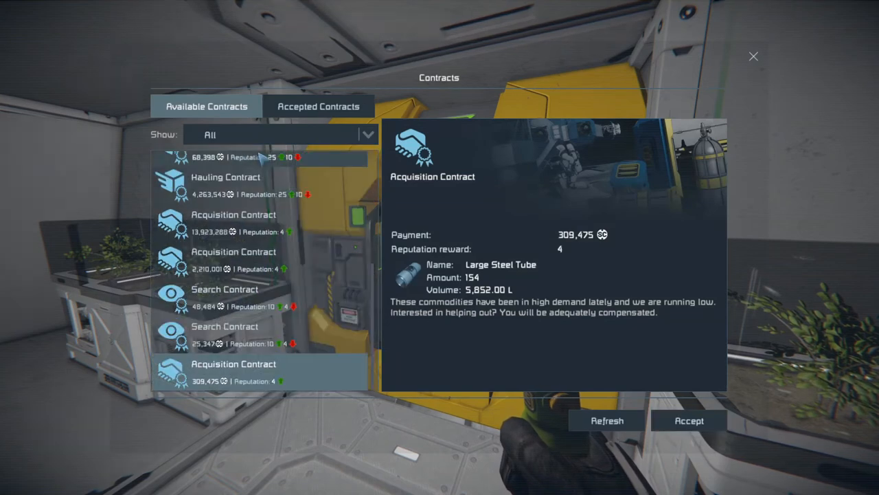
click(753, 57)
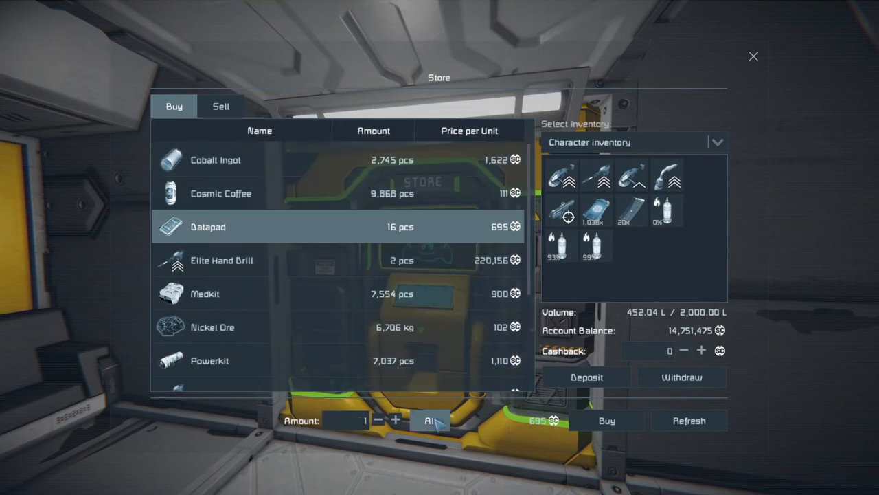
Buy all 16 datapads from the station store
click(606, 421)
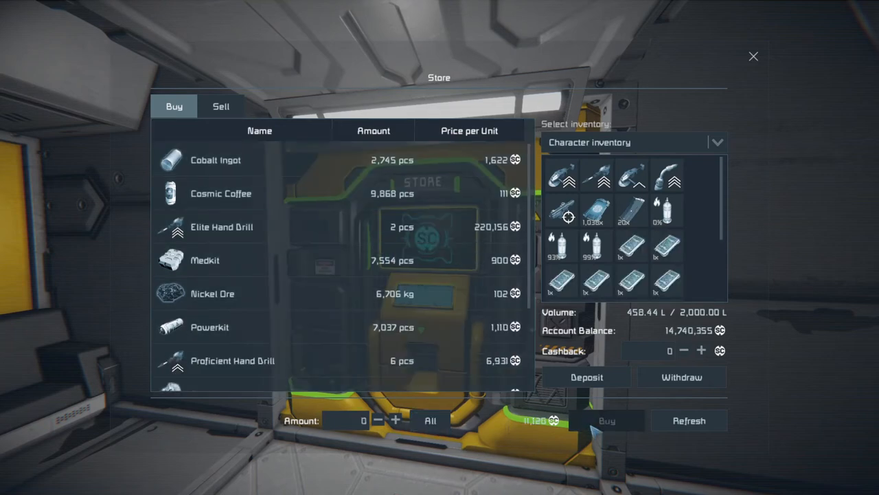
mouse_move(295, 259)
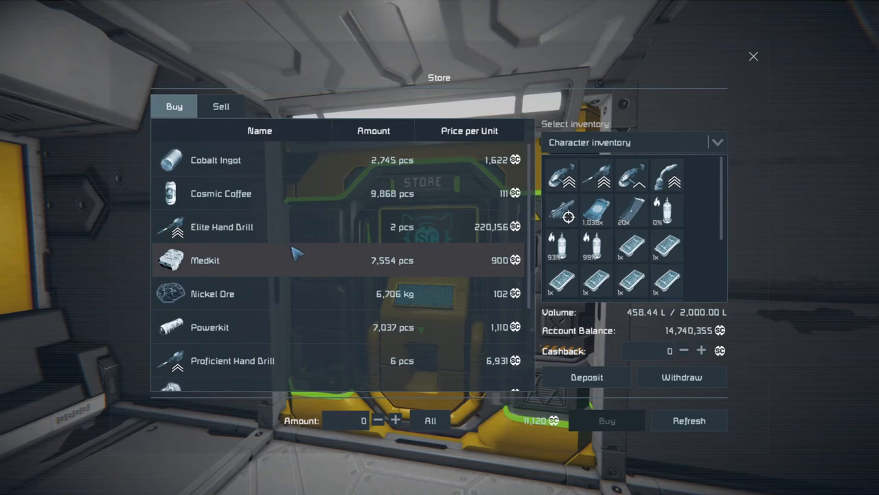
scroll(down, 3)
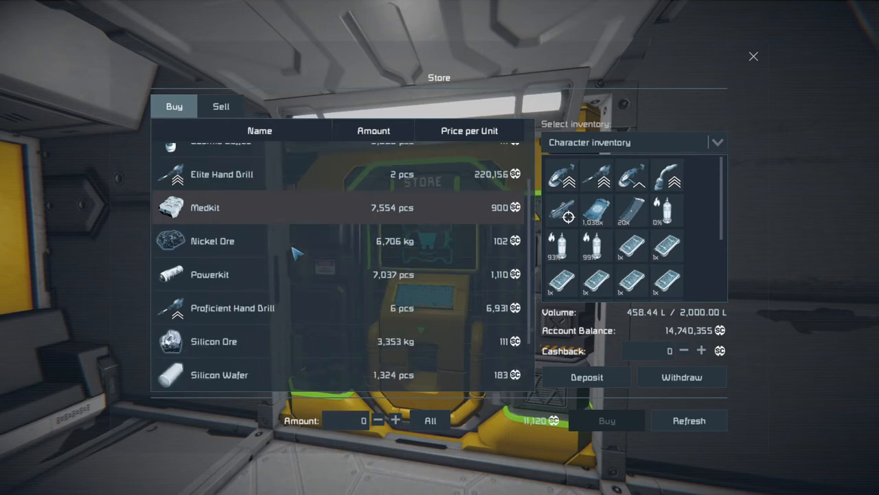
scroll(down, 3)
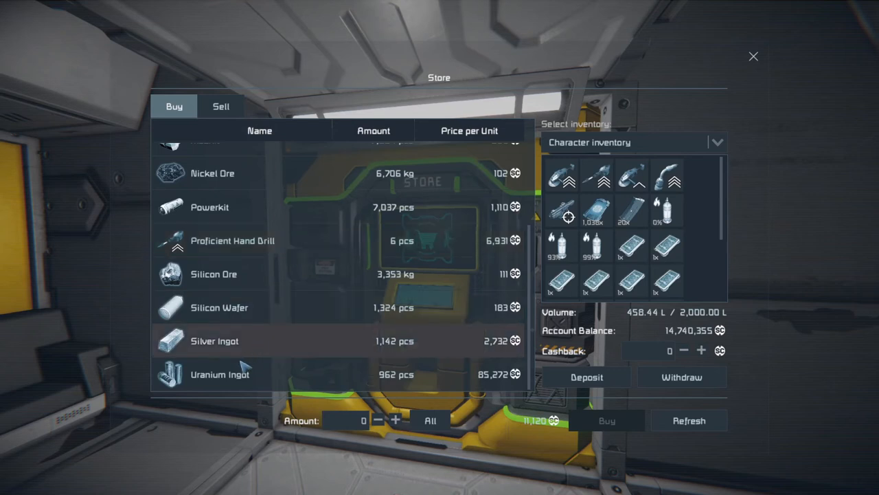
Buy 100 Uranium Ingots for 8,527,200 SC
click(428, 420)
text(50)
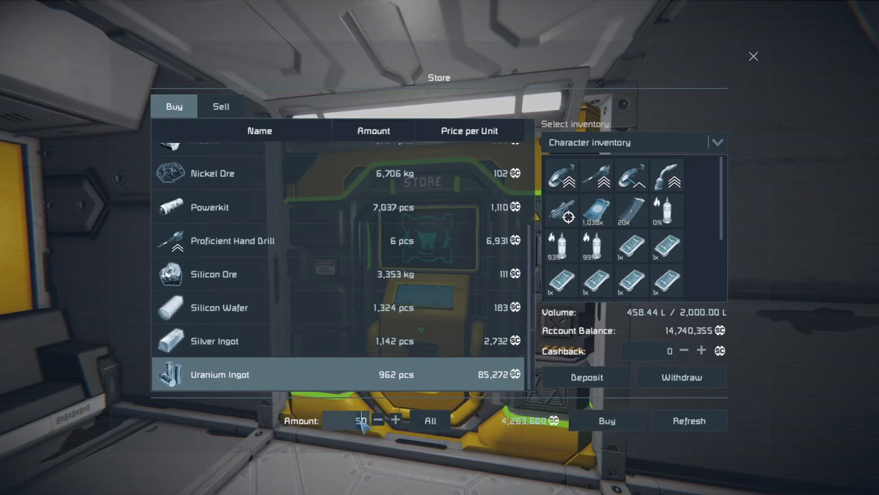
click(396, 421)
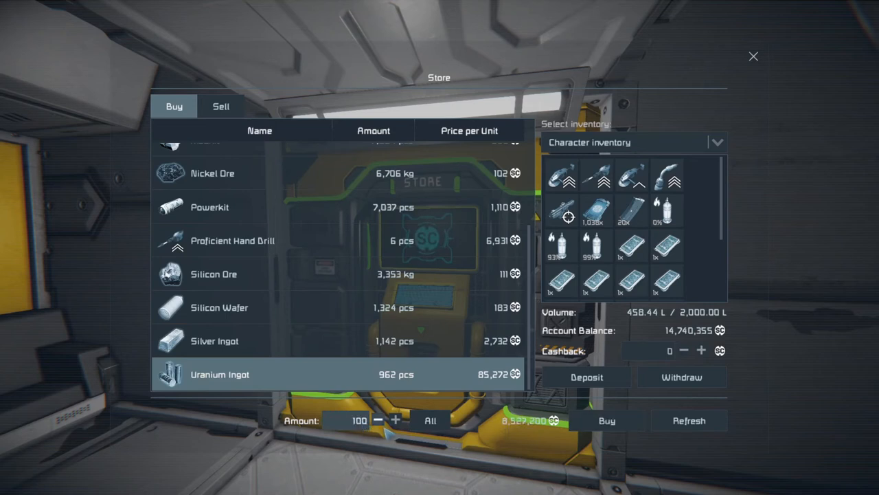
click(346, 421)
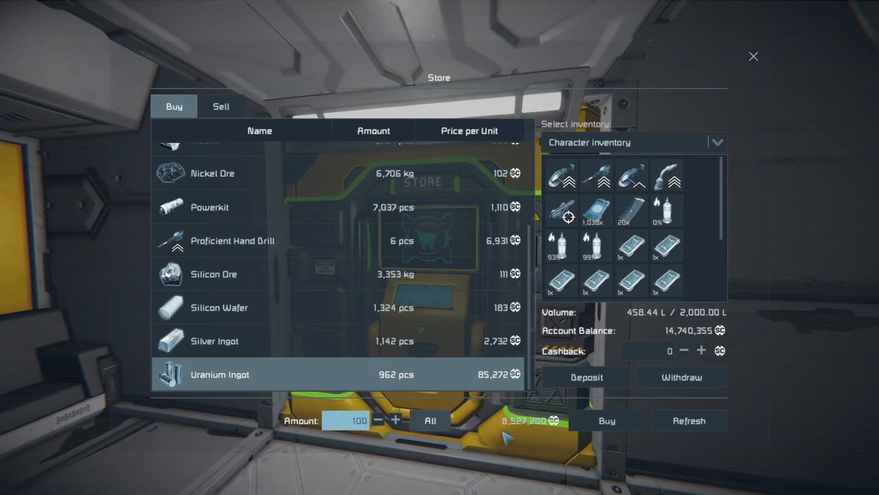
mouse_move(606, 420)
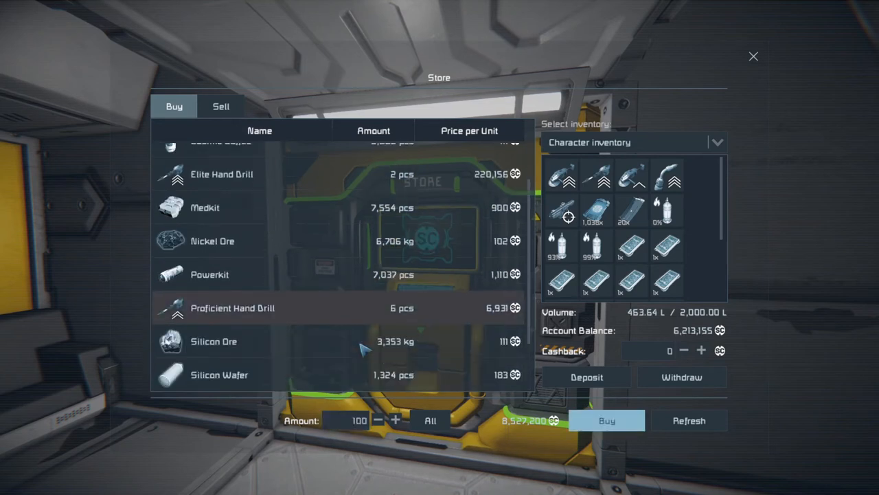
click(753, 56)
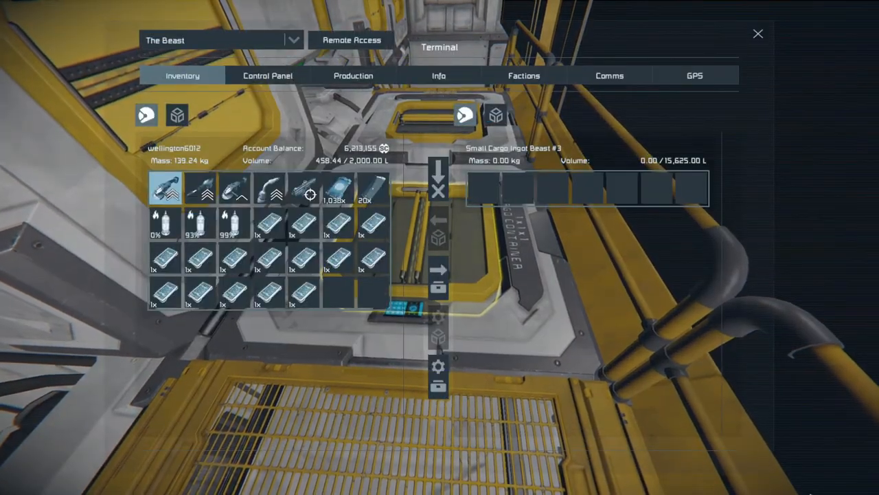
Move 30 silicon wafers and 192 cobalt ingots from The Beast's cargo to the character
click(494, 116)
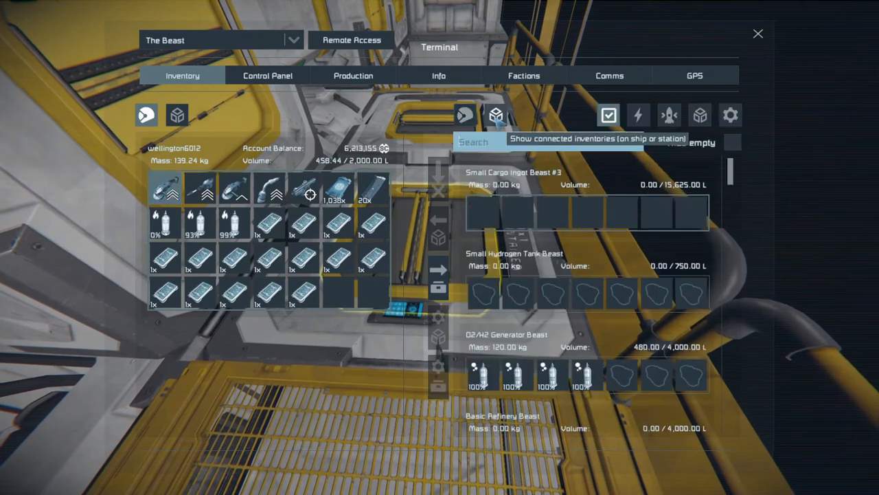
text(sil)
text(30)
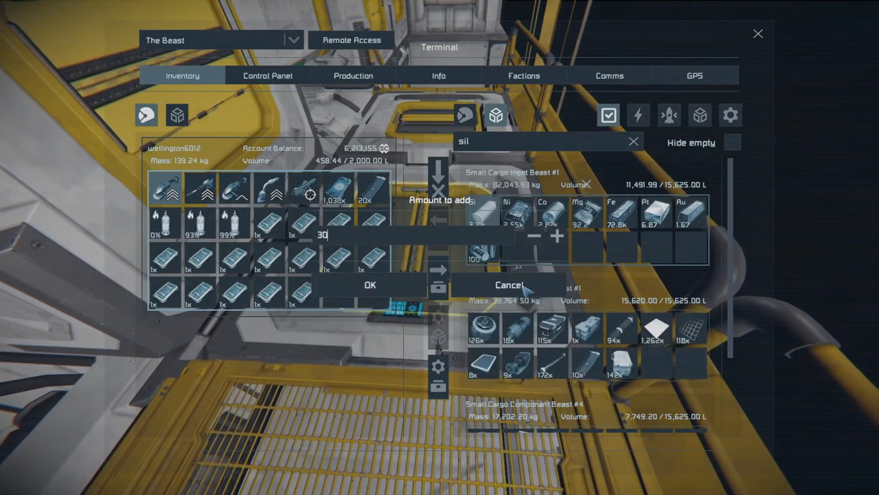
click(371, 285)
text(192)
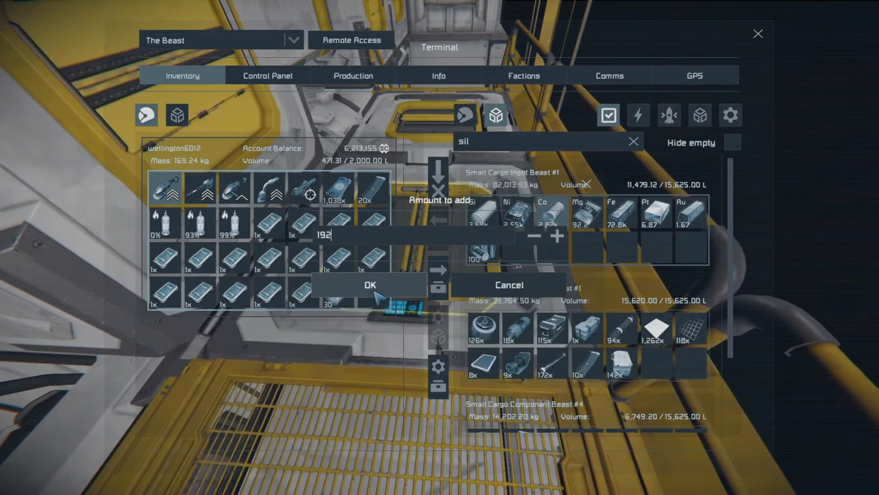
click(371, 284)
text(det)
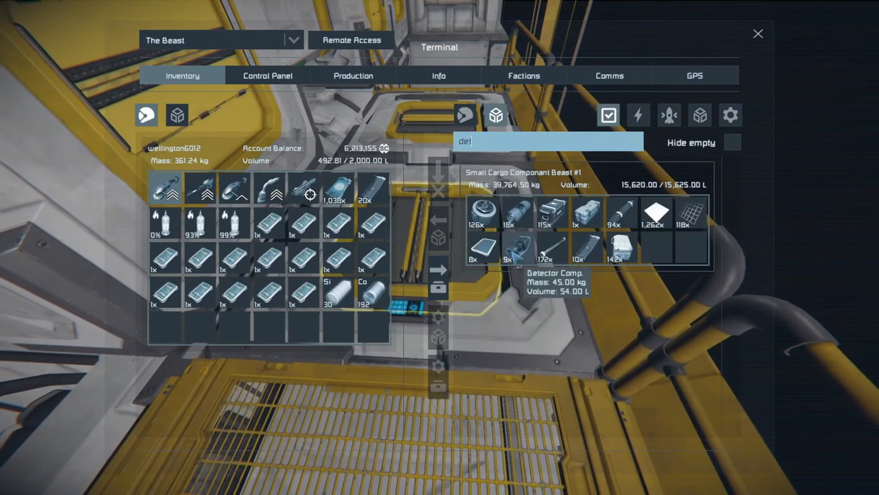
click(353, 76)
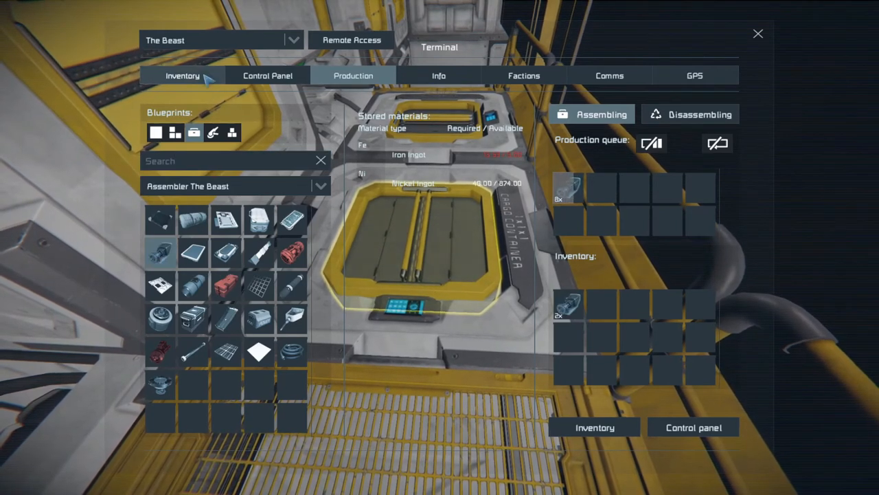
click(181, 76)
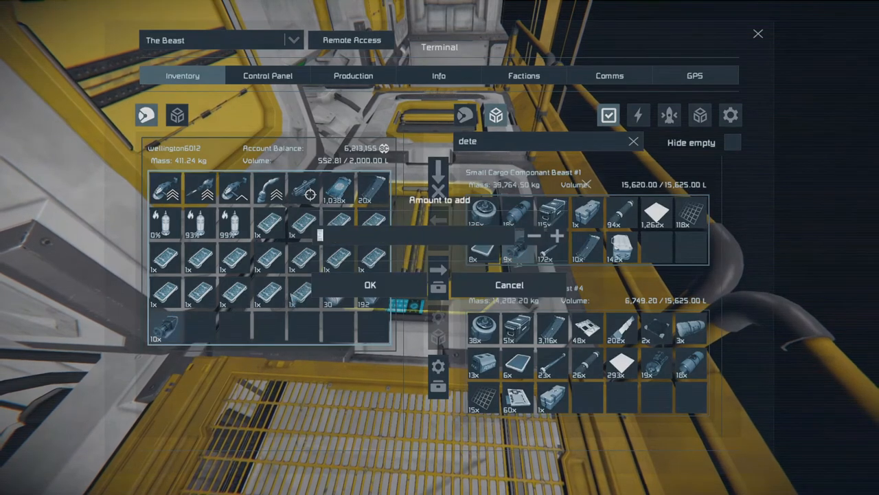
Move the Detector Components from the component cargo into the character inventory
click(371, 284)
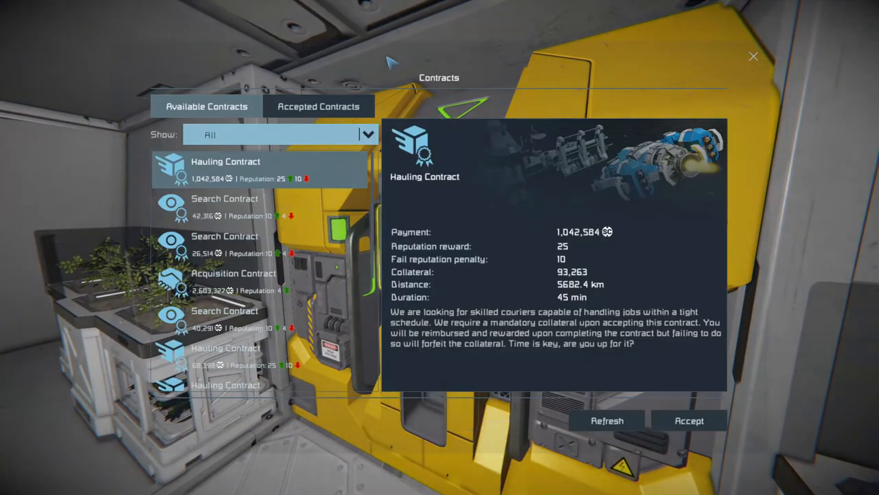
Hand in the Silicon Wafer, 285,571 SC Cobalt Ingot and Detector contracts from character inventory
click(317, 106)
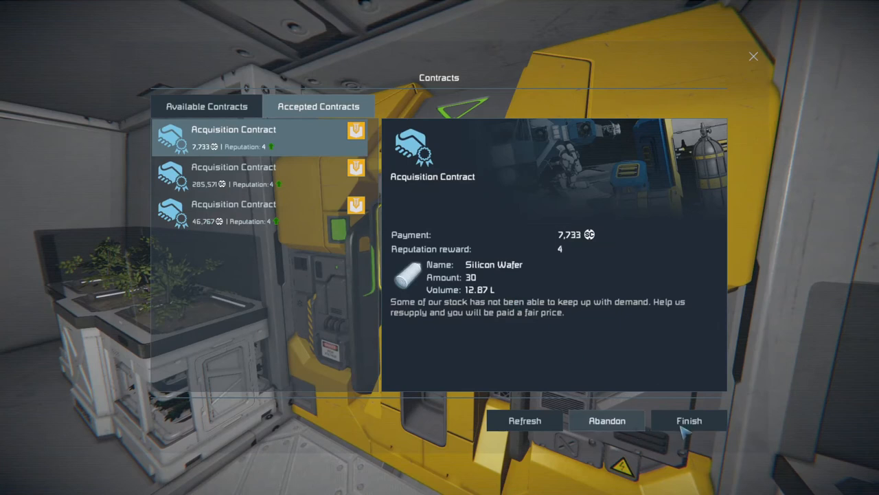
click(689, 421)
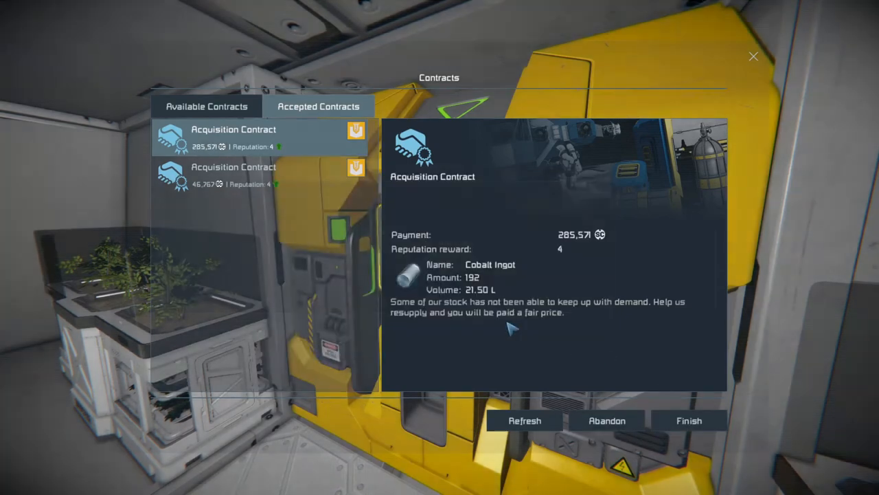
click(689, 420)
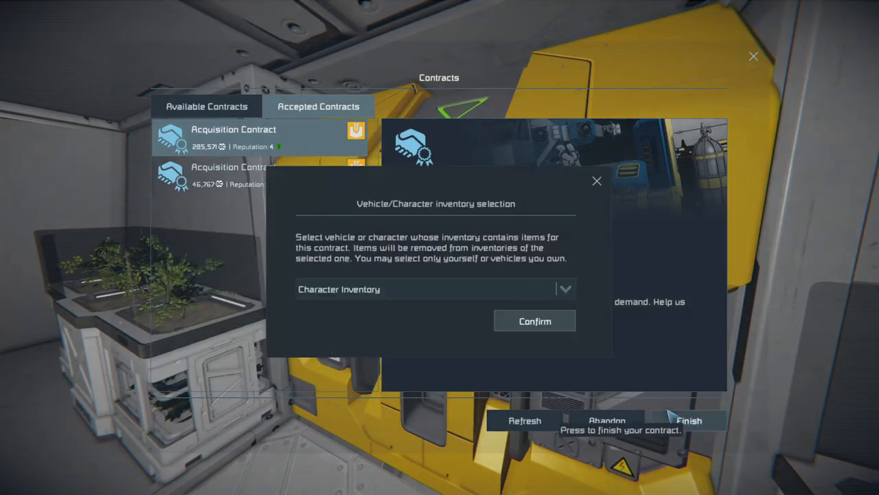
click(534, 320)
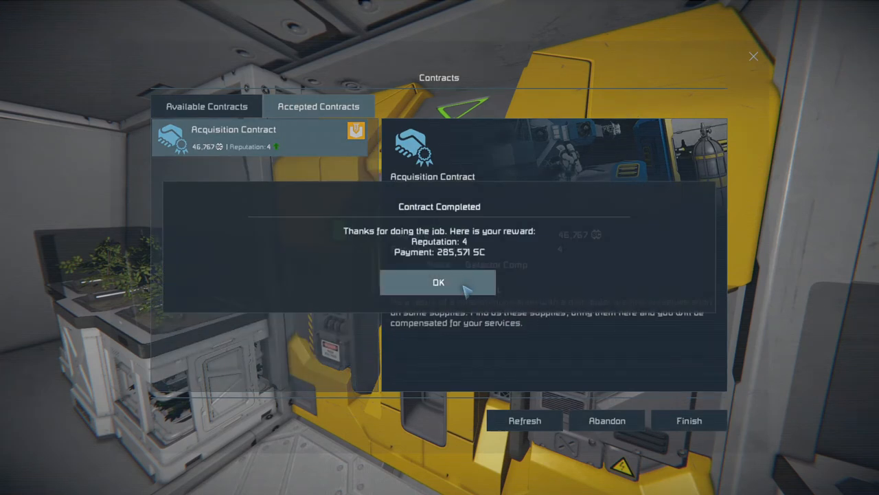
click(439, 283)
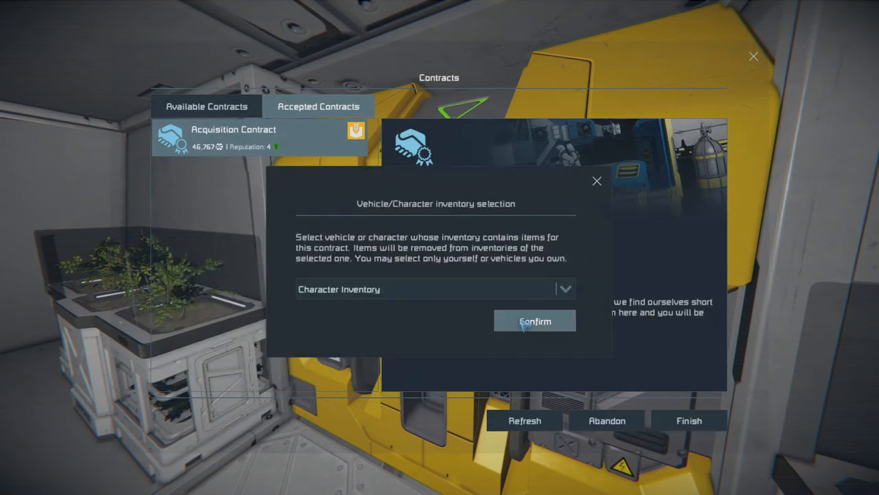
click(534, 320)
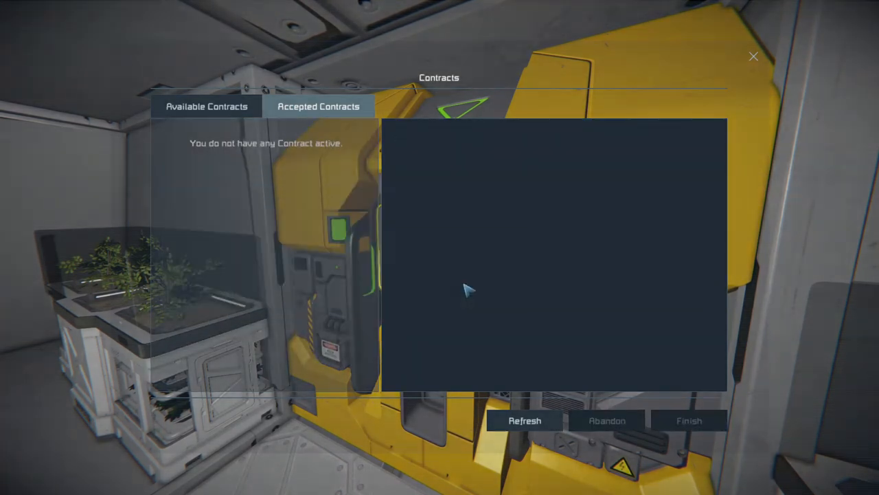
click(753, 56)
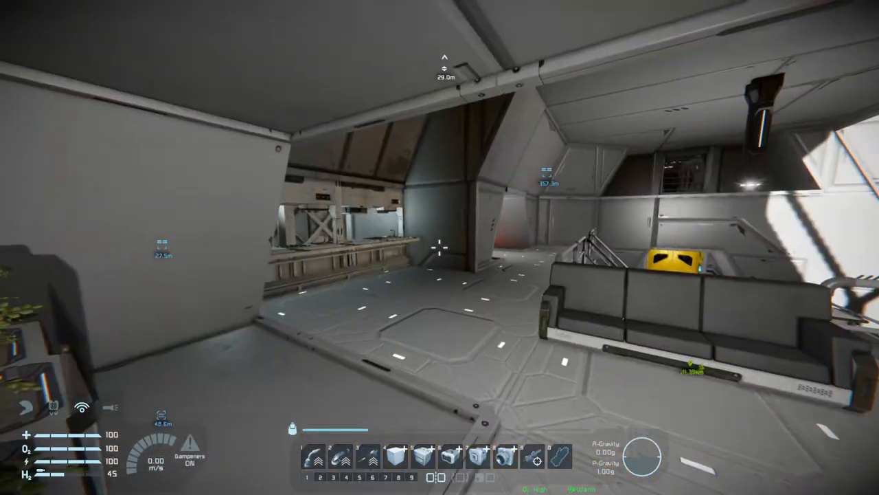